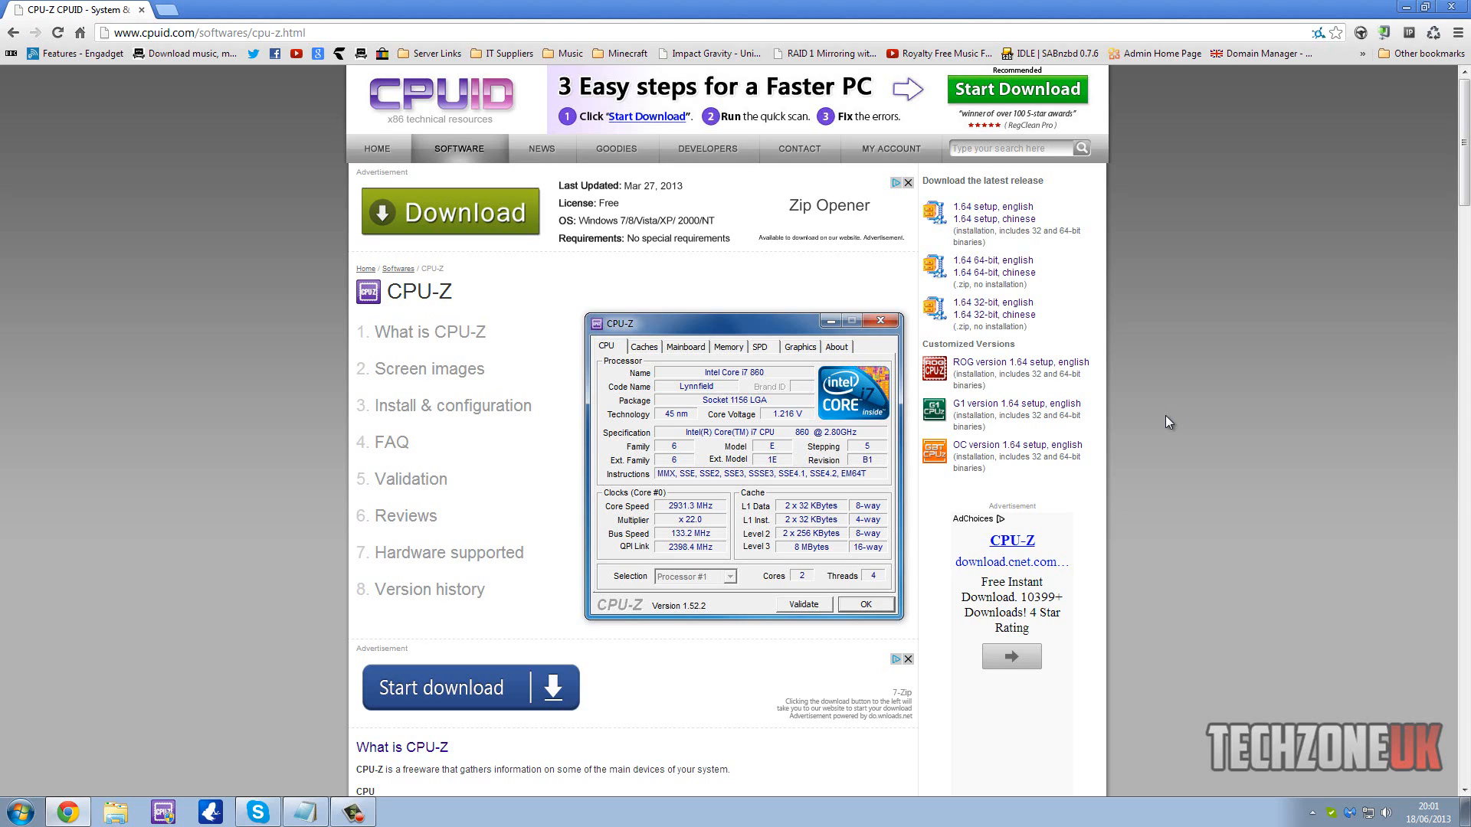
mouse_move(1211, 363)
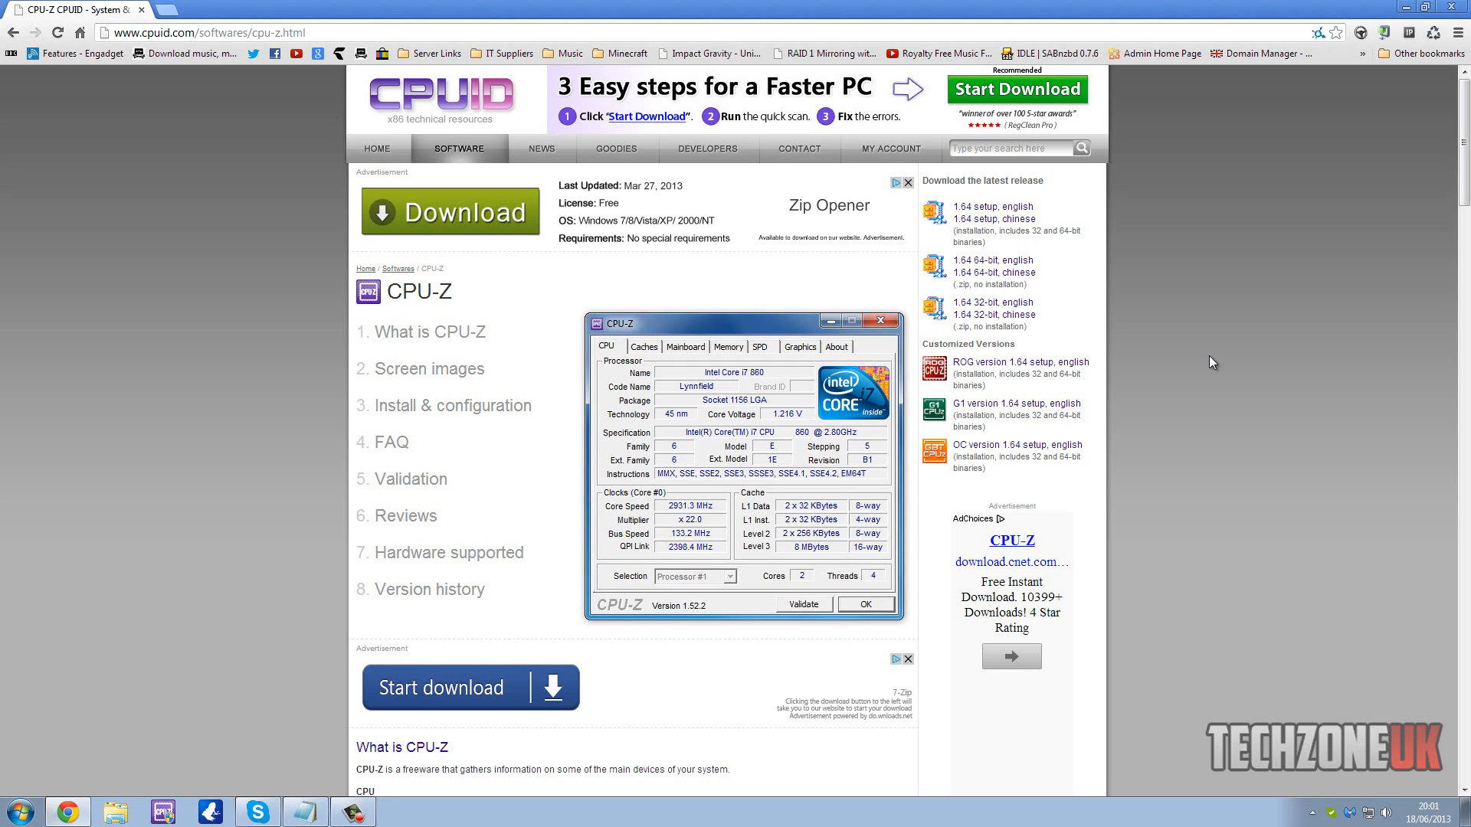
mouse_move(1218, 356)
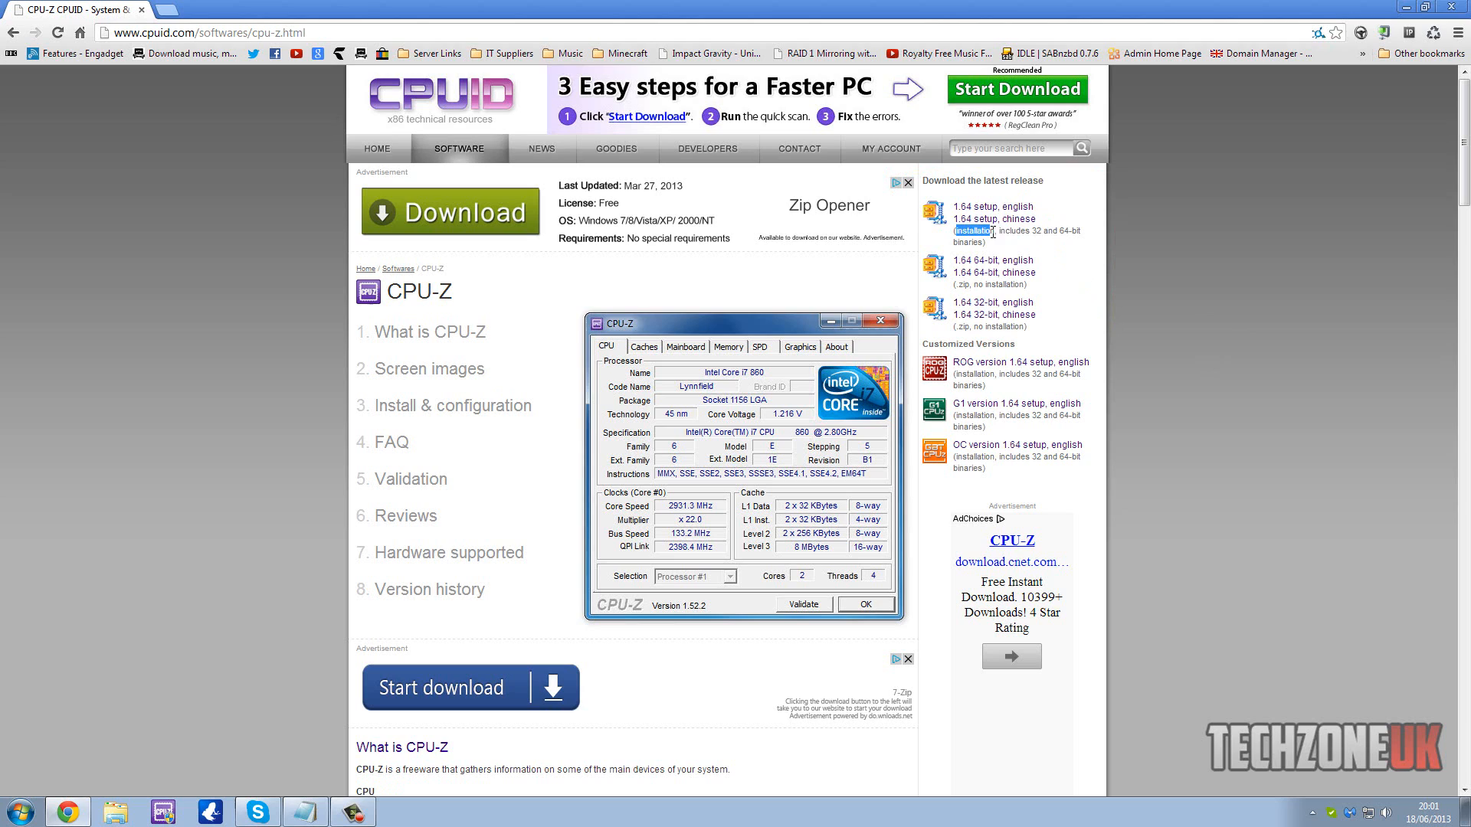
mouse_move(1028, 232)
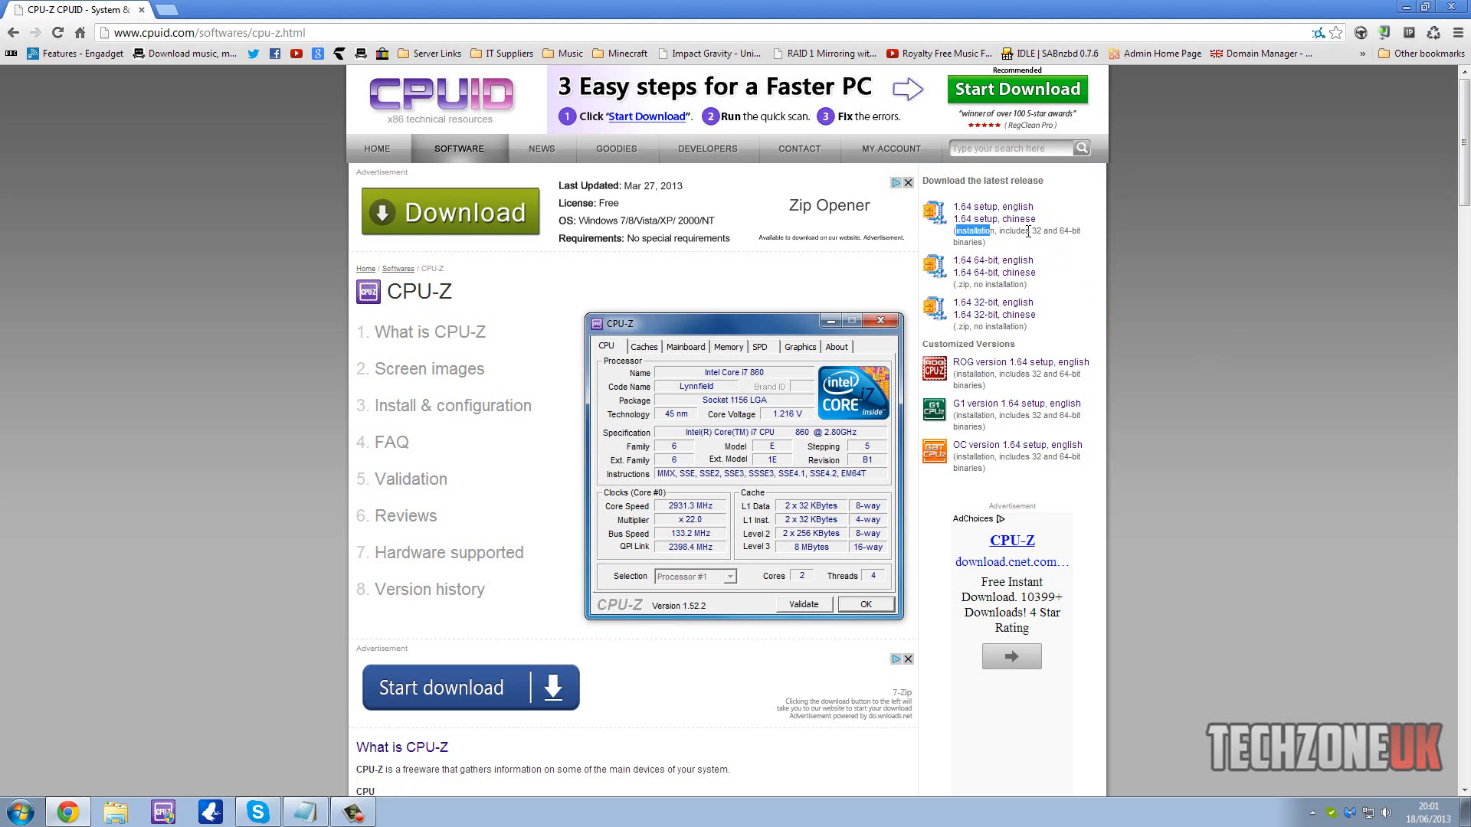
mouse_move(1042, 272)
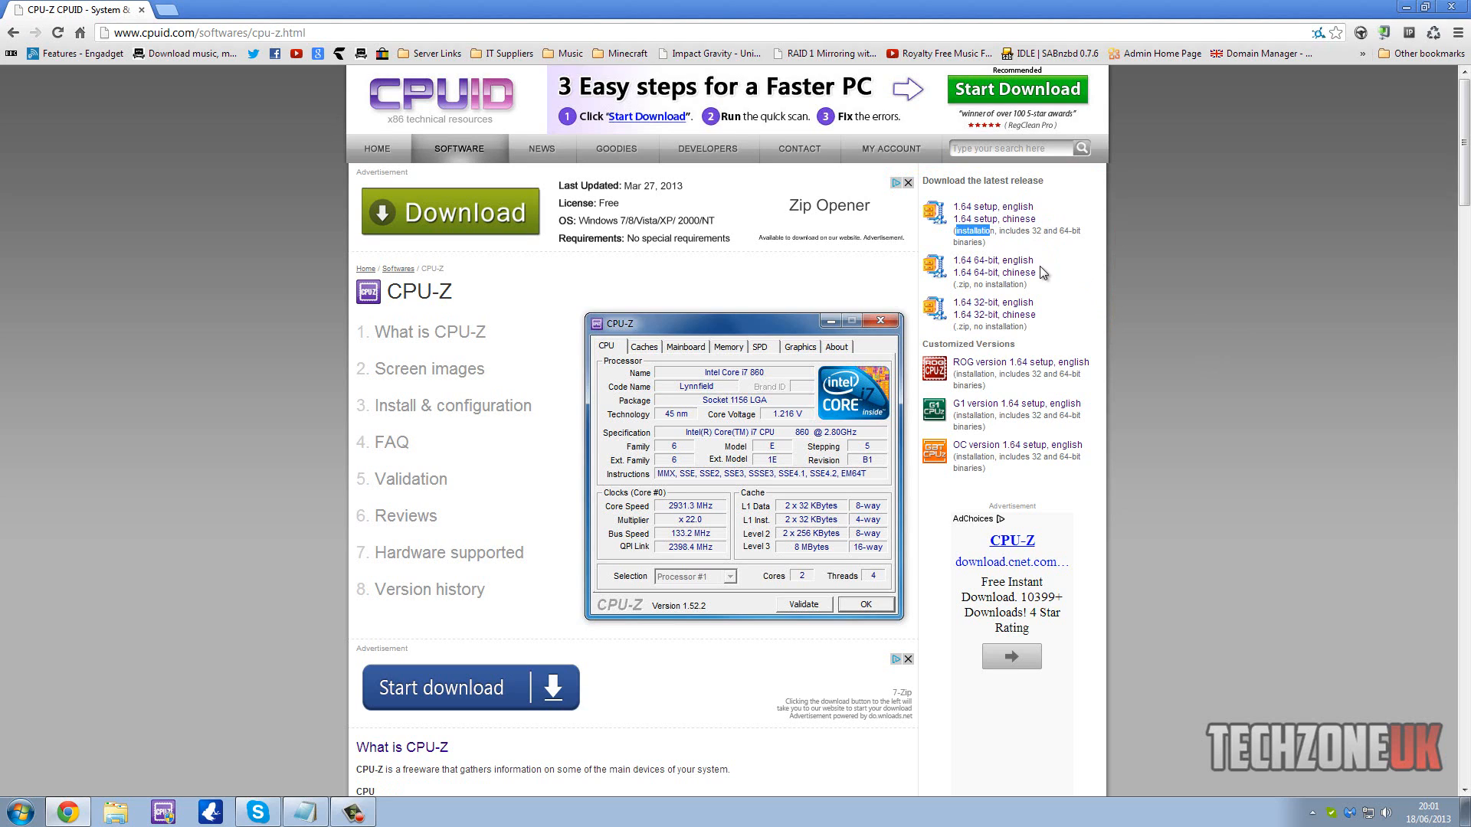
mouse_move(1055, 284)
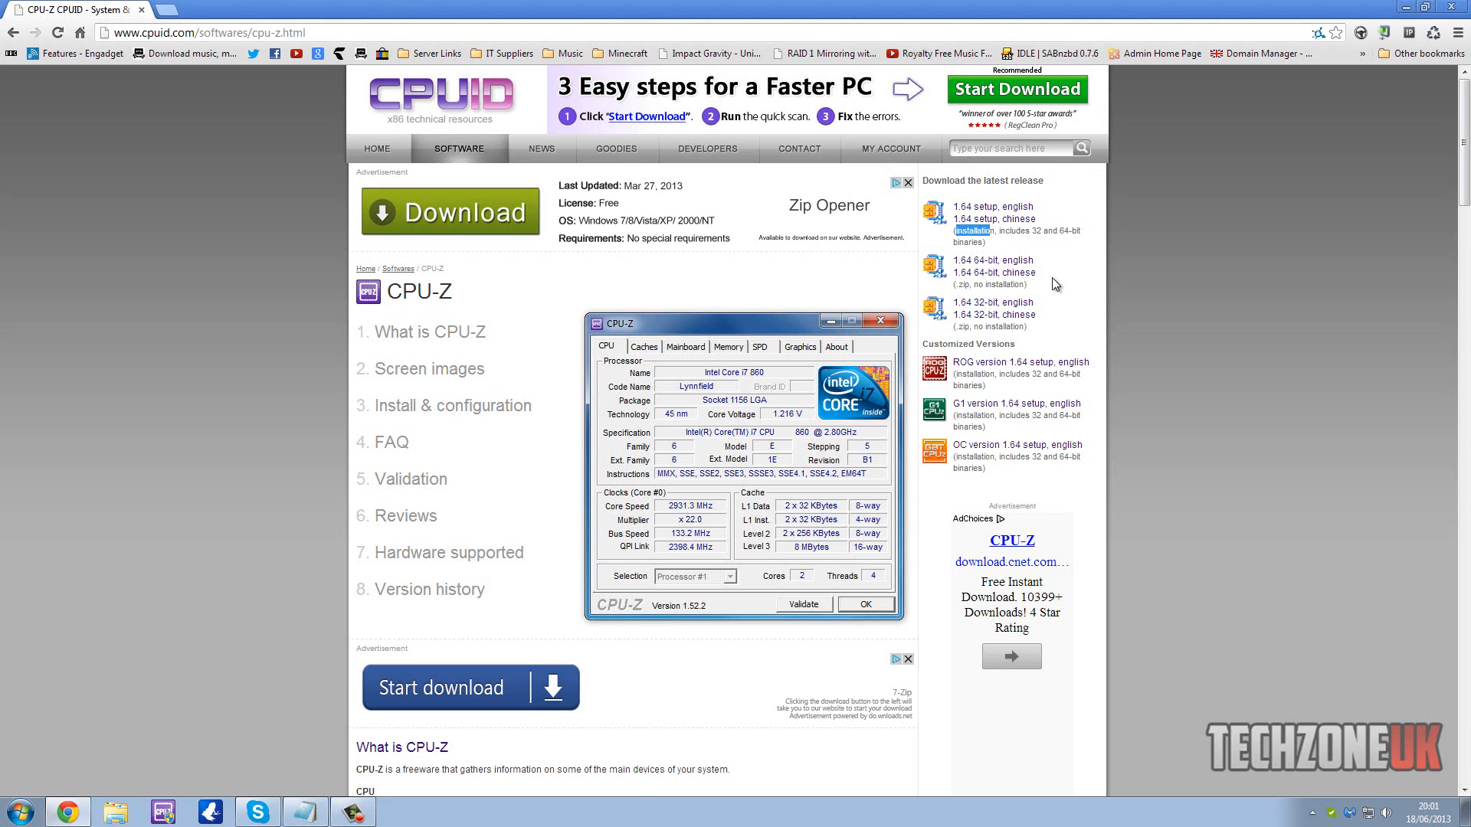
mouse_move(1050, 276)
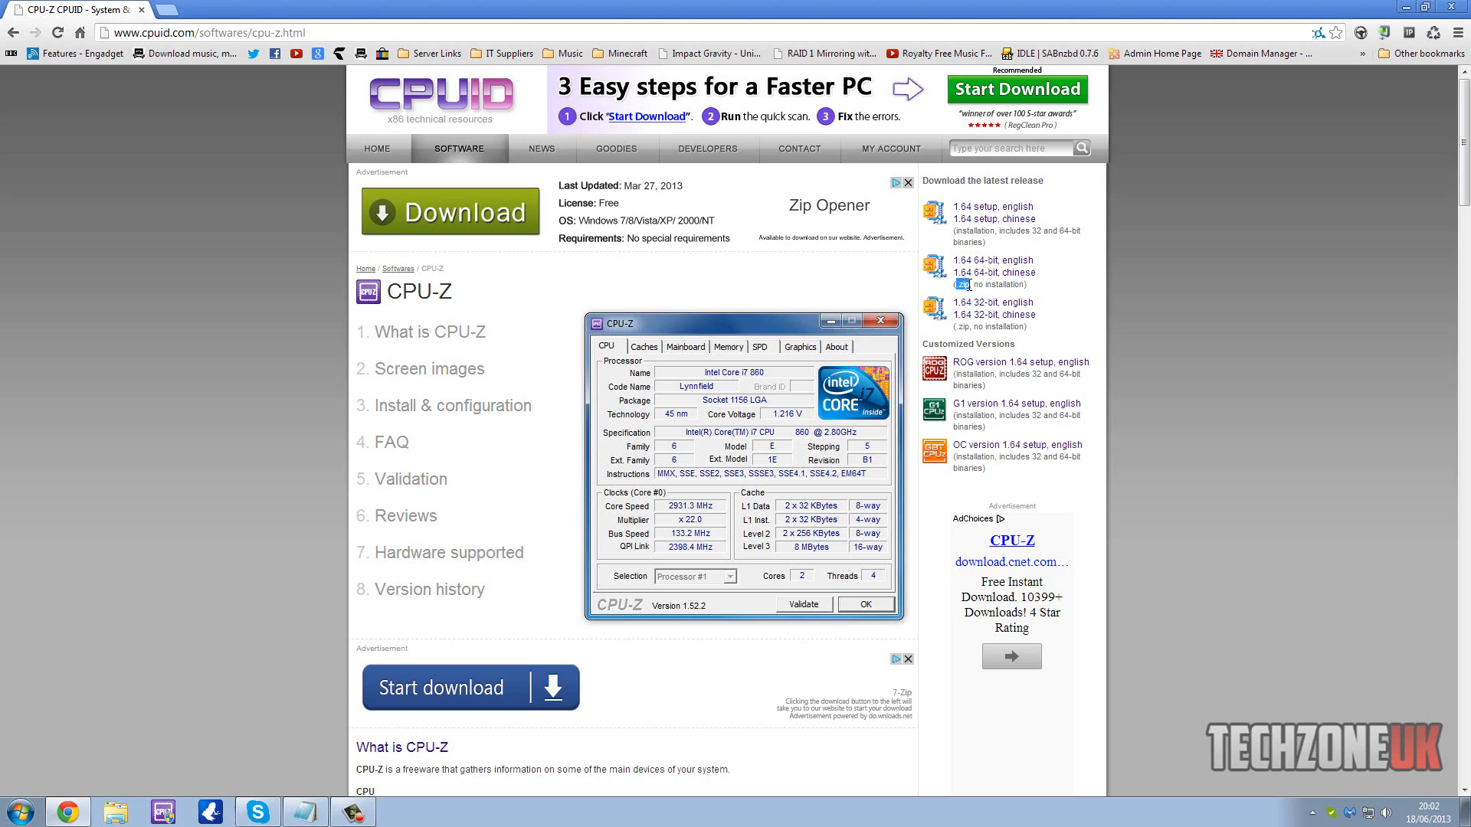
mouse_move(986, 284)
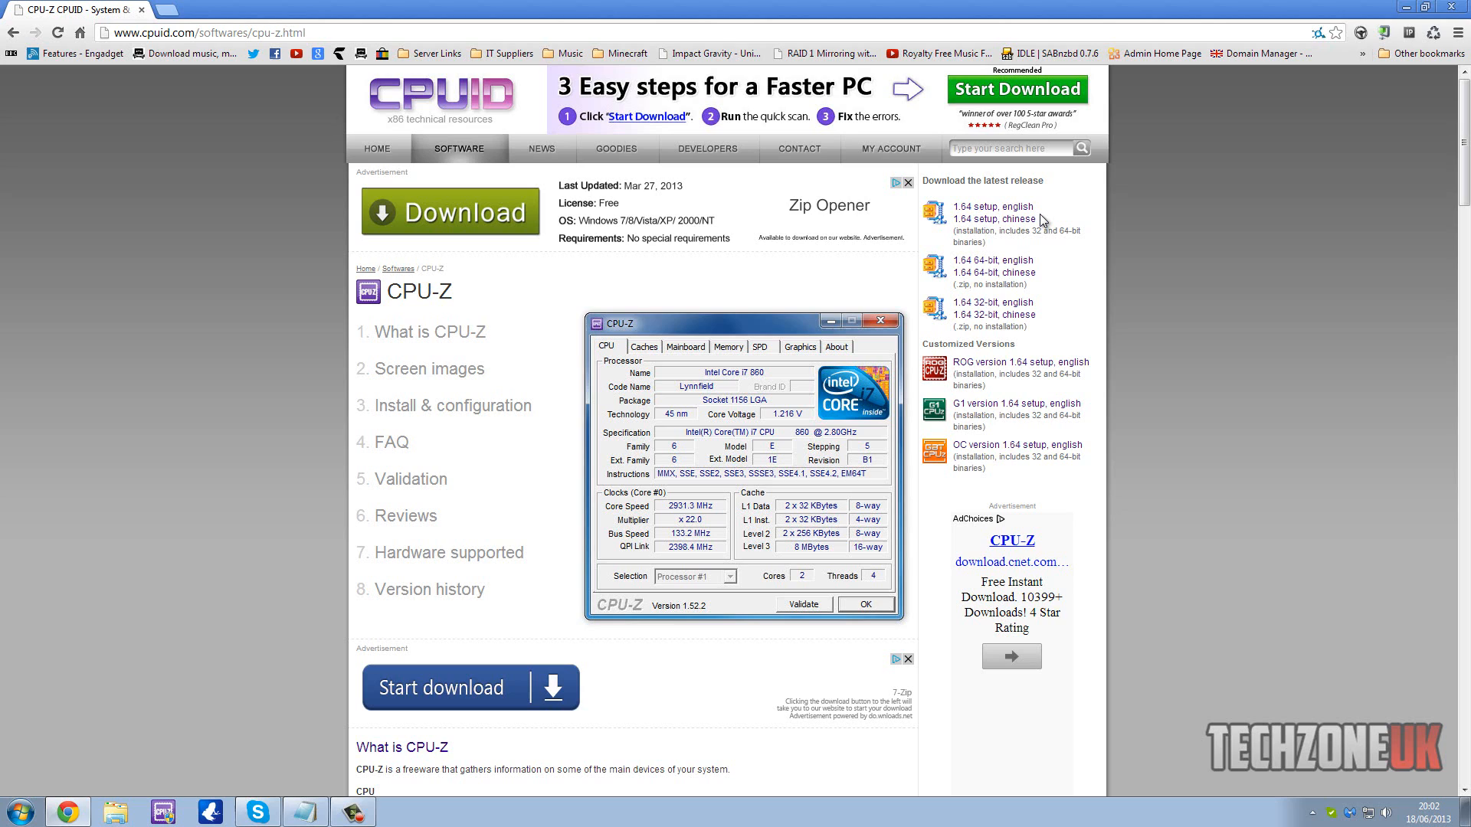
mouse_move(996, 264)
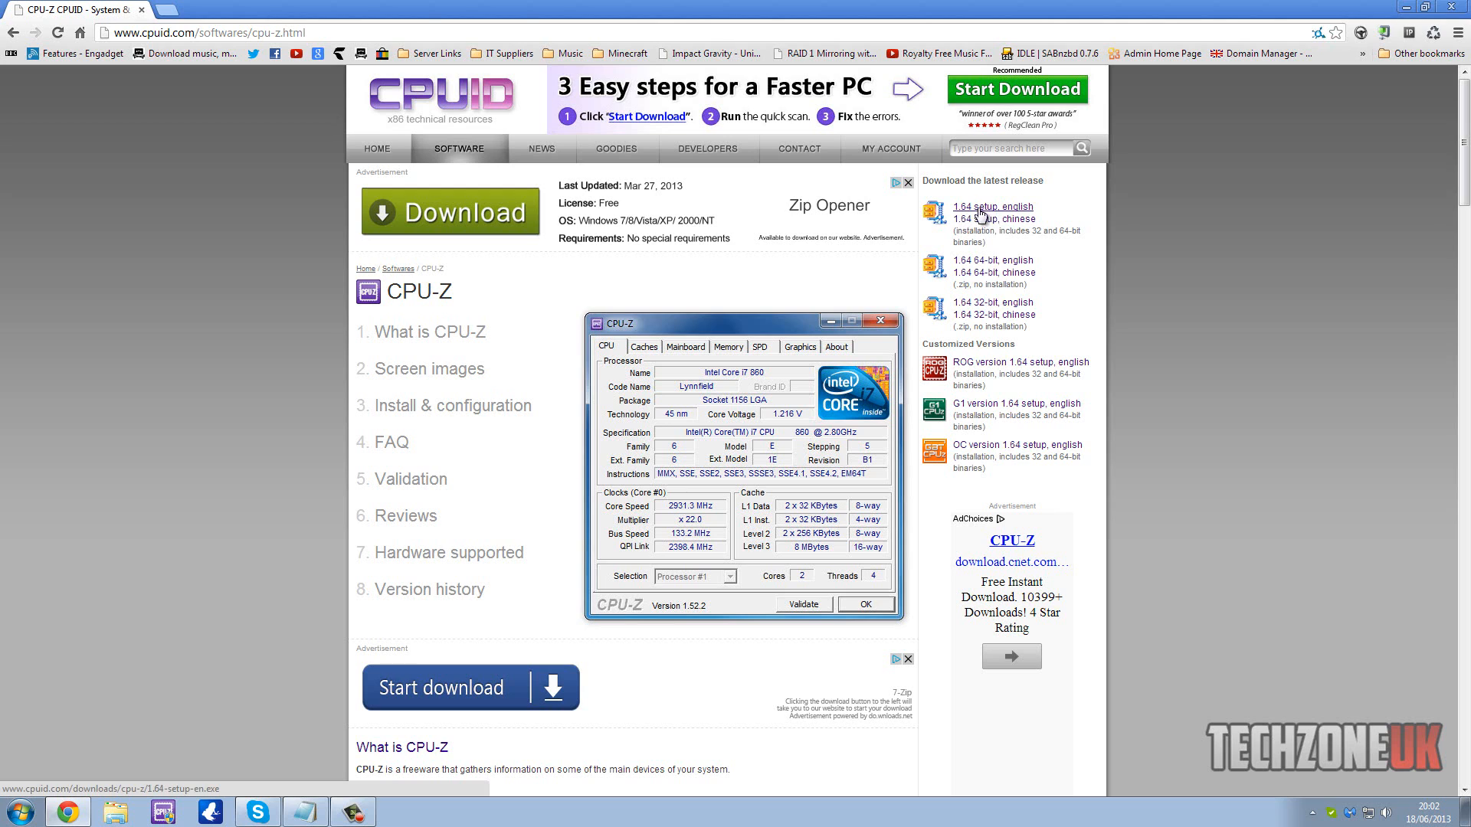
Step: Download the English CPU-Z 1.64 setup file from the CPUID download page
left_click(992, 206)
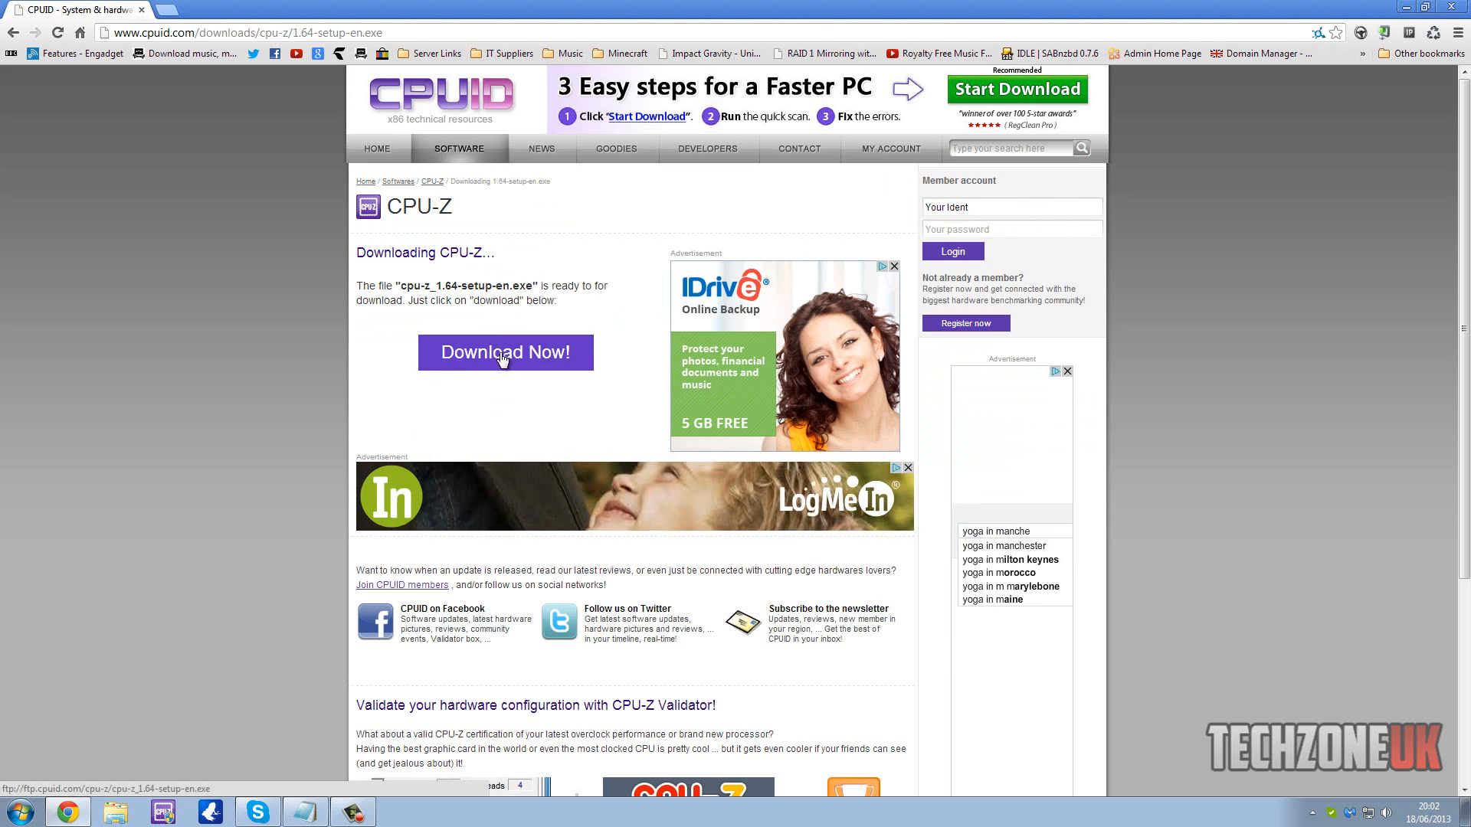
left_click(505, 352)
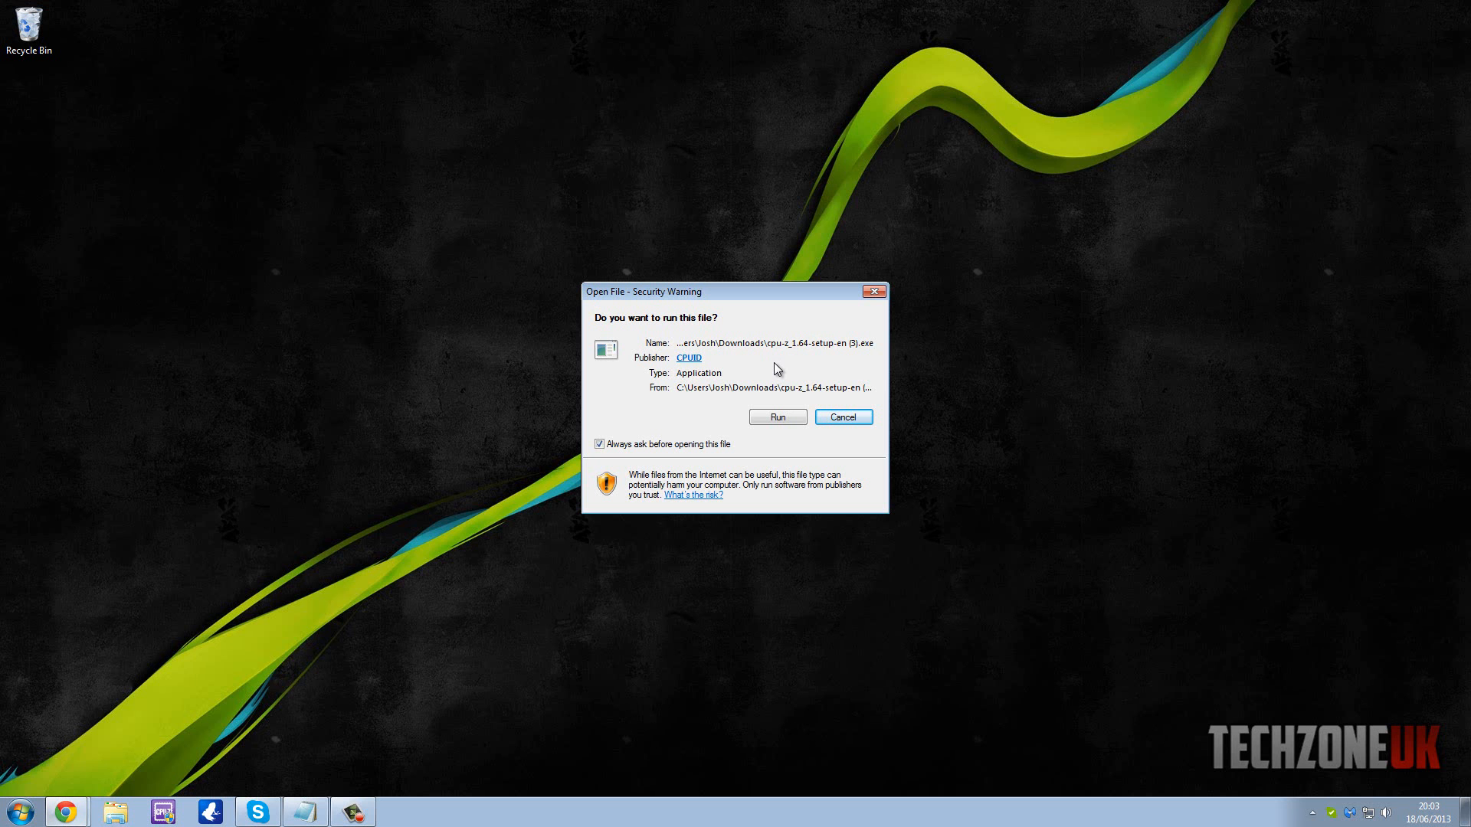
mouse_move(772, 363)
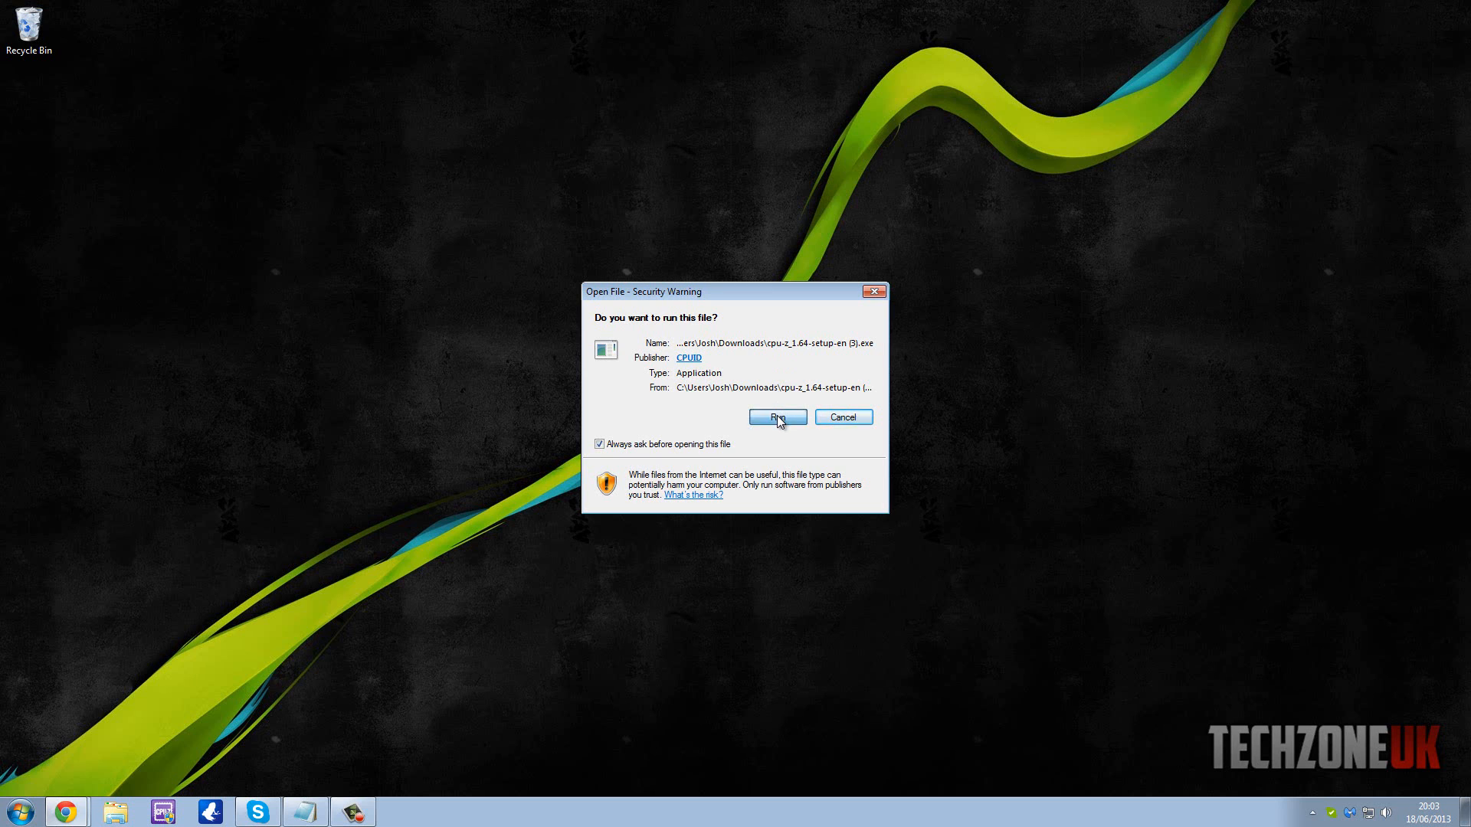
Step: Choose Run on the Open File security warning for the CPU-Z installer
left_click(777, 417)
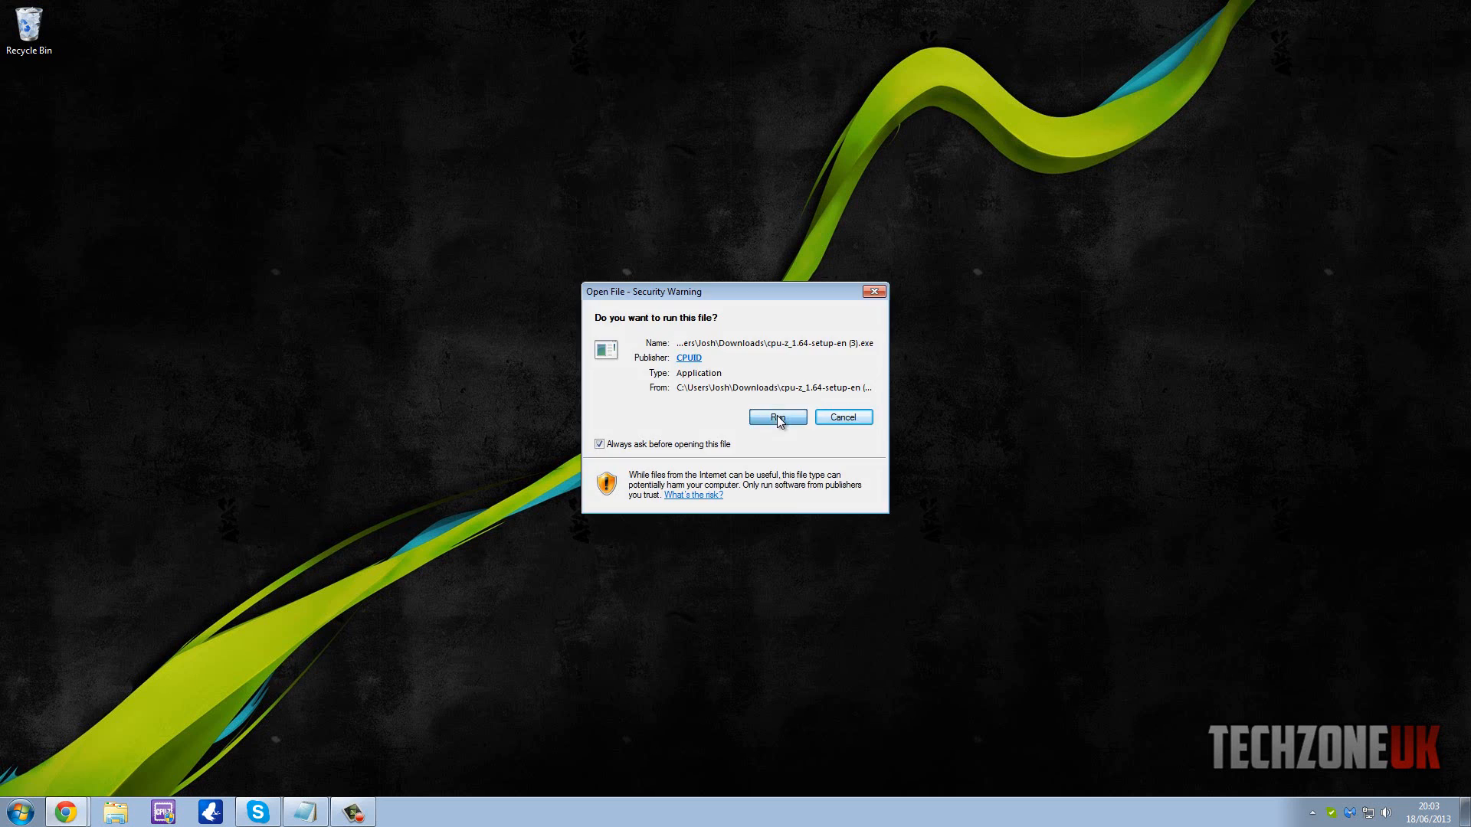
left_click(777, 417)
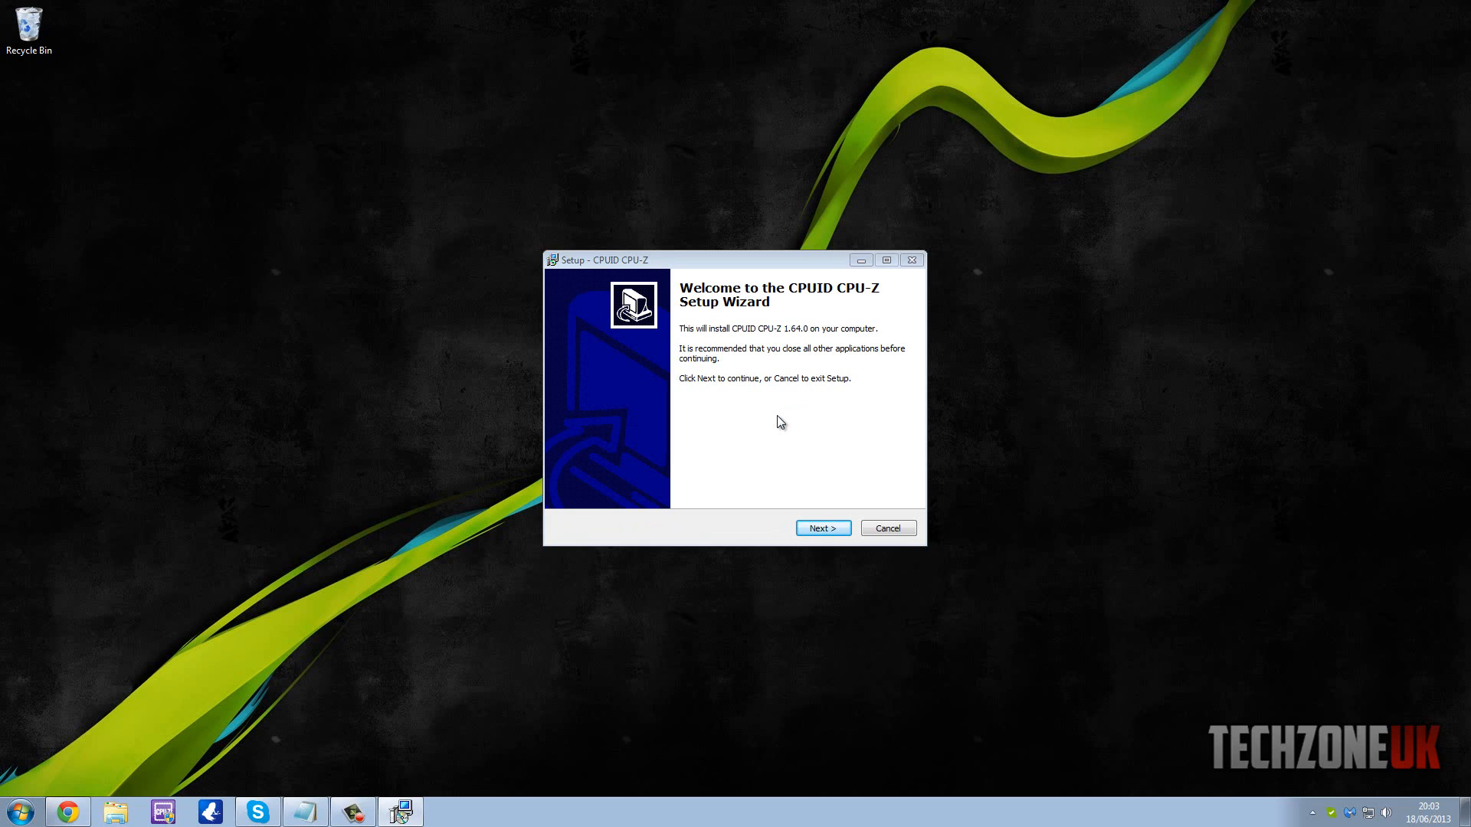
mouse_move(741, 425)
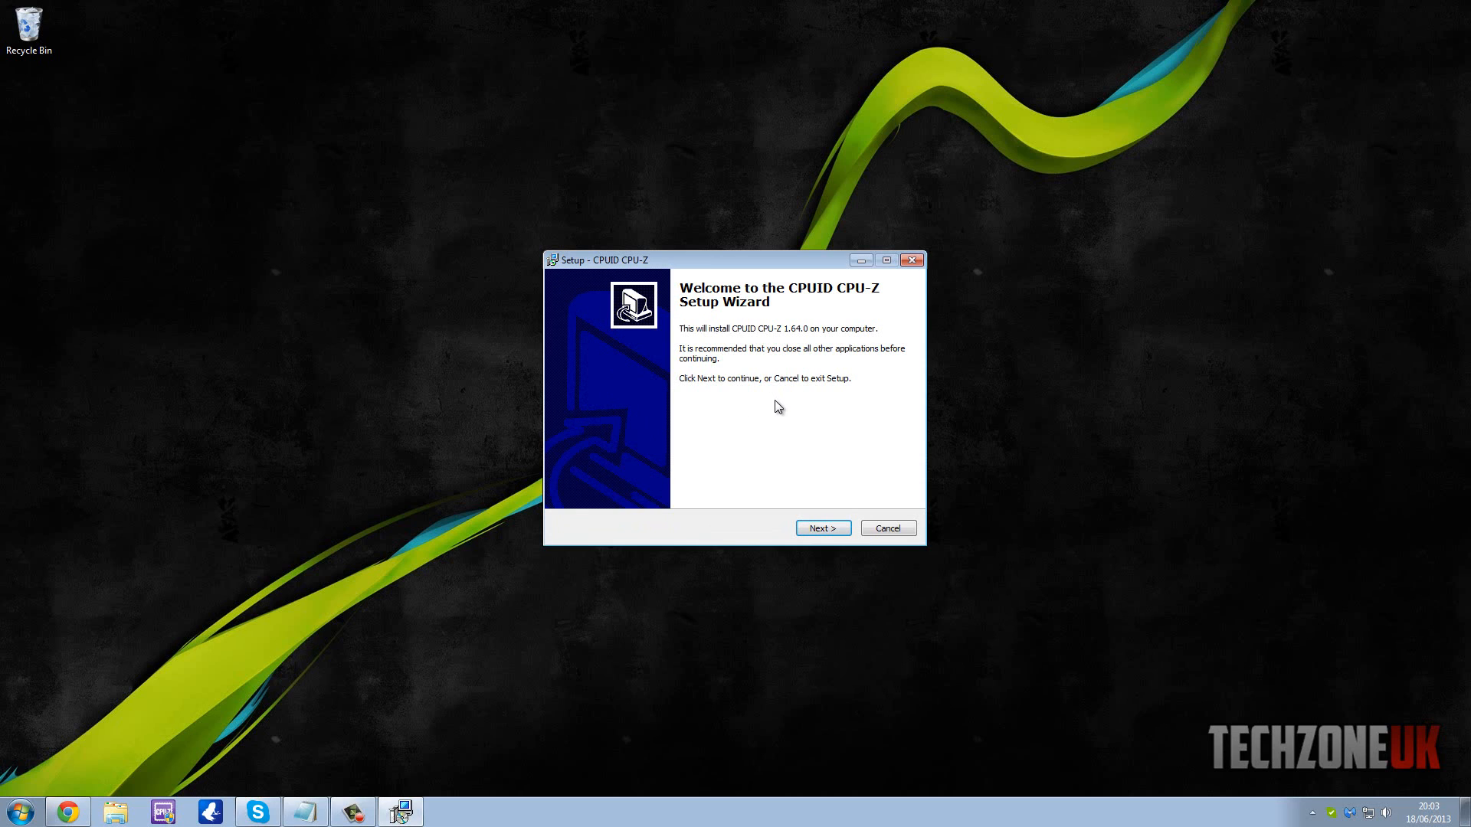
Step: Get past the welcome page and accept the CPU-Z license agreement
left_click(822, 528)
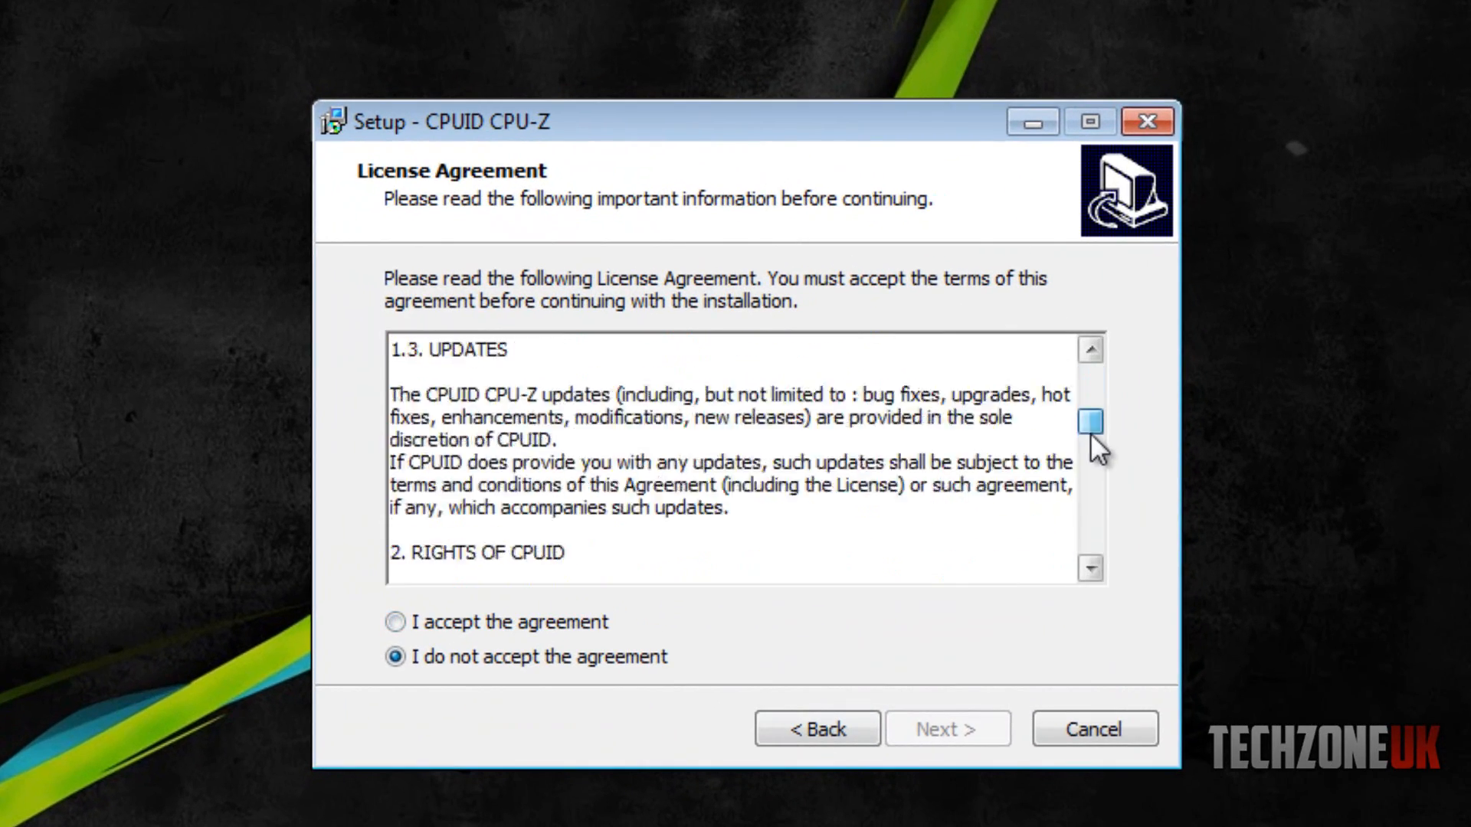
left_click(387, 621)
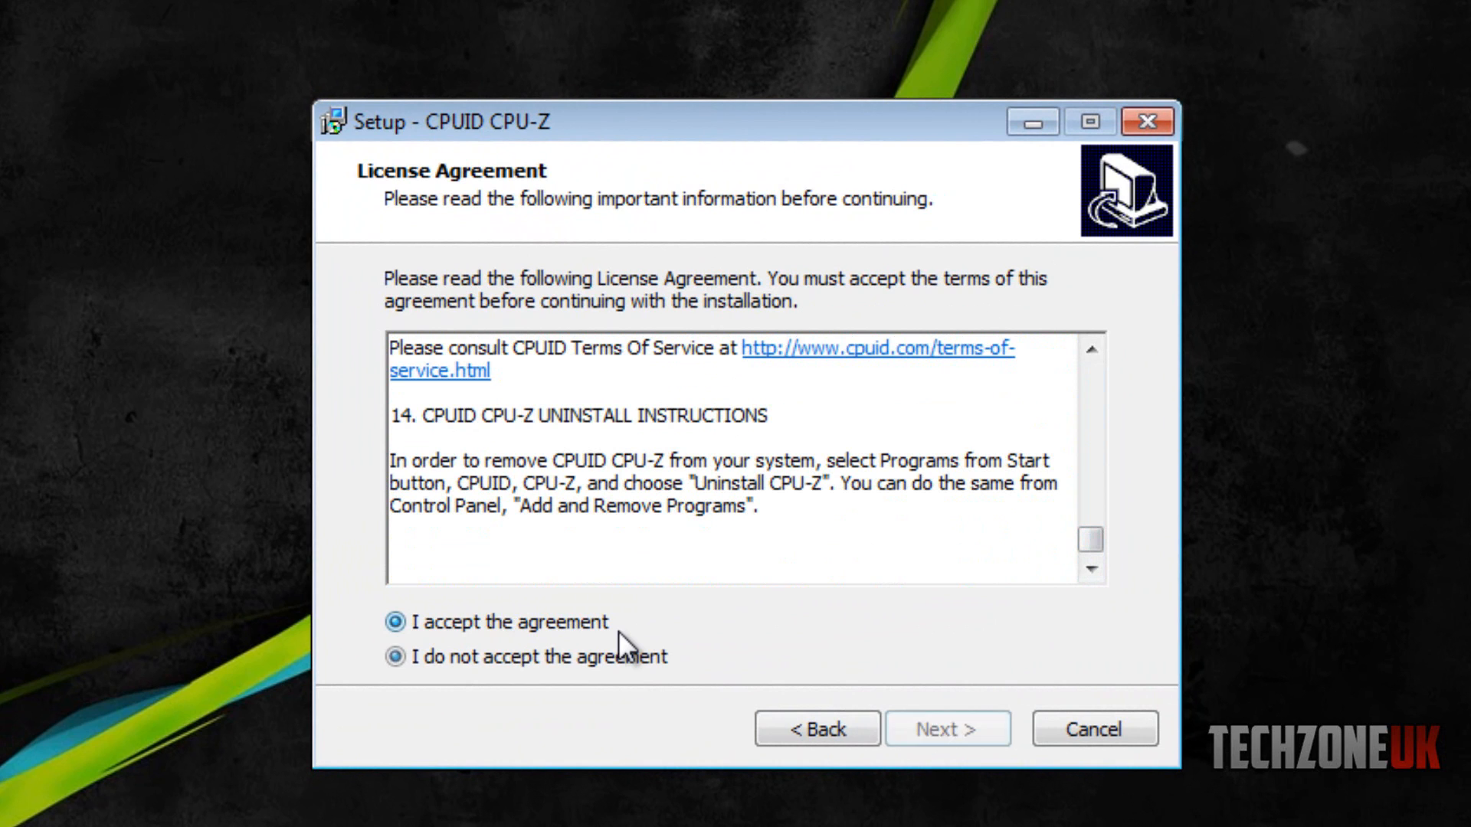
left_click(947, 729)
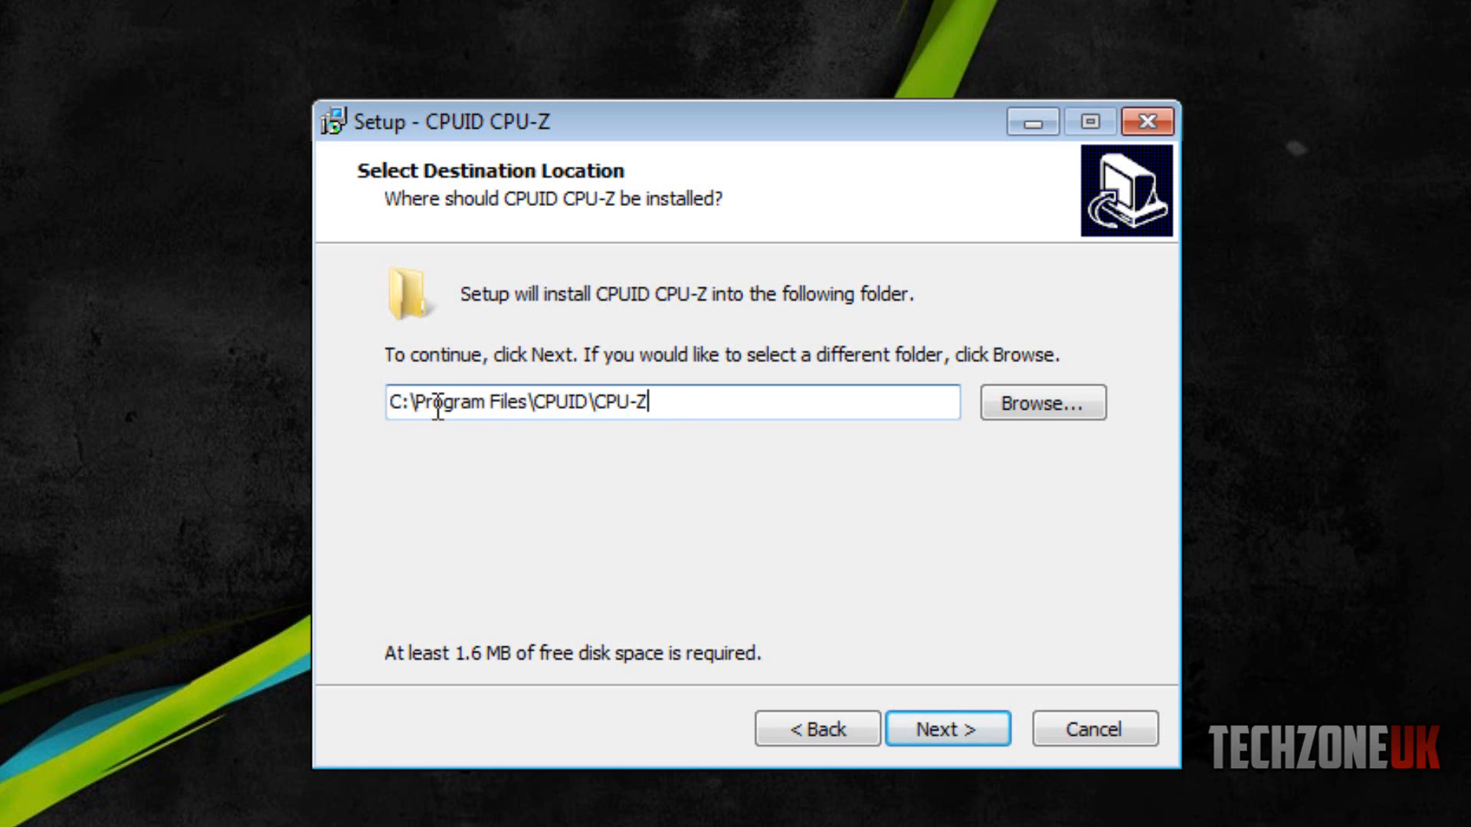
mouse_move(427, 413)
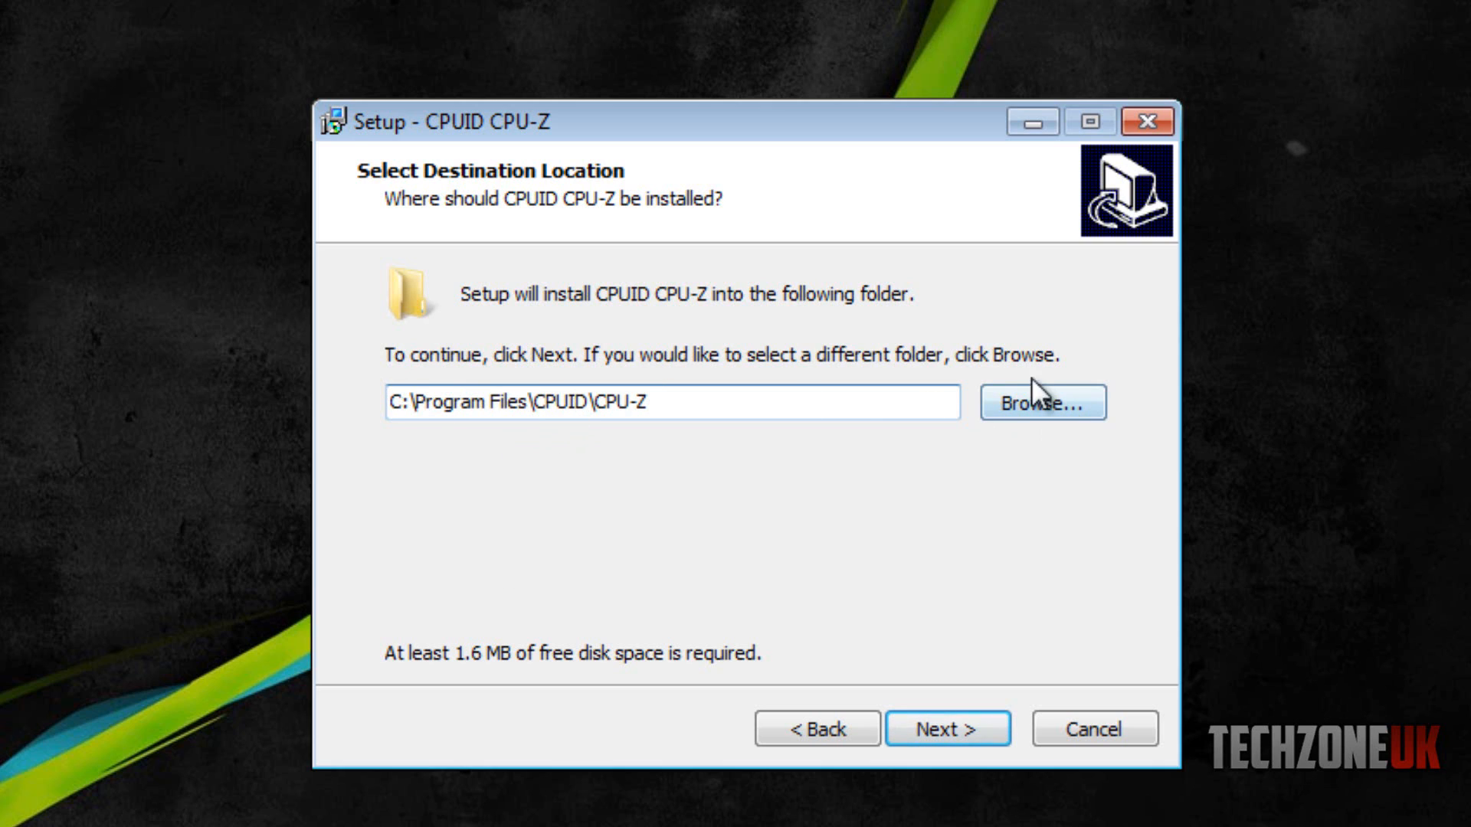
mouse_move(966, 482)
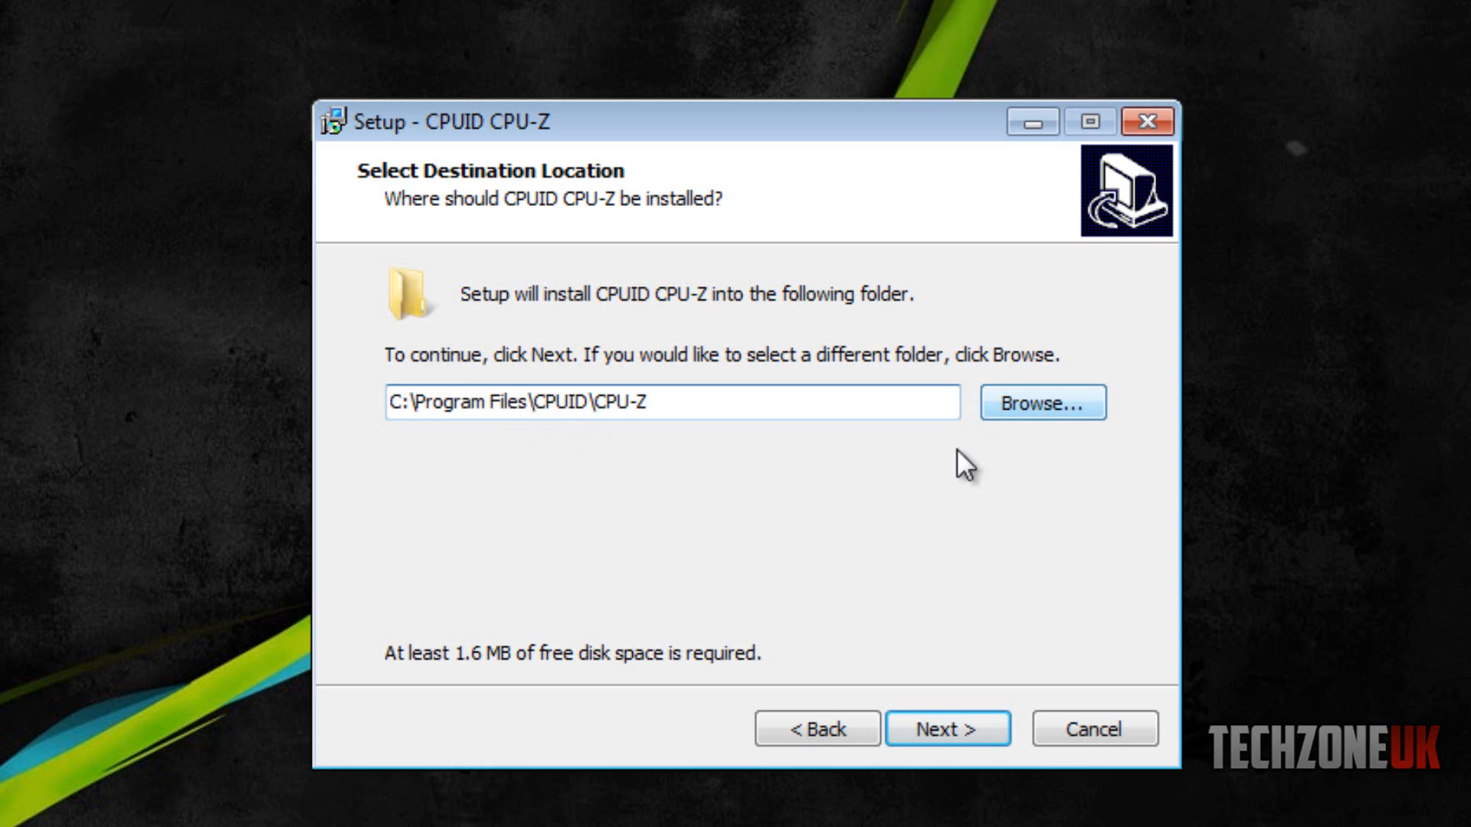
mouse_move(808, 456)
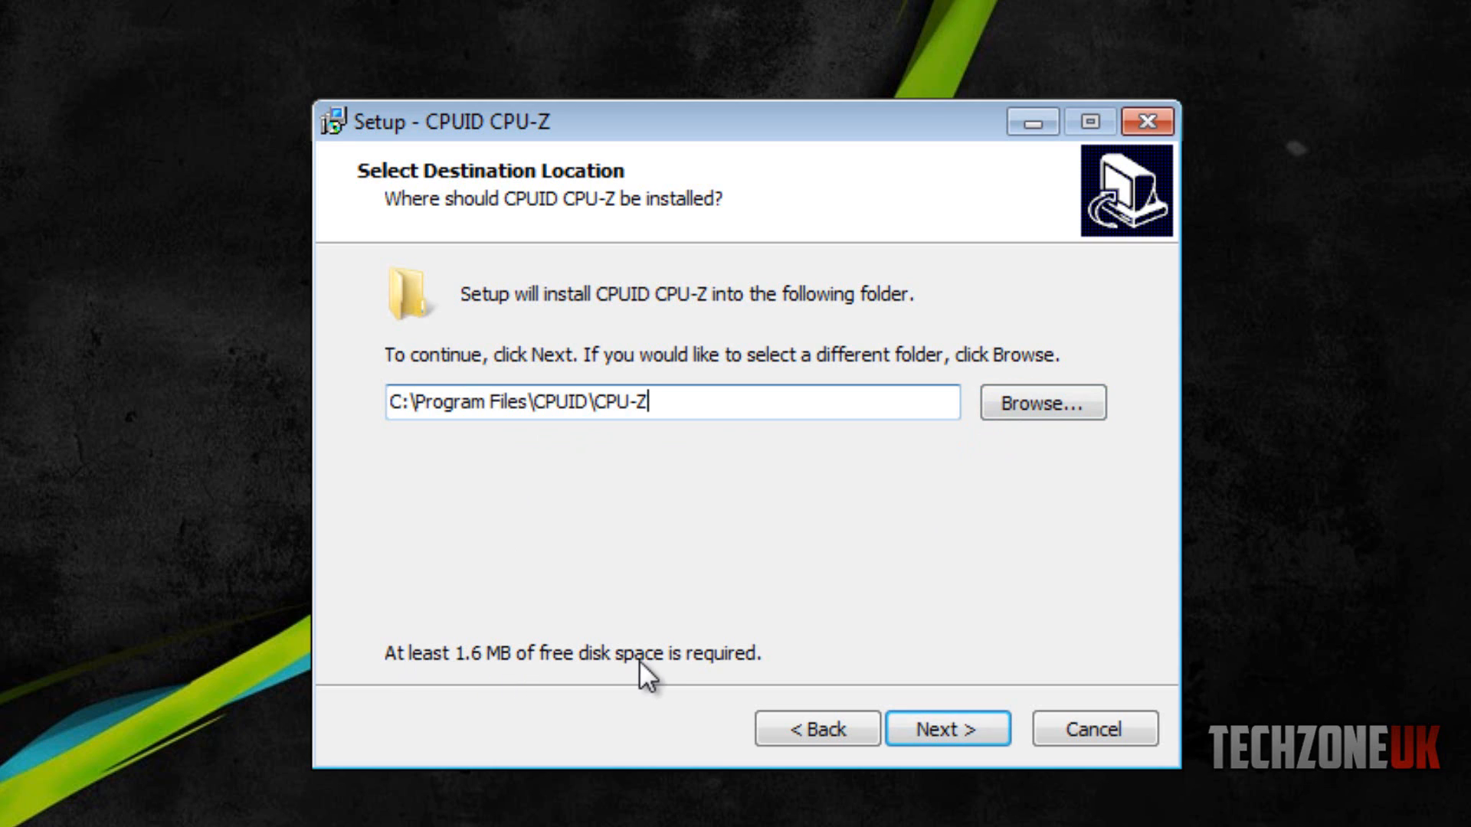
mouse_move(894, 585)
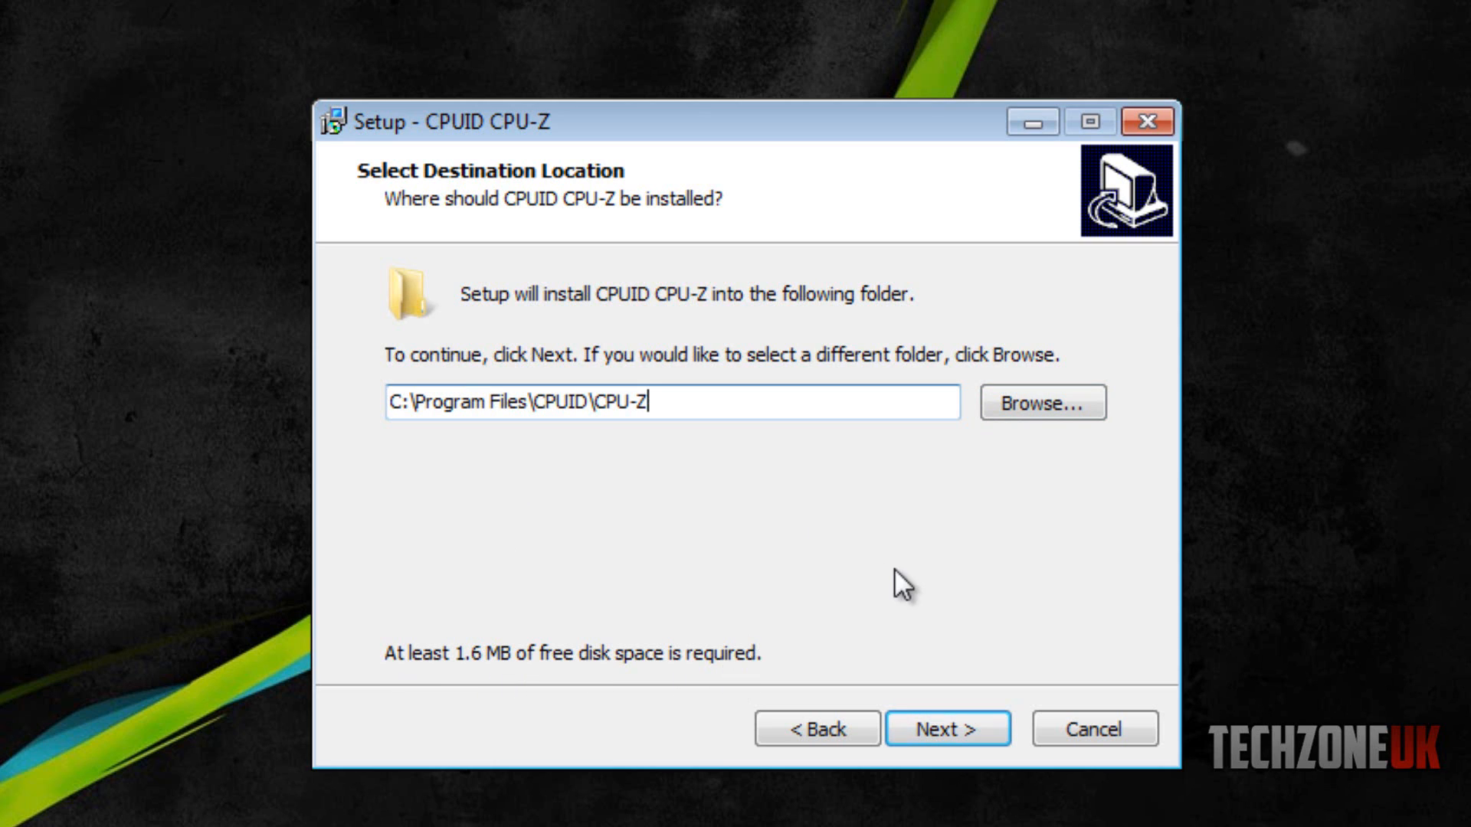
mouse_move(758, 498)
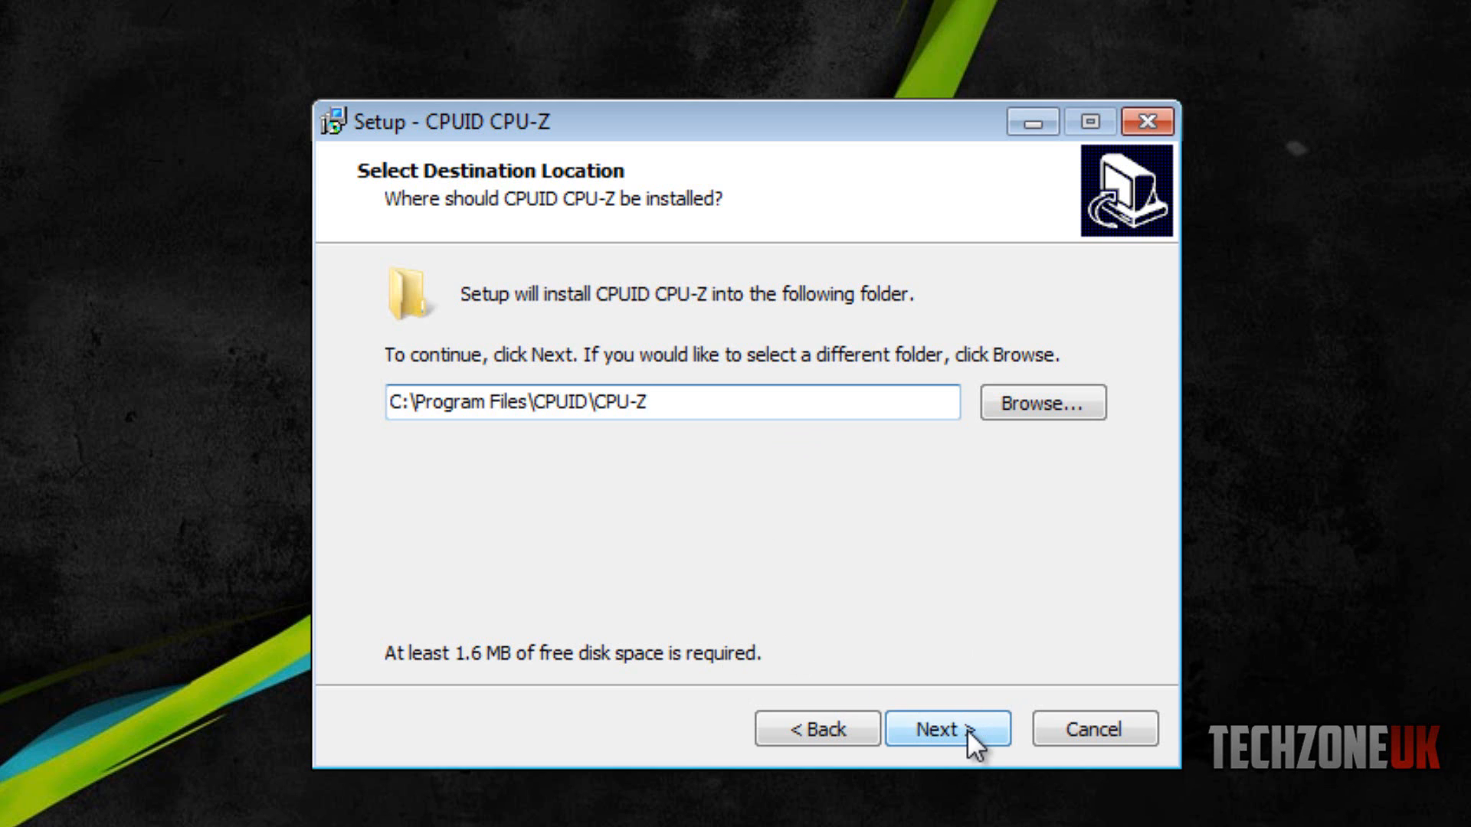
Step: Keep the default install folder and decline the Ask Toolbar and Hotspot Shield offers
left_click(949, 729)
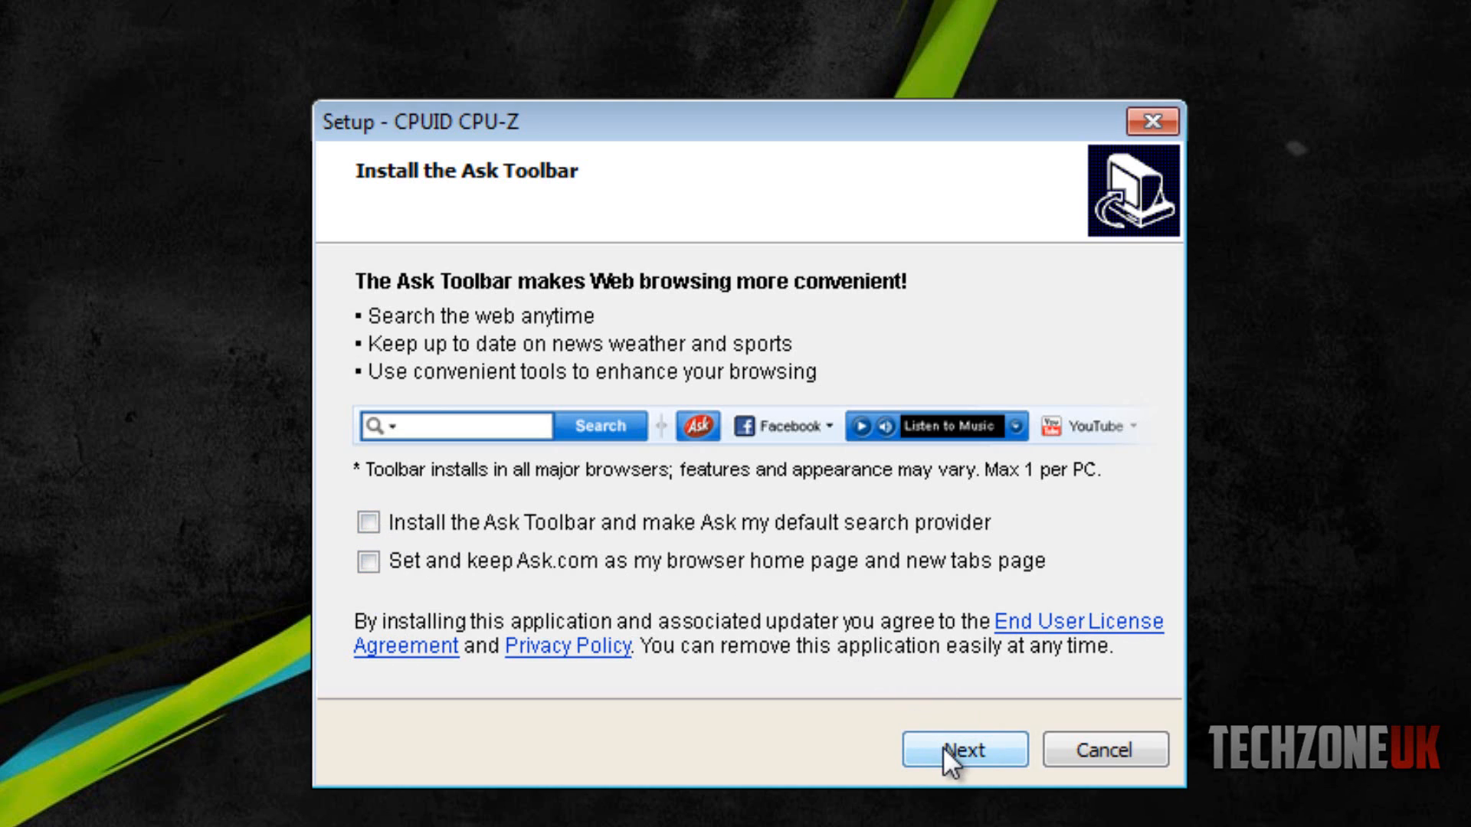
left_click(965, 750)
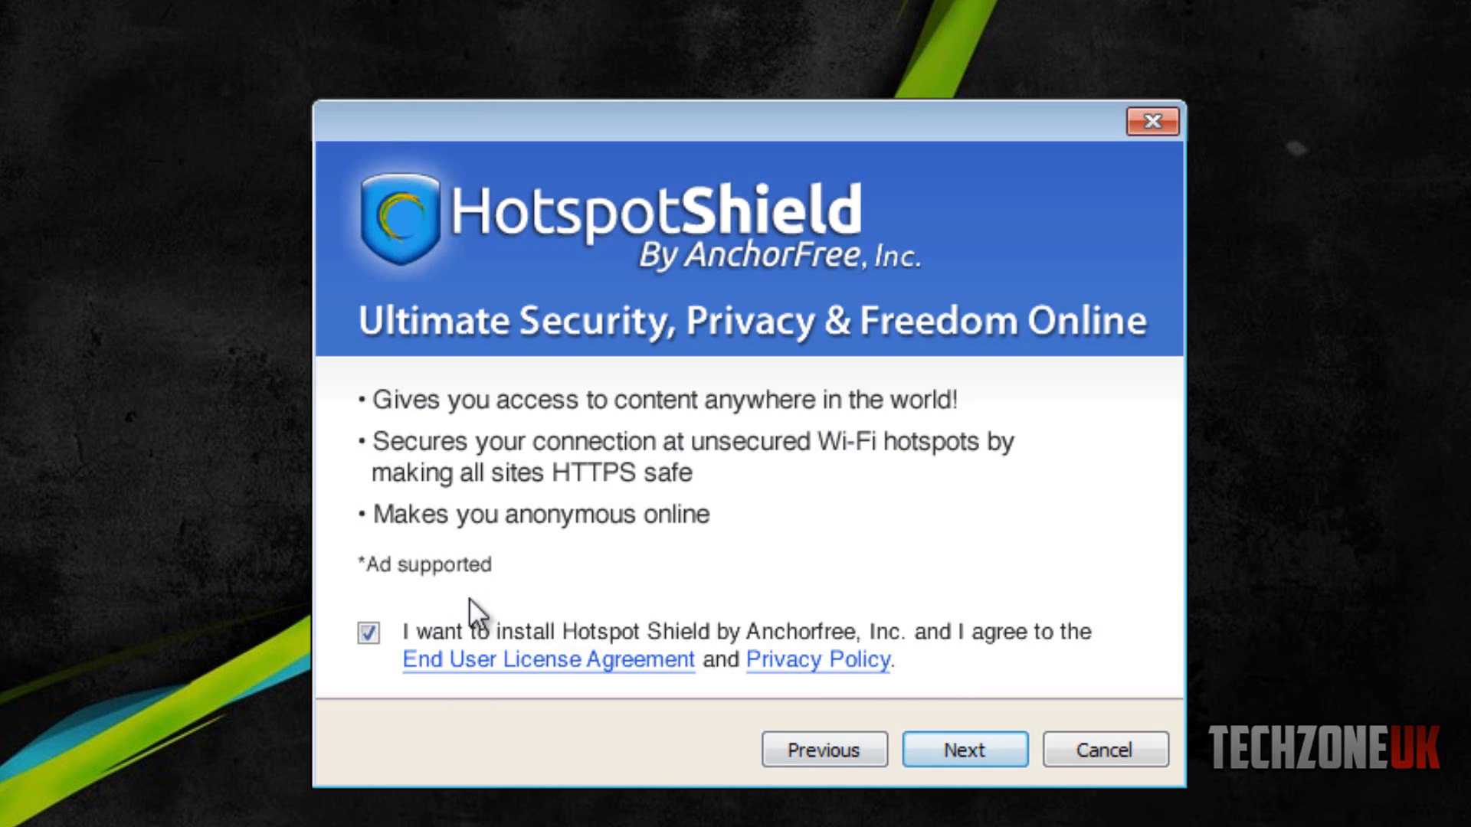
left_click(370, 651)
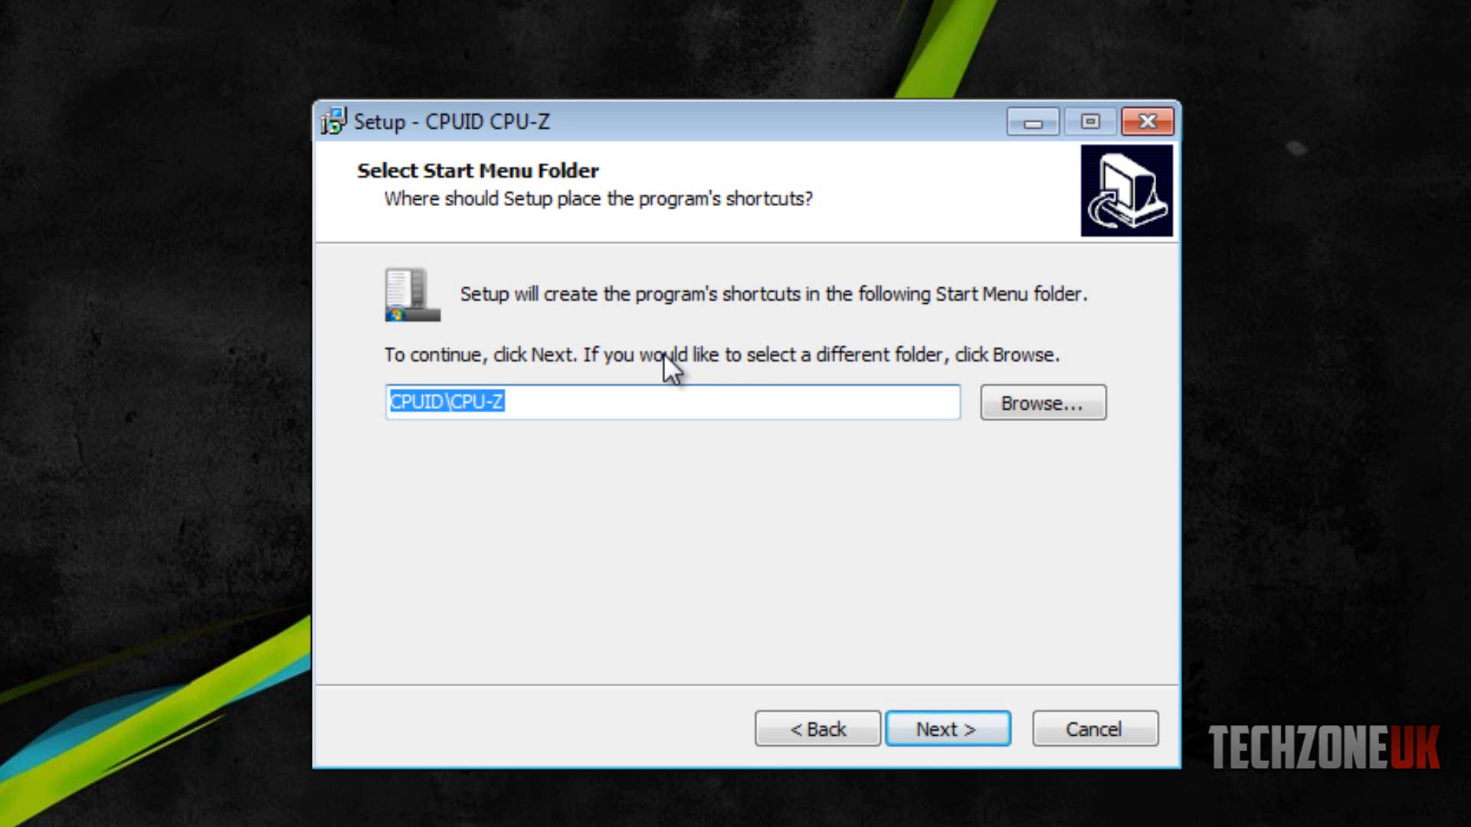
mouse_move(1084, 333)
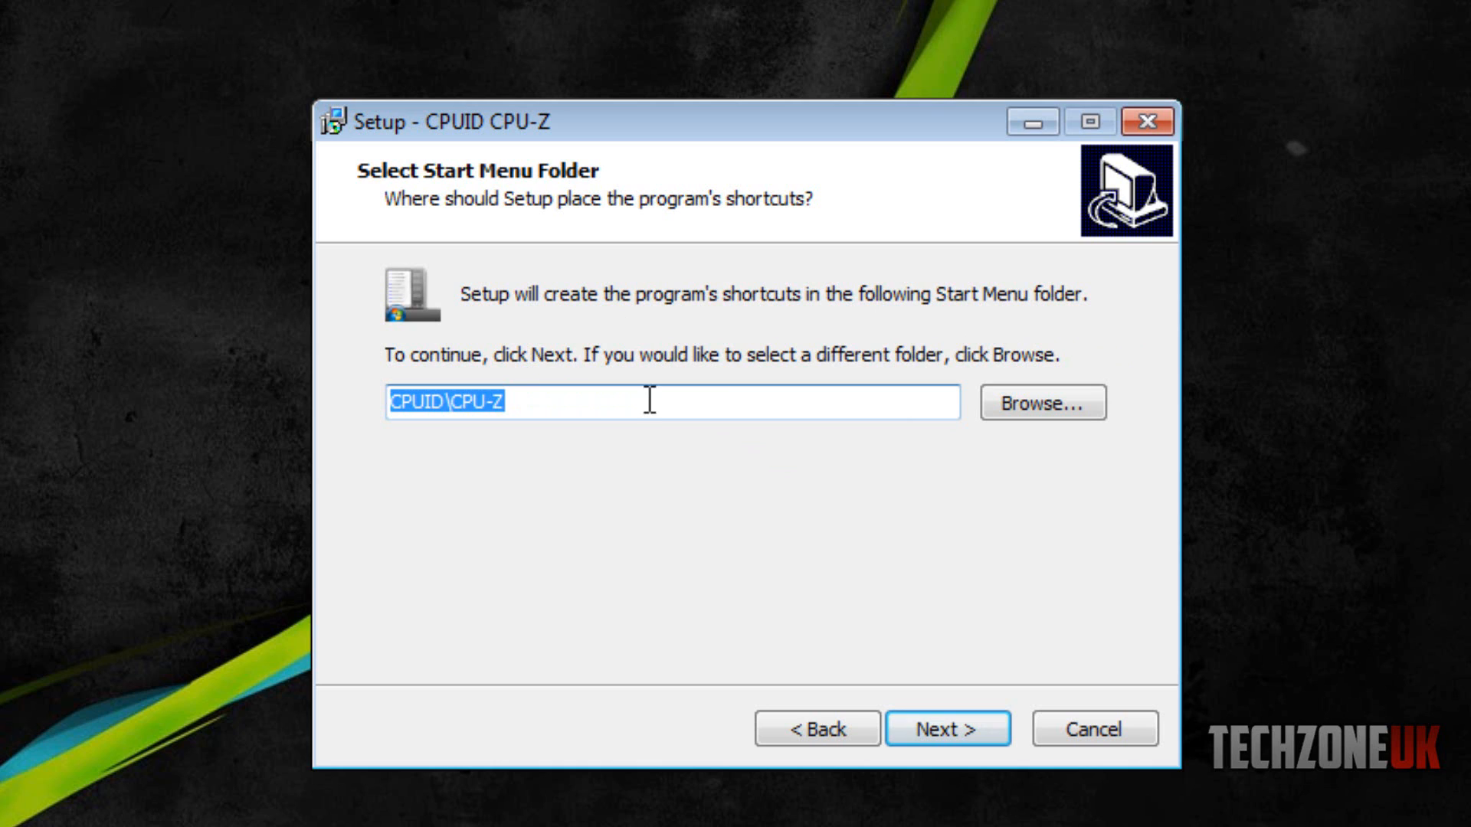
mouse_move(850, 589)
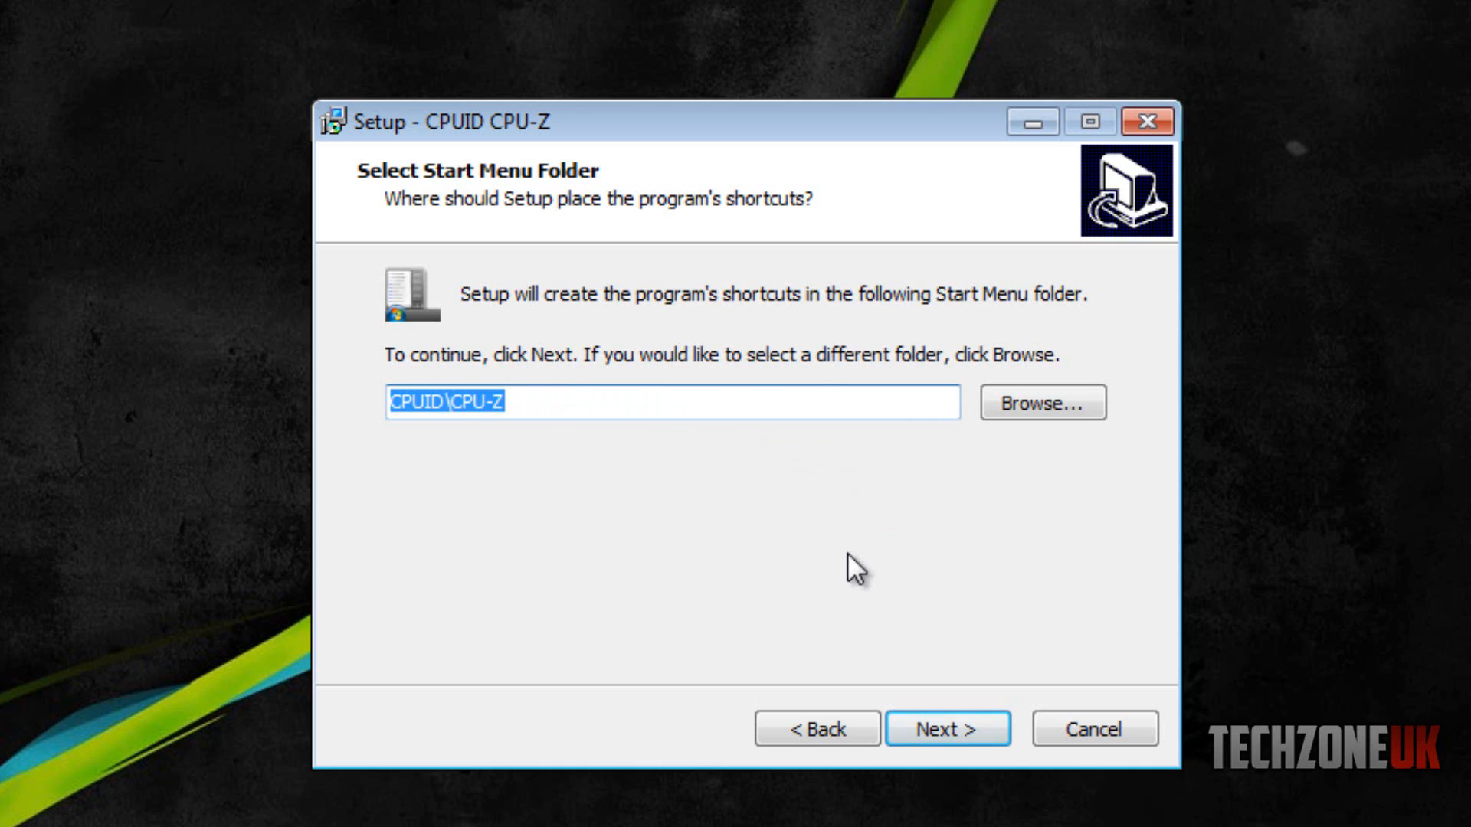
mouse_move(947, 736)
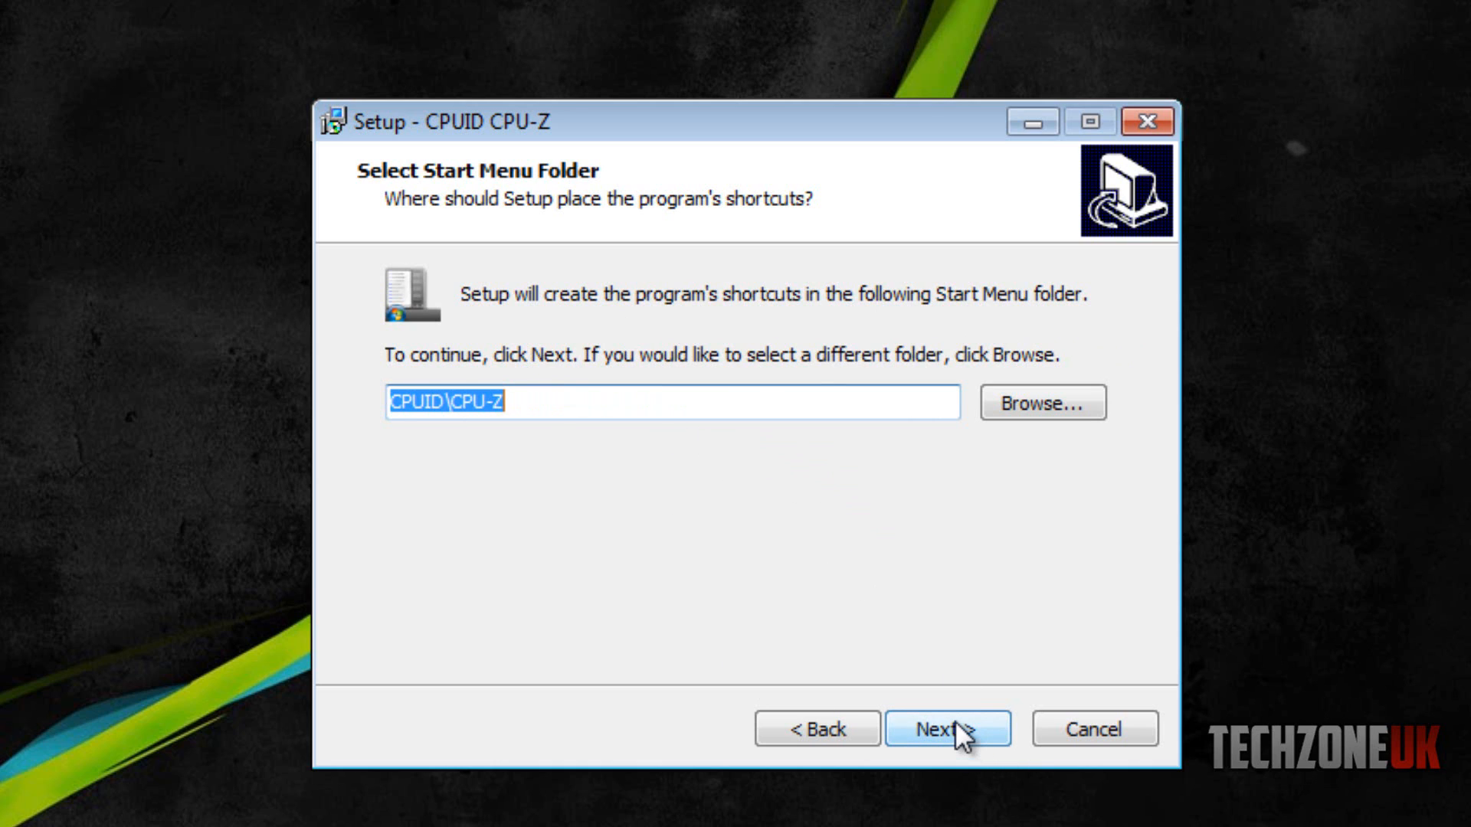
Step: Install CPU-Z with a desktop icon and finish without viewing cpuz_readme.txt
left_click(949, 729)
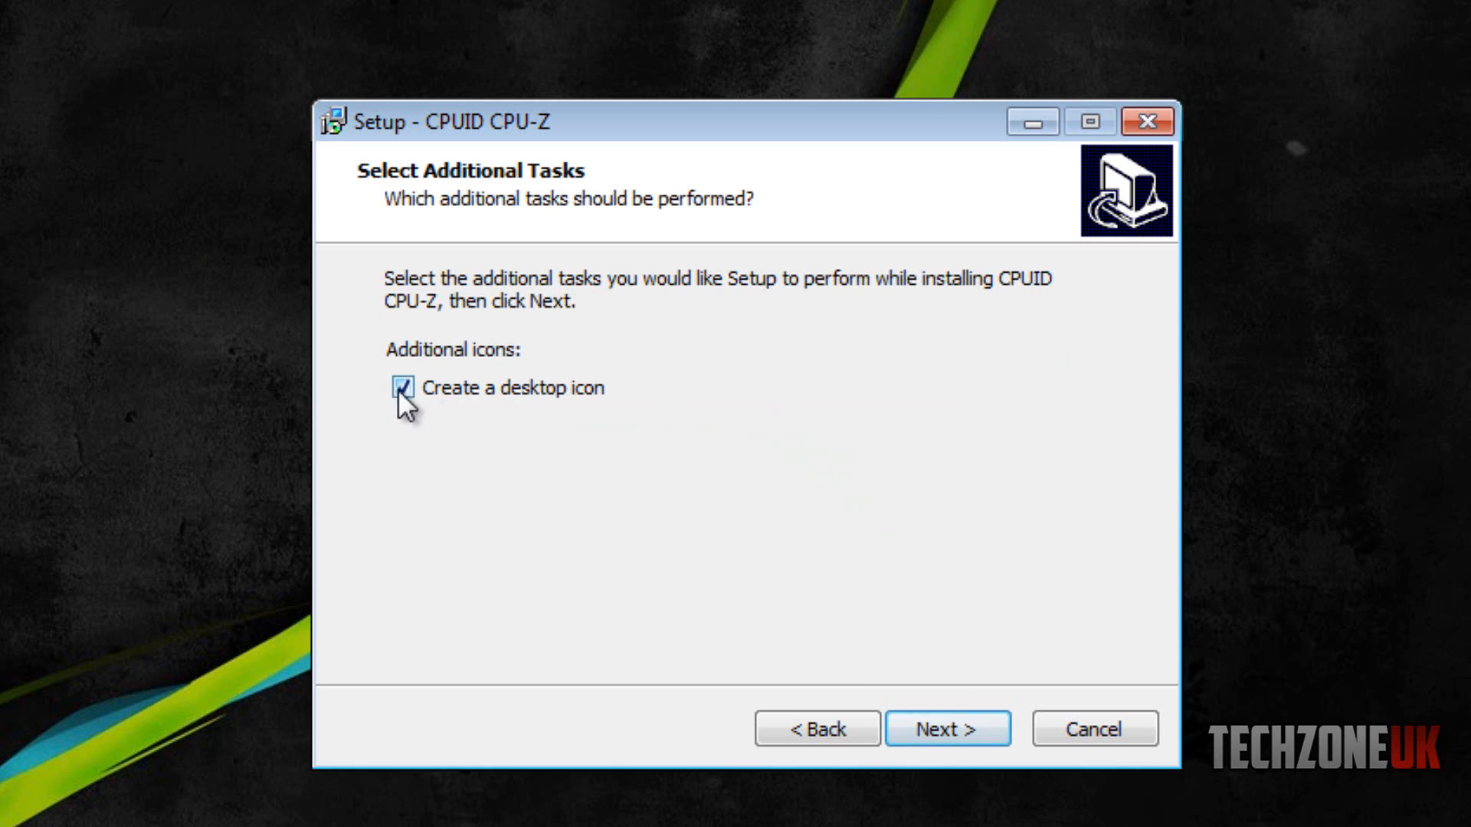
left_click(948, 729)
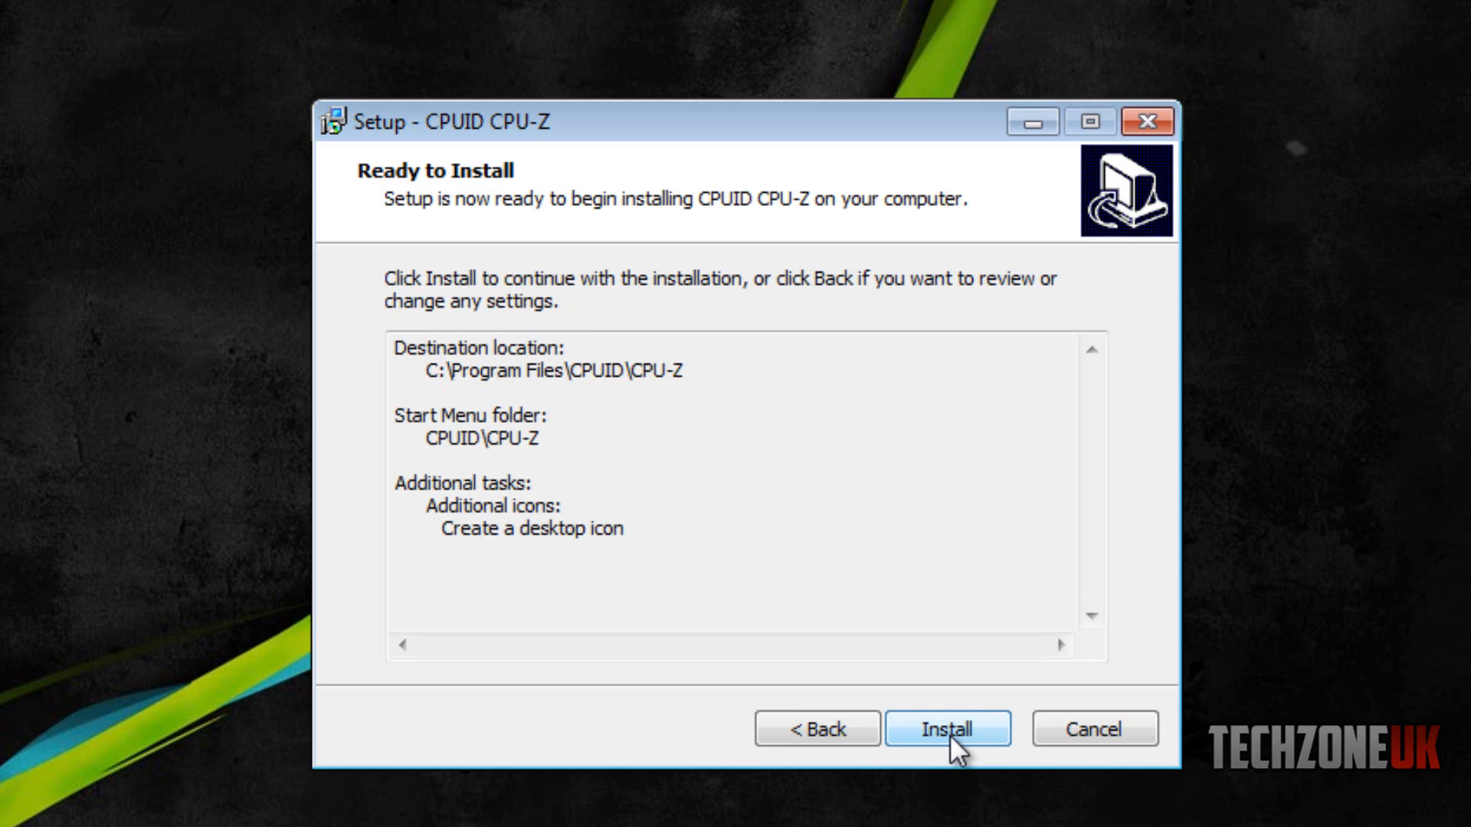
left_click(968, 729)
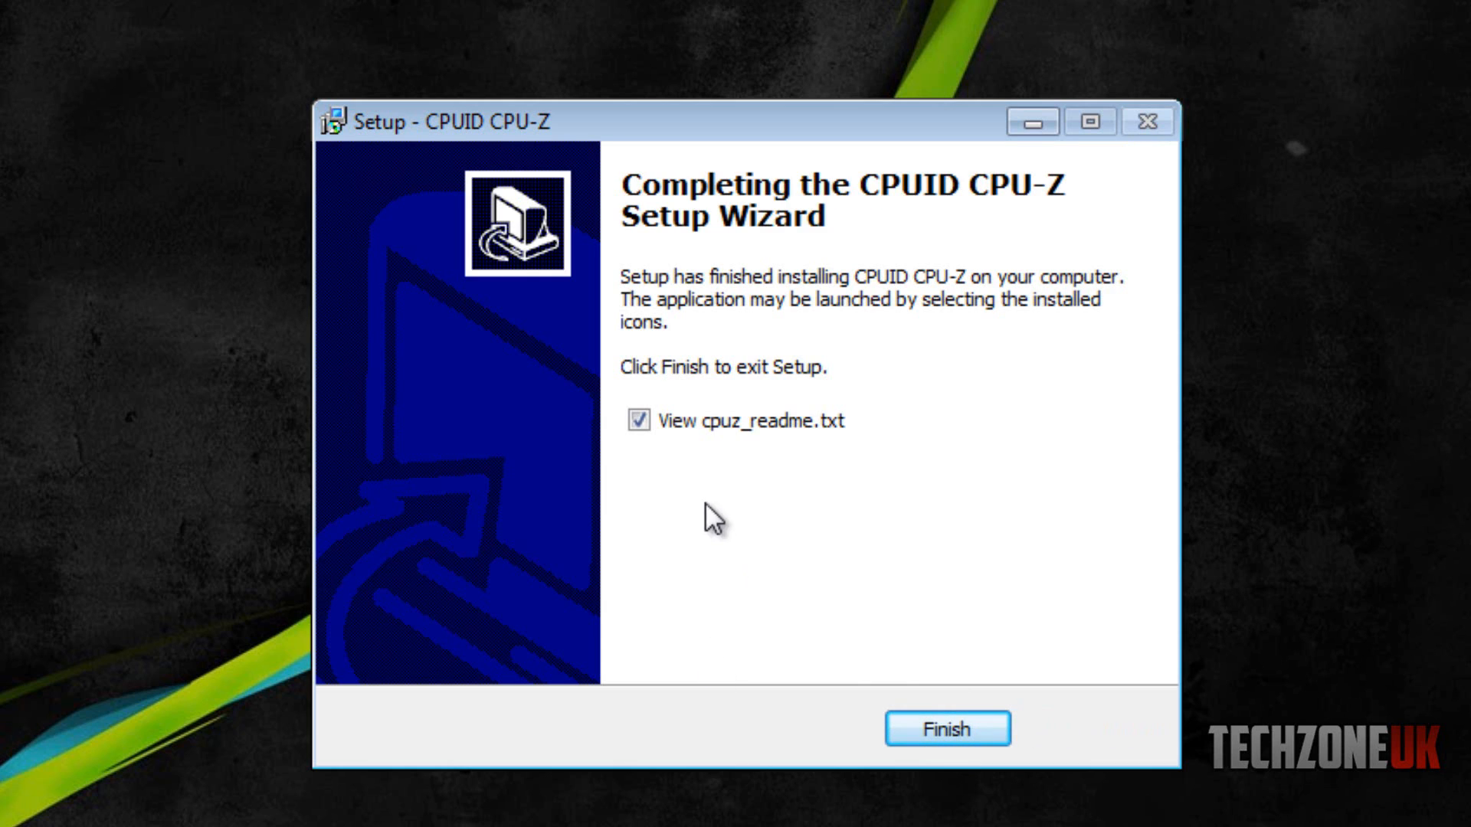
left_click(638, 422)
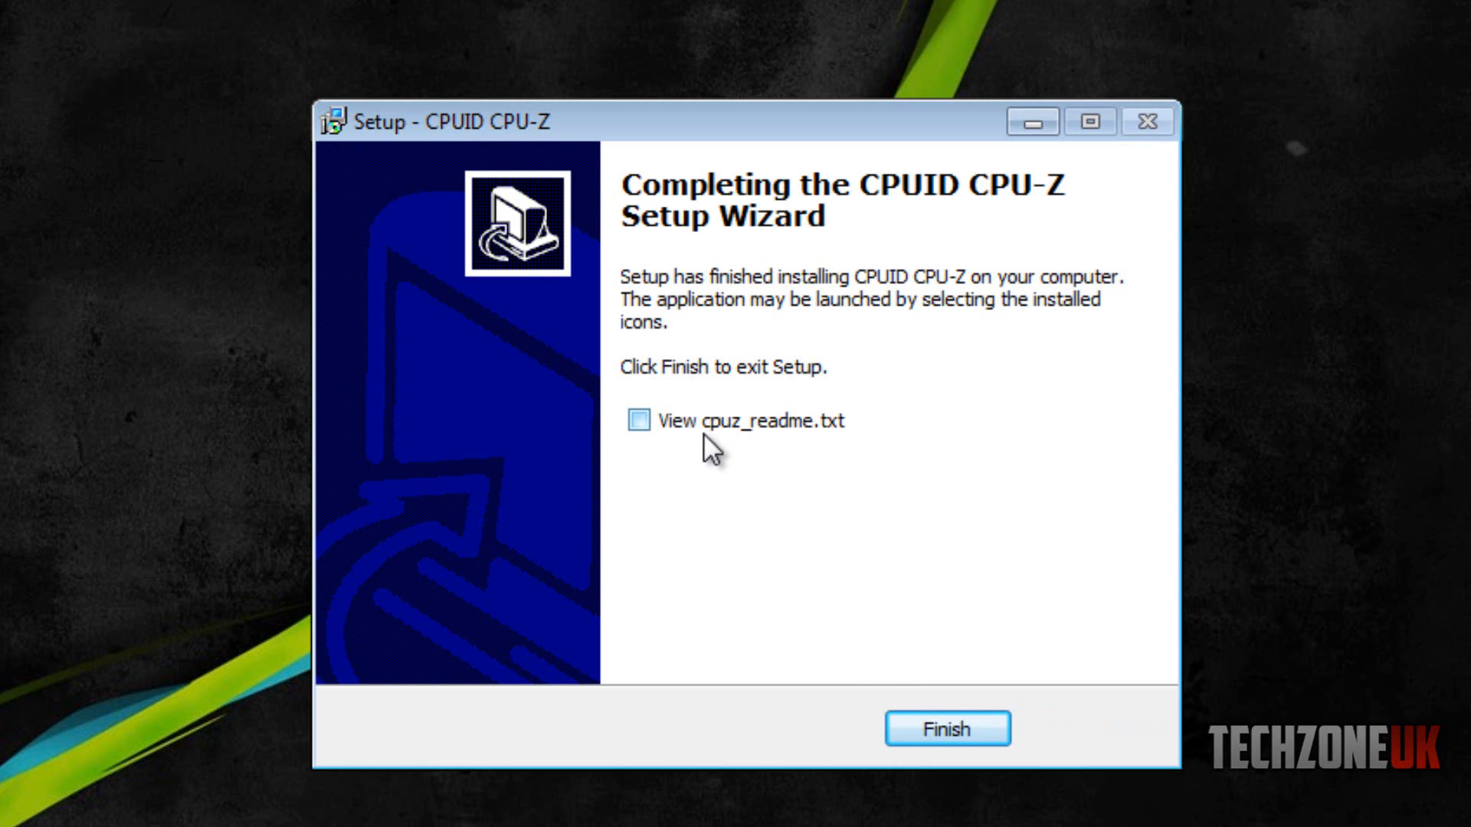
left_click(947, 730)
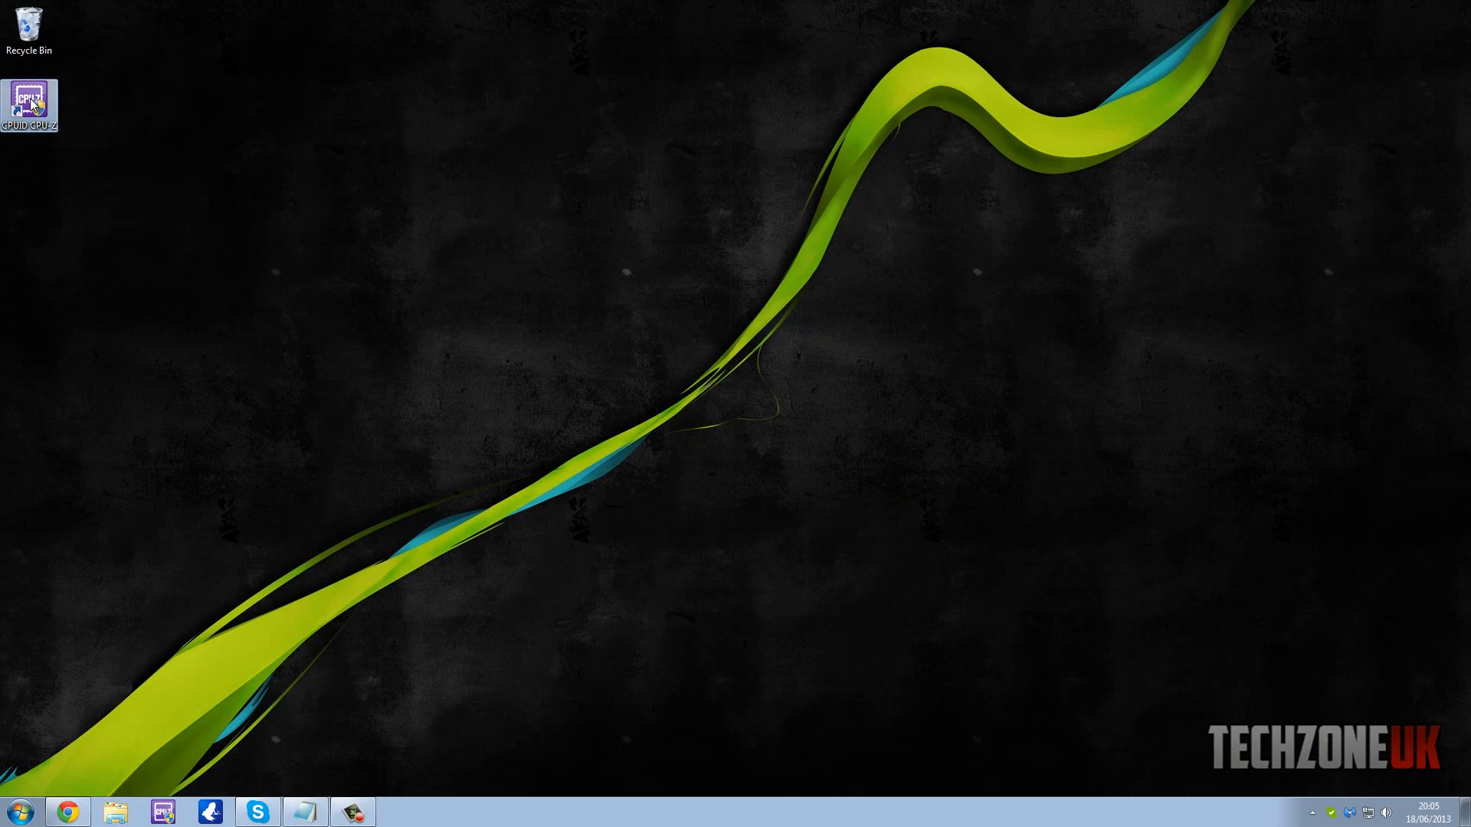
Step: Launch CPU-Z from the CPUID CPU-Z desktop shortcut
double_click(28, 100)
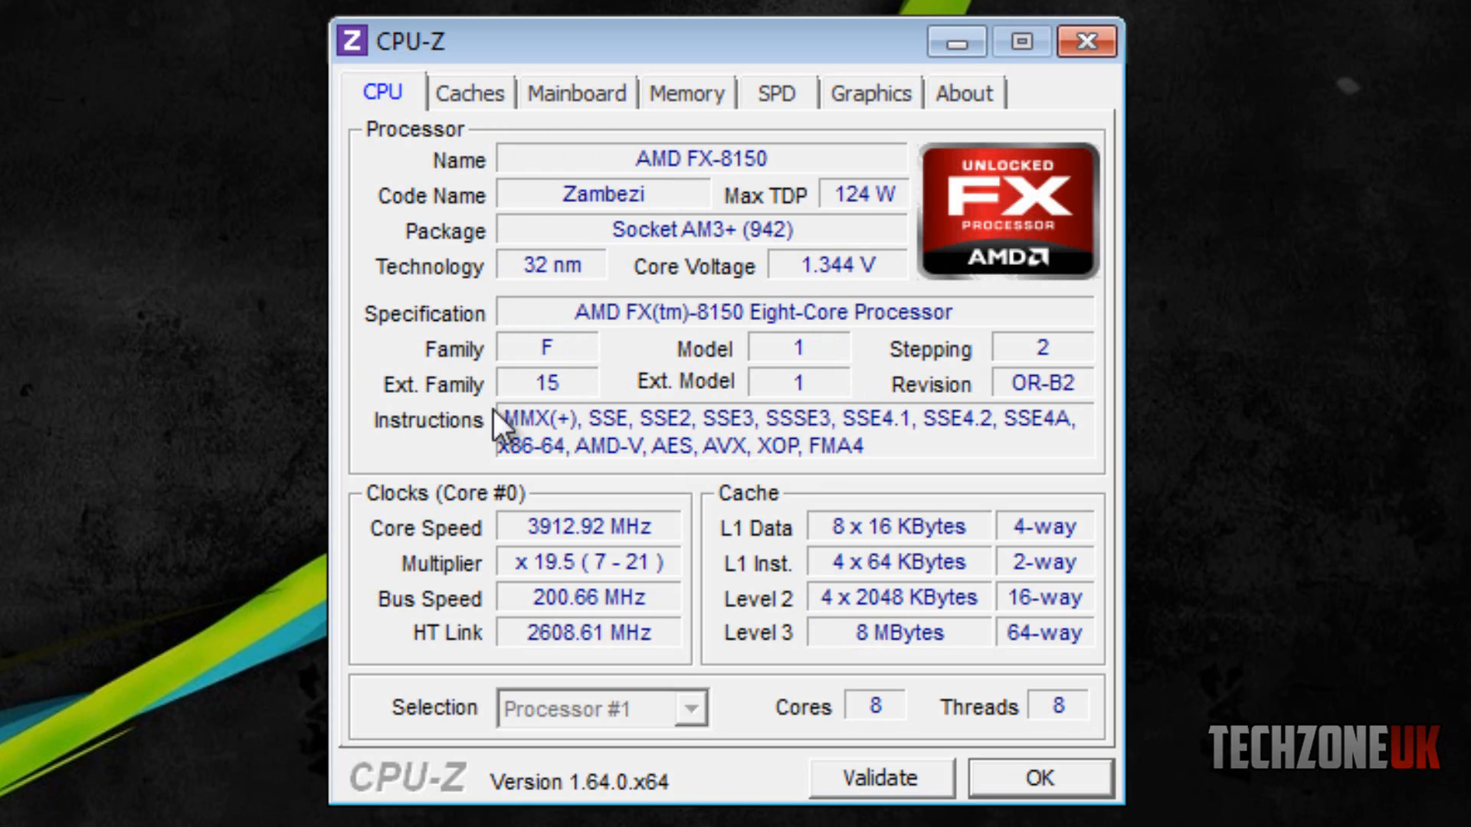
mouse_move(614, 465)
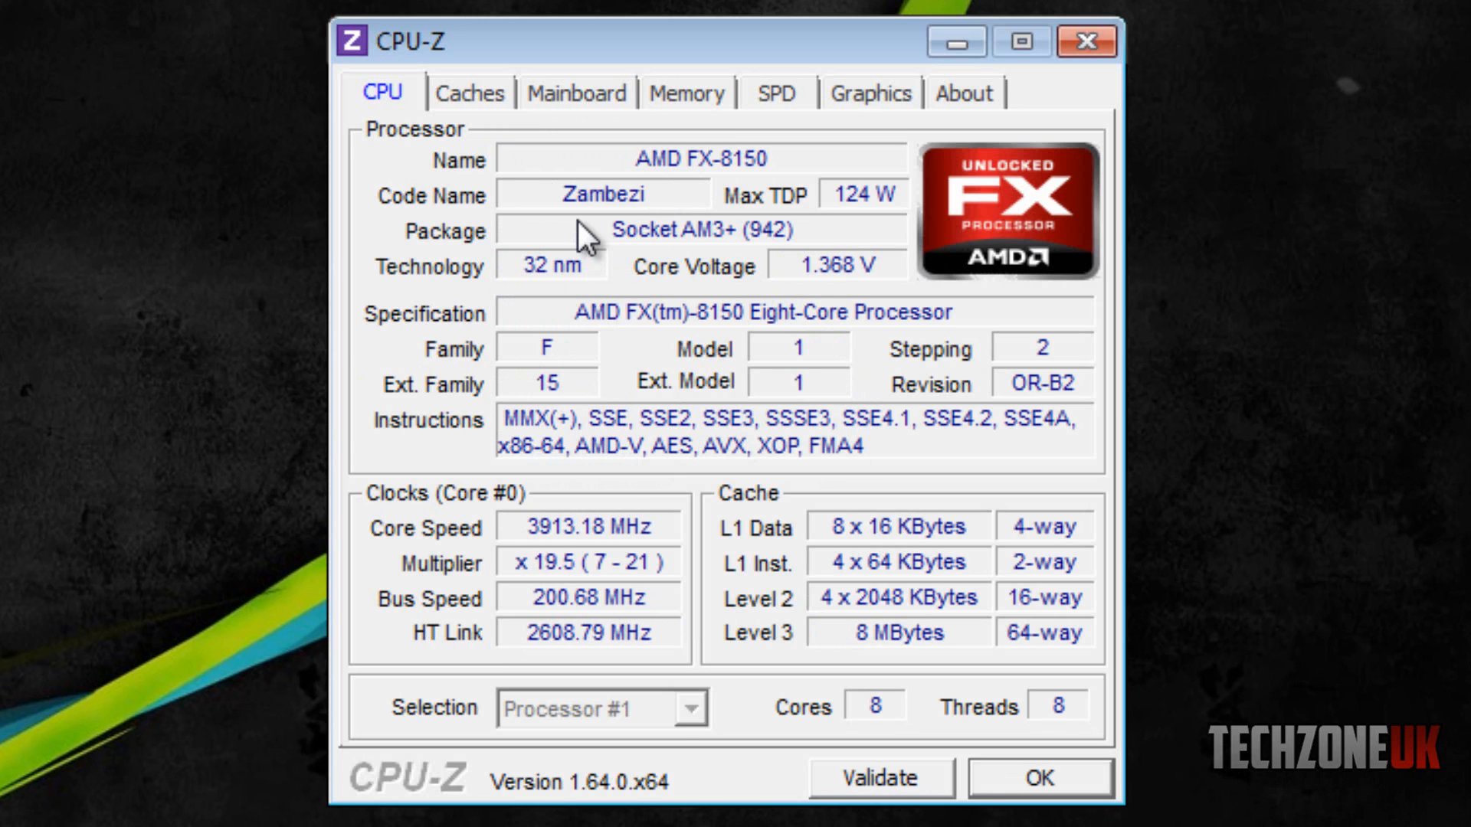
mouse_move(825, 144)
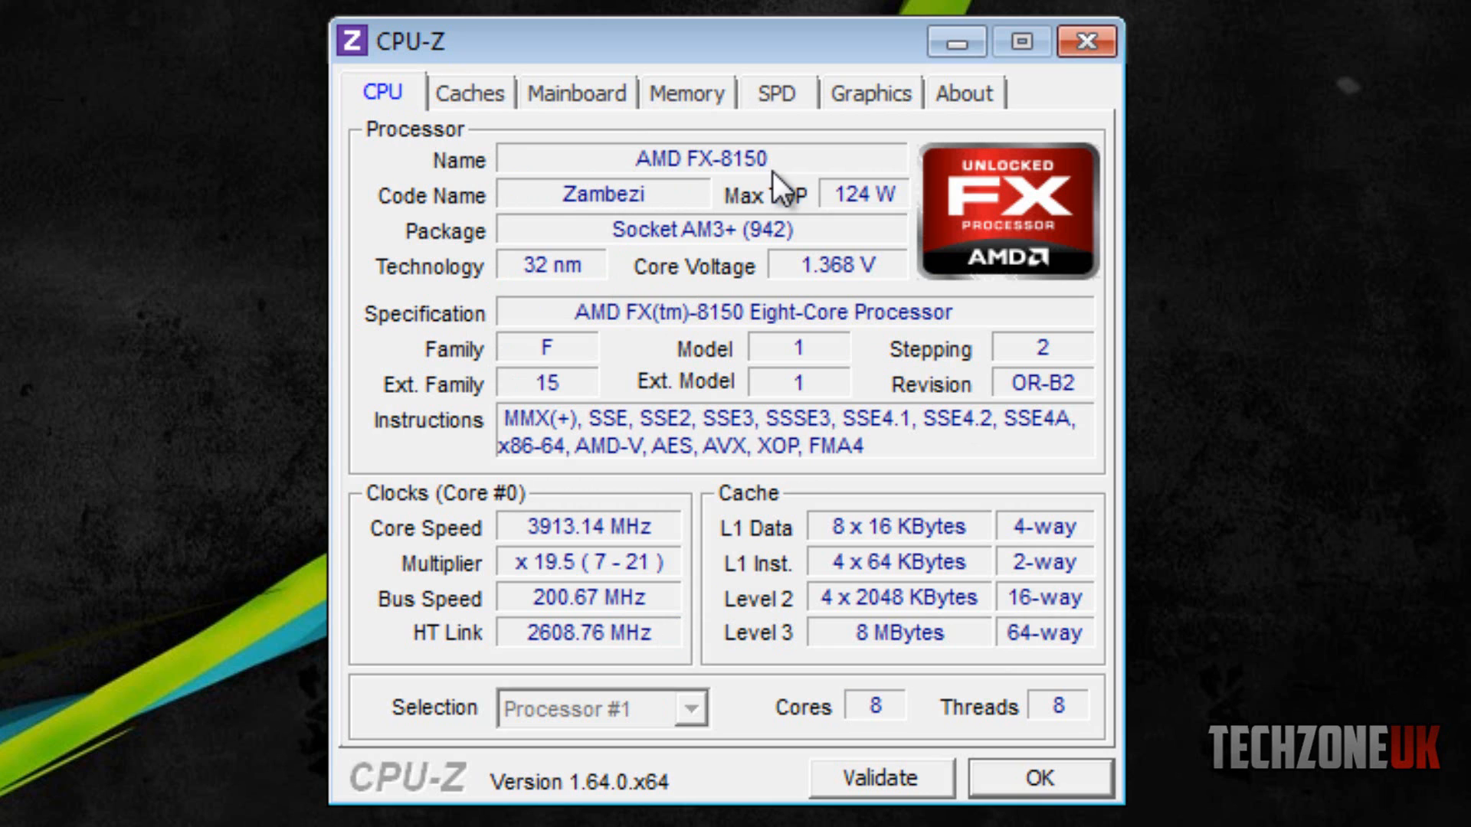
mouse_move(710, 238)
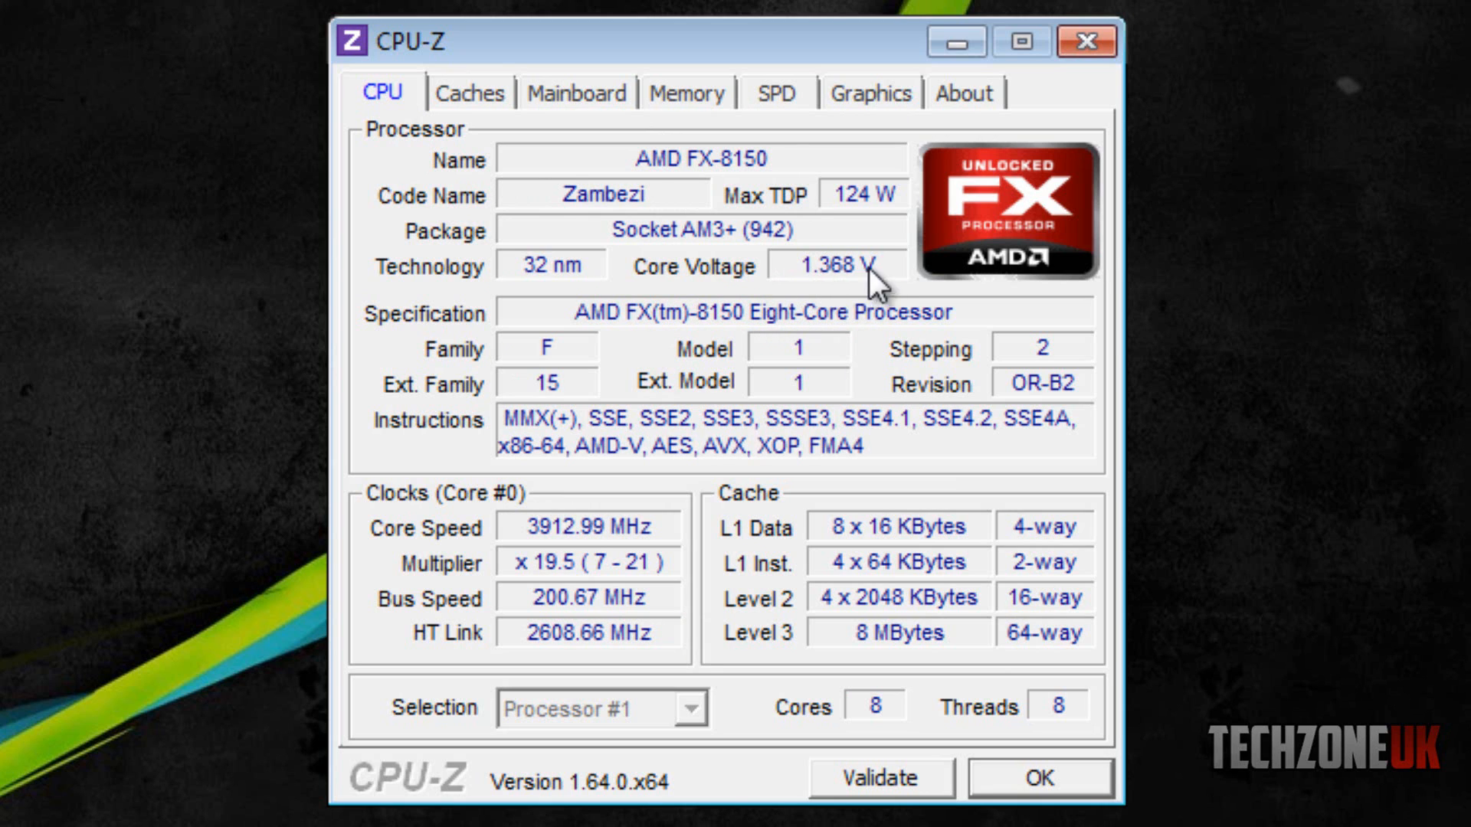
mouse_move(797, 298)
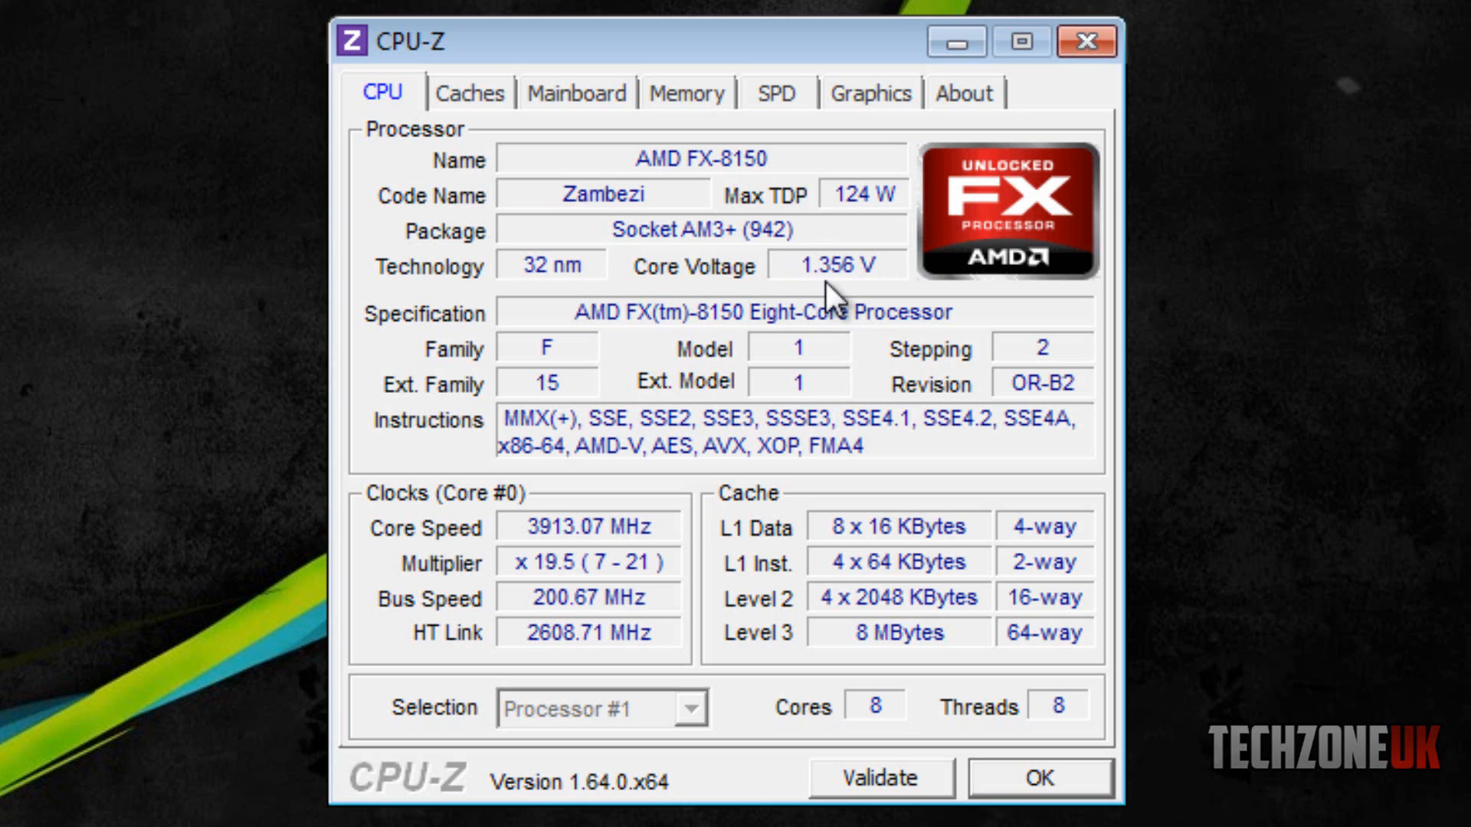
mouse_move(870, 317)
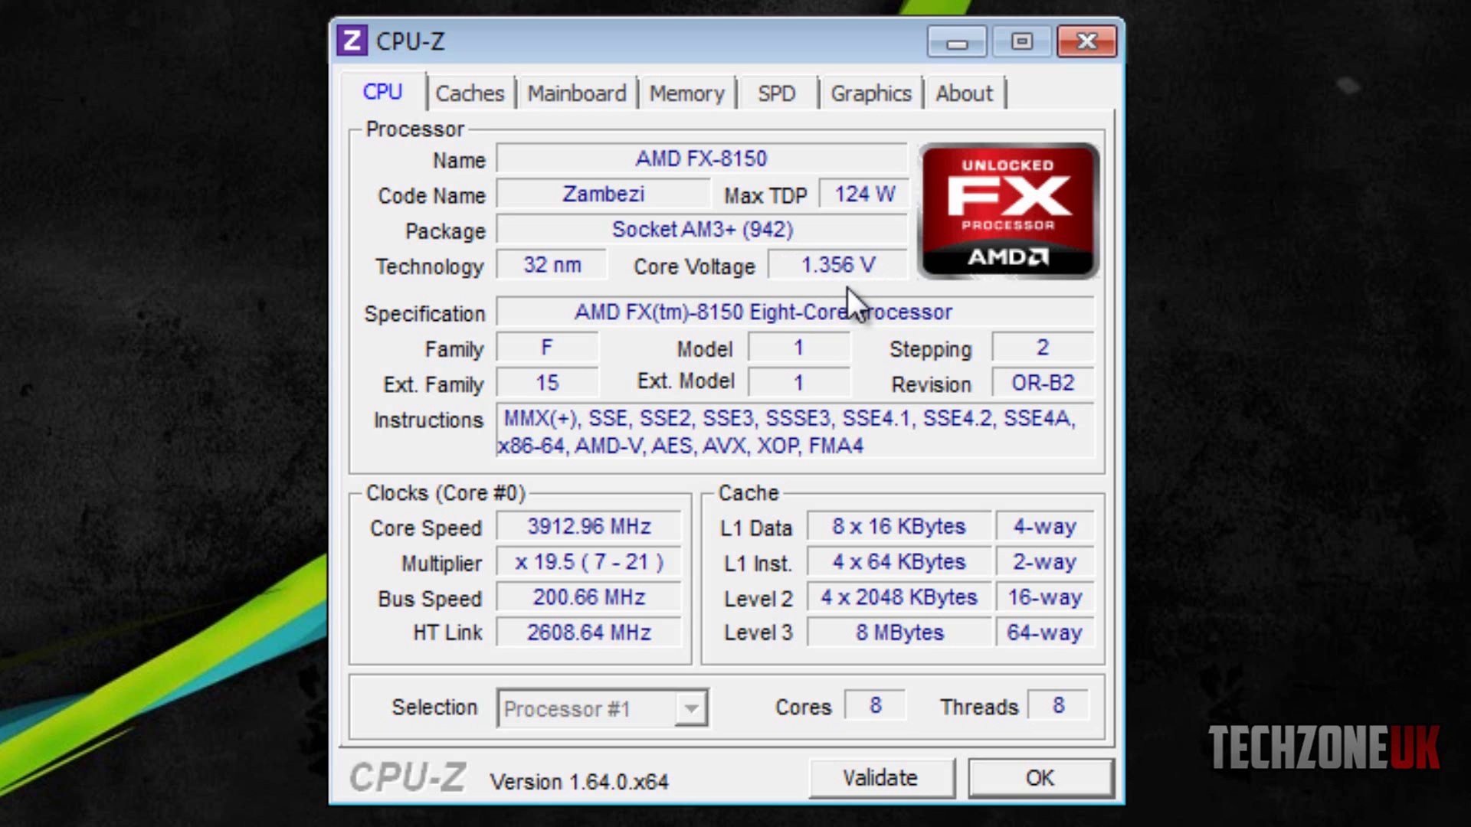
mouse_move(634, 340)
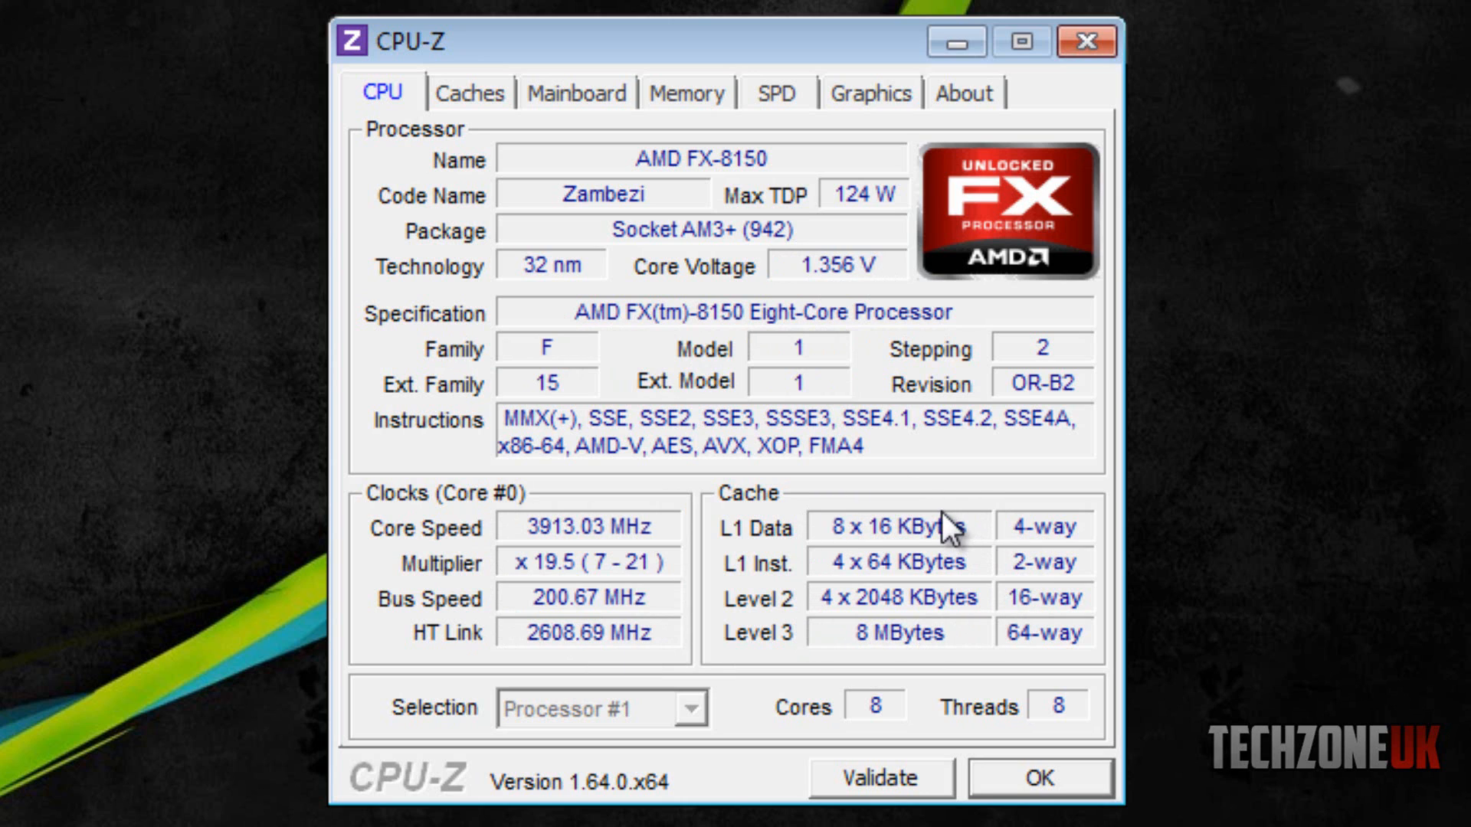
mouse_move(814, 623)
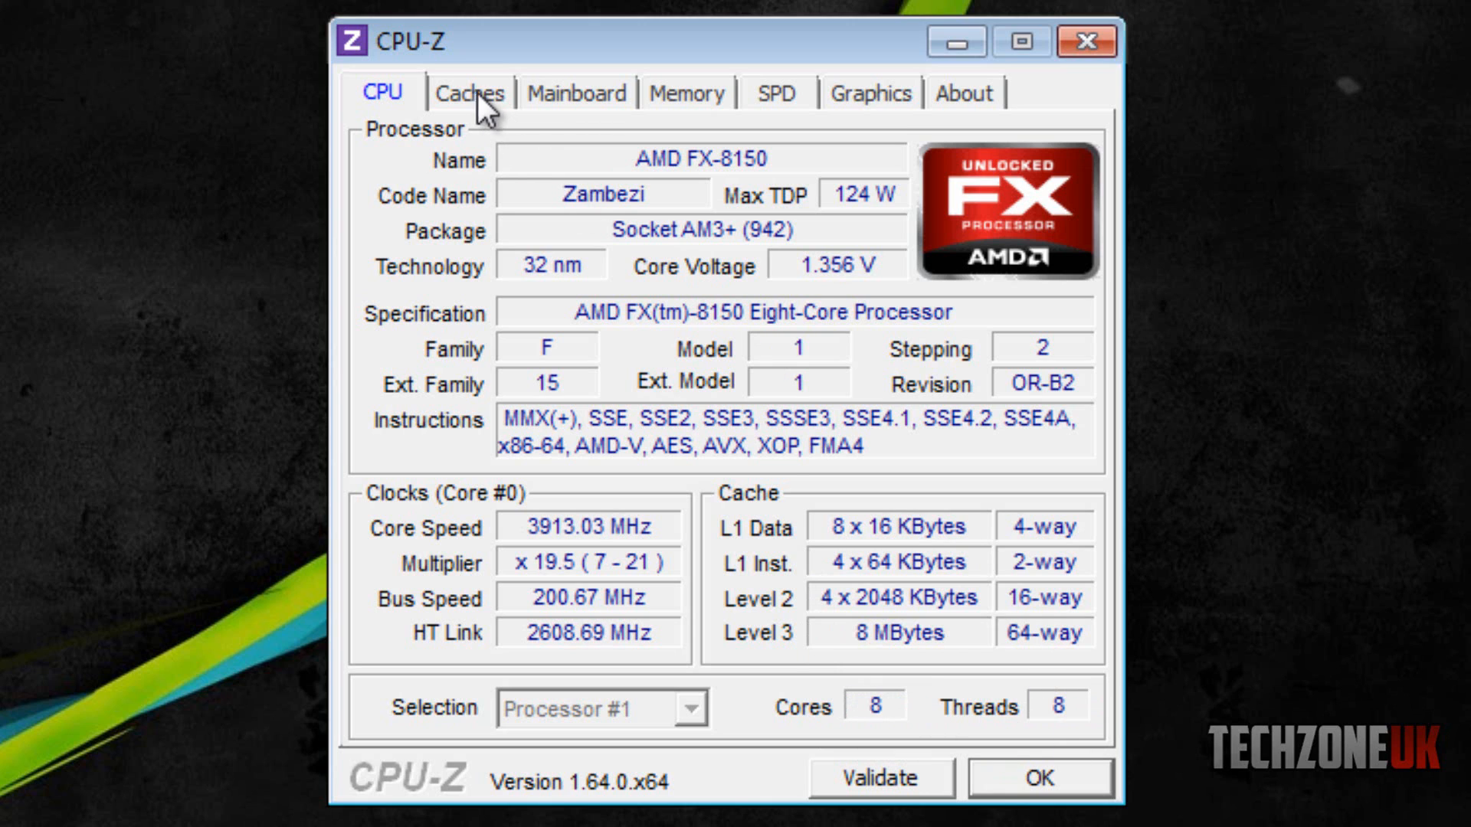
Step: Switch to the Caches tab showing L1 data, L1 instruction, L2 and L3 cache details
left_click(469, 93)
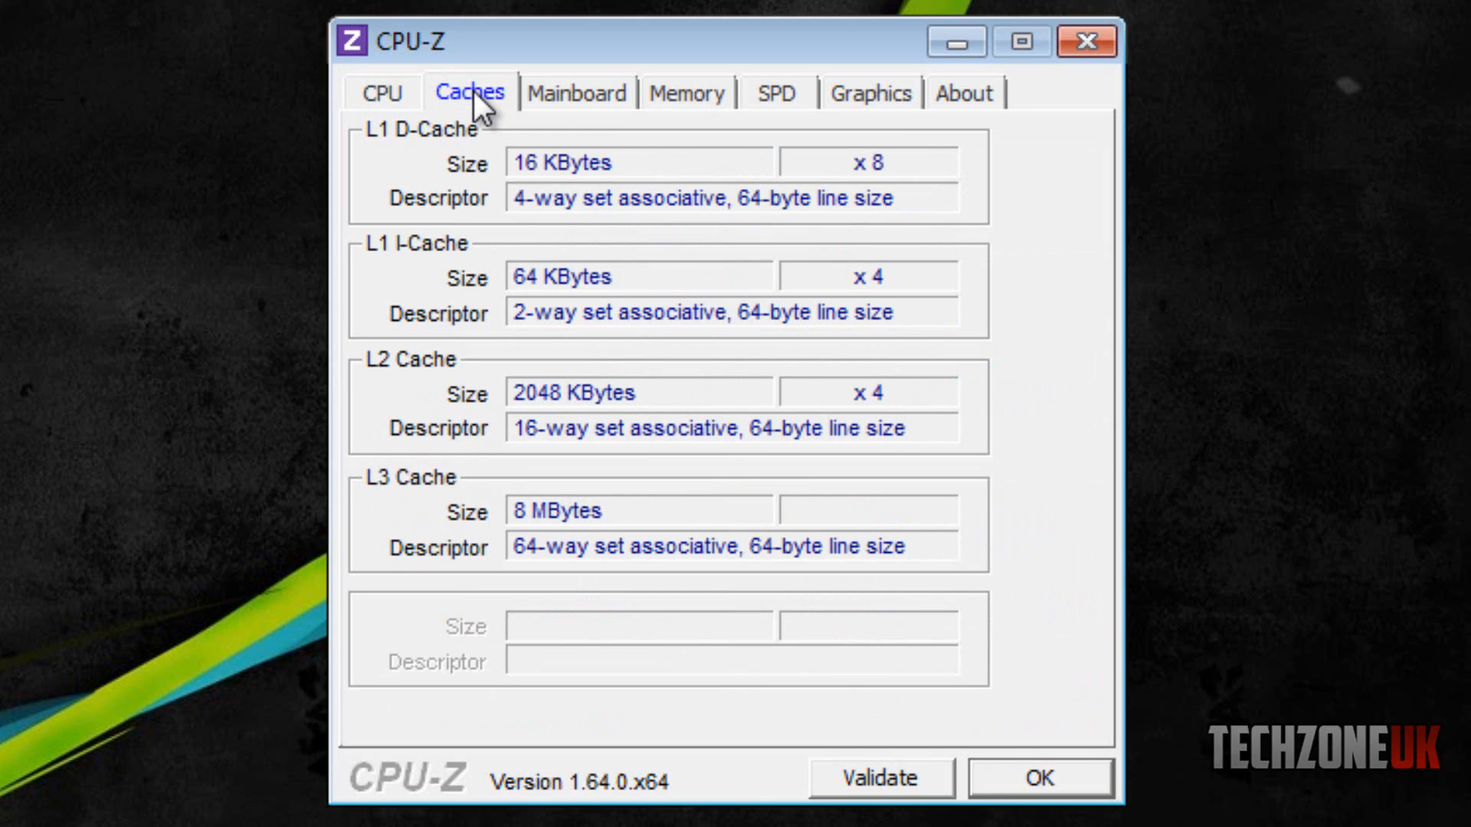
mouse_move(472, 362)
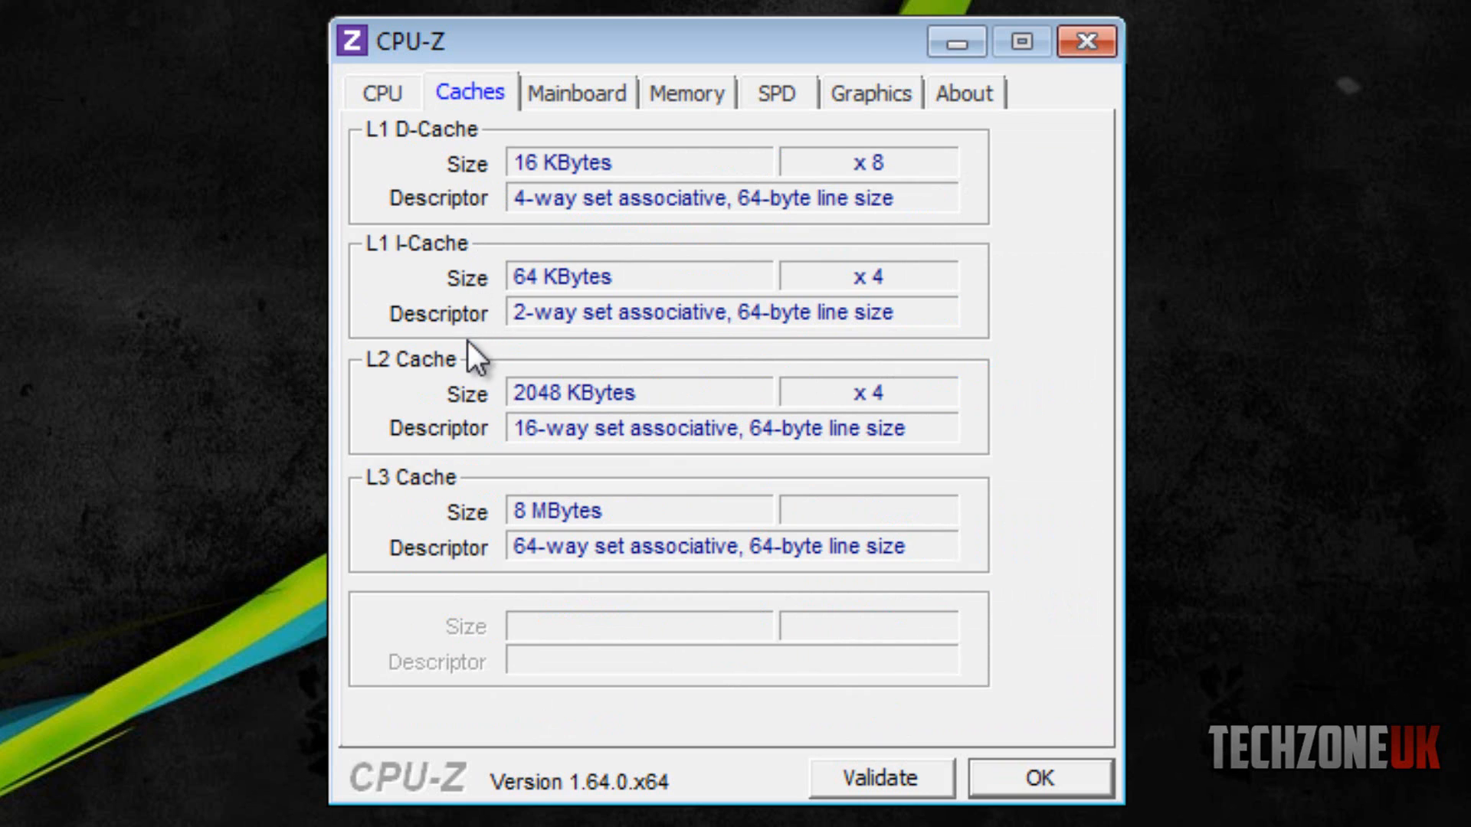
mouse_move(478, 508)
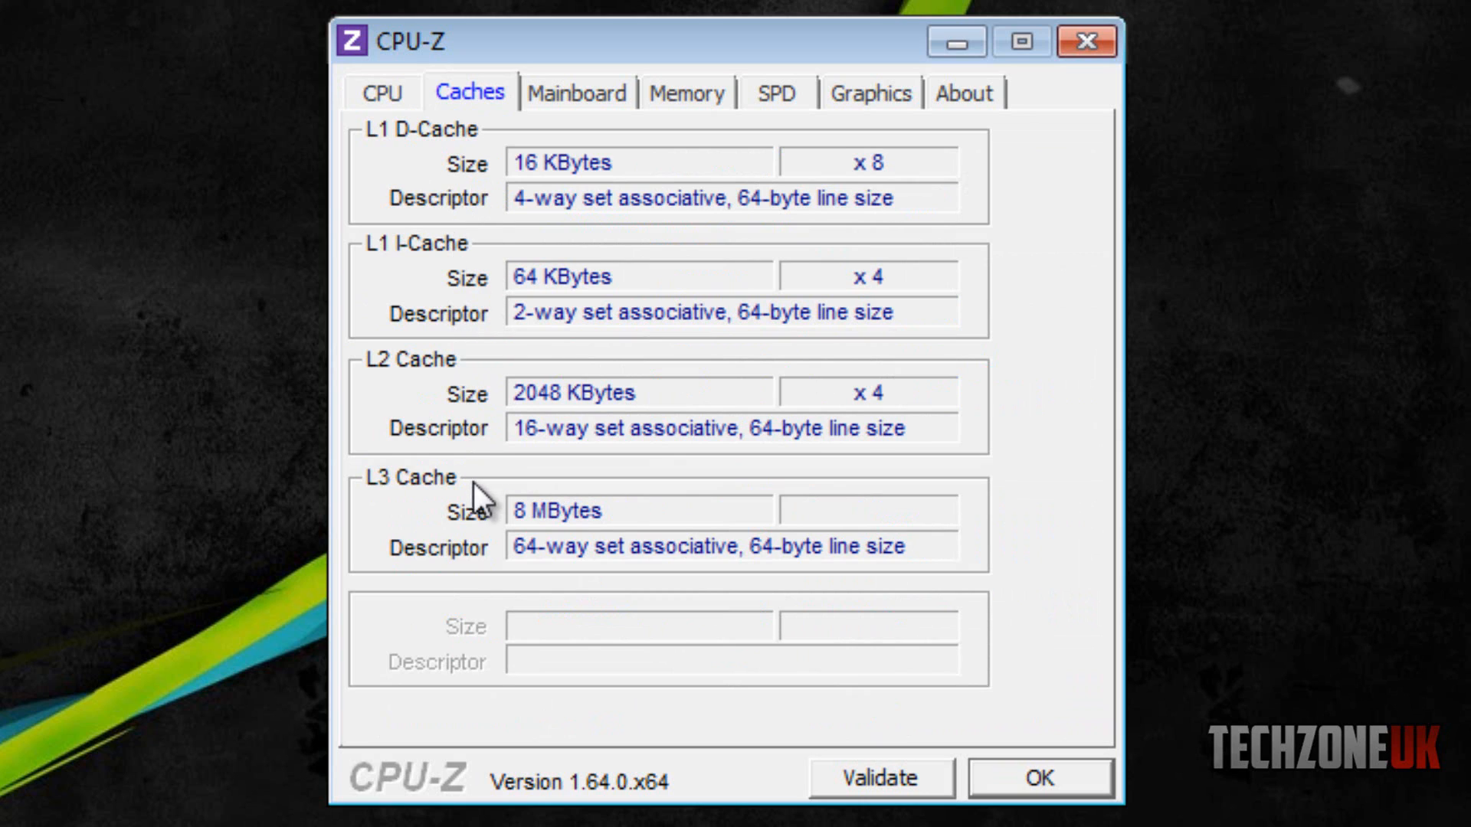
mouse_move(578, 307)
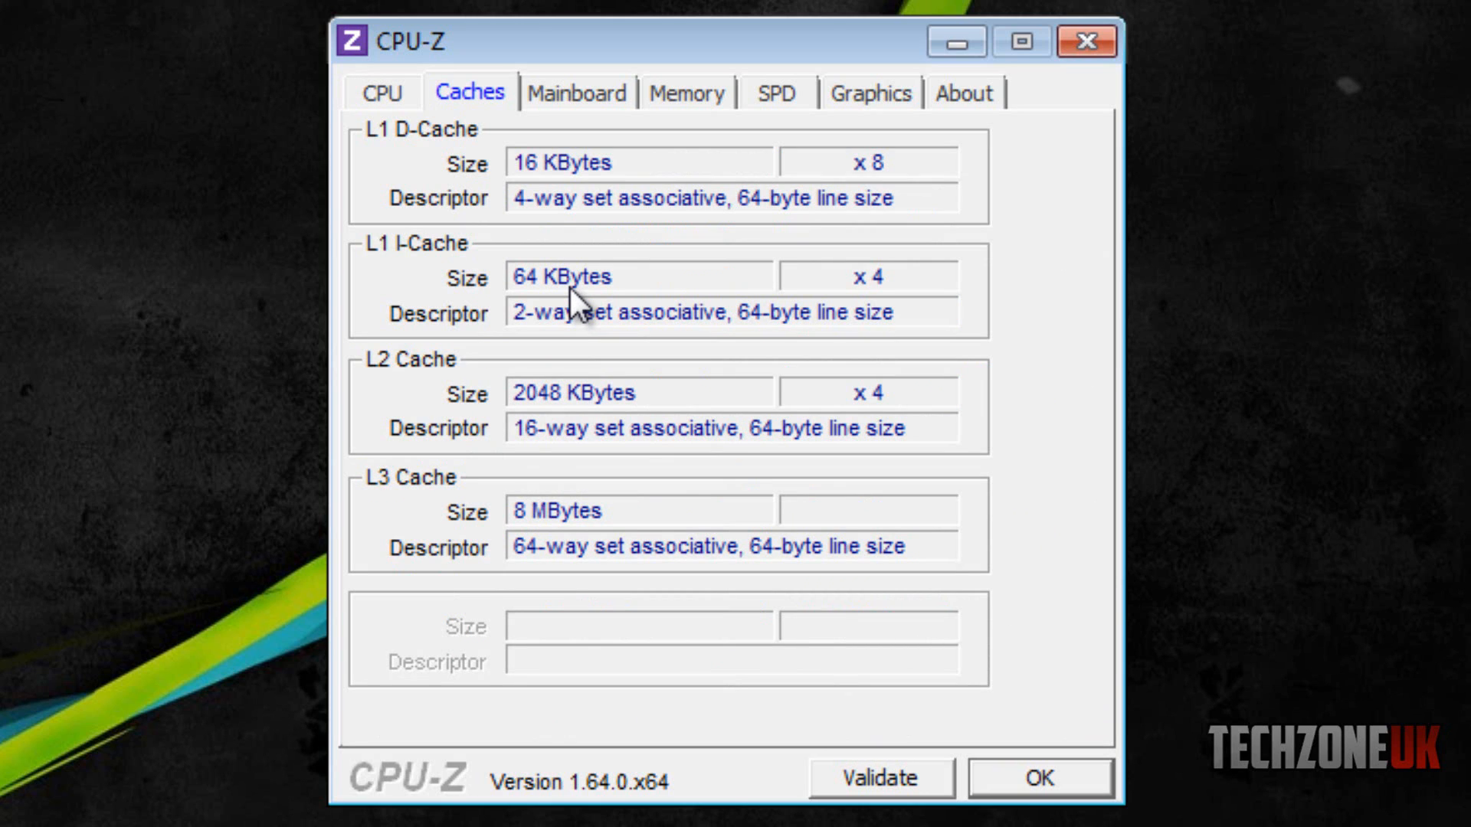
mouse_move(550, 126)
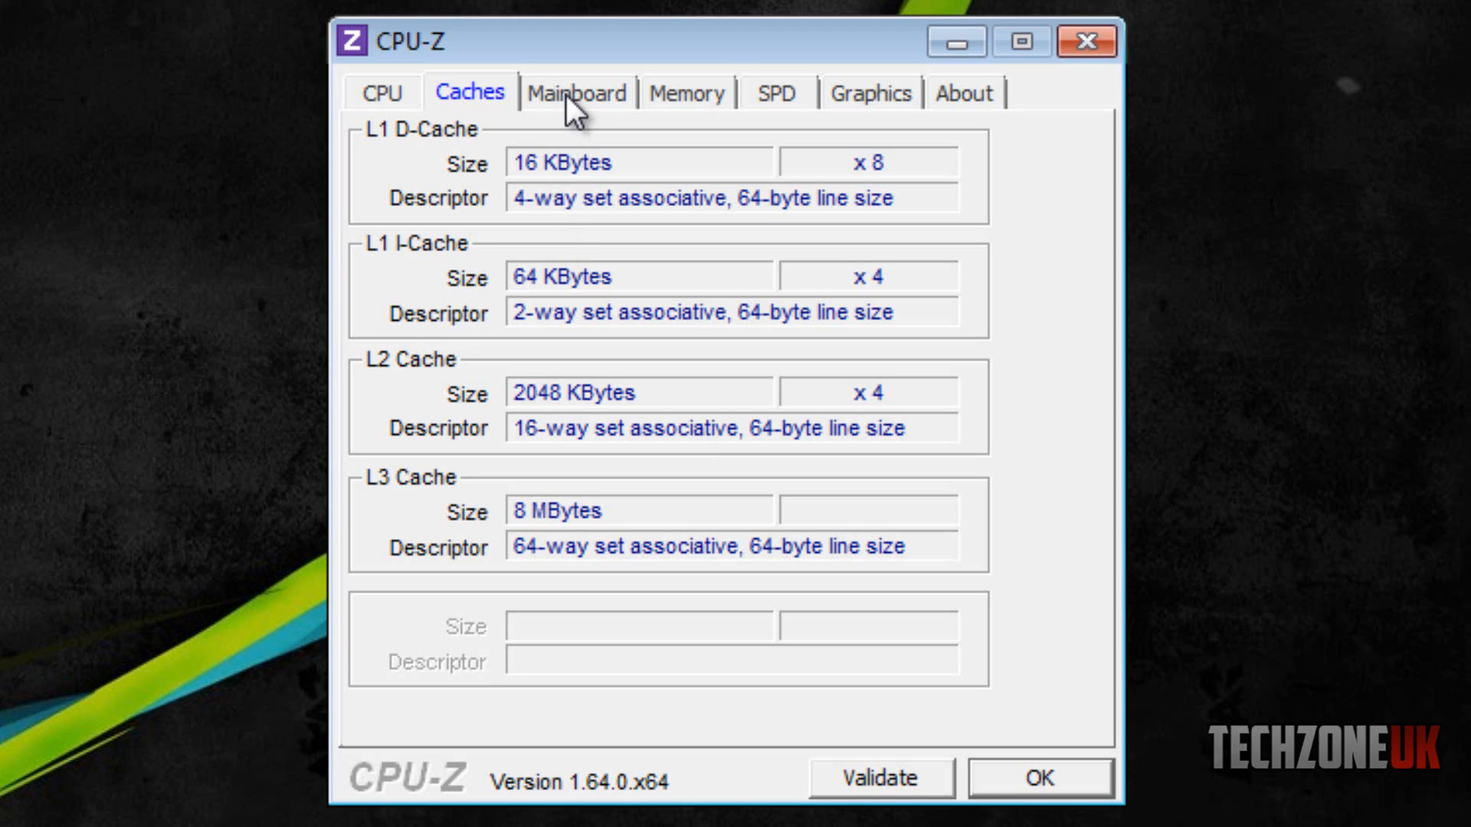
mouse_move(584, 120)
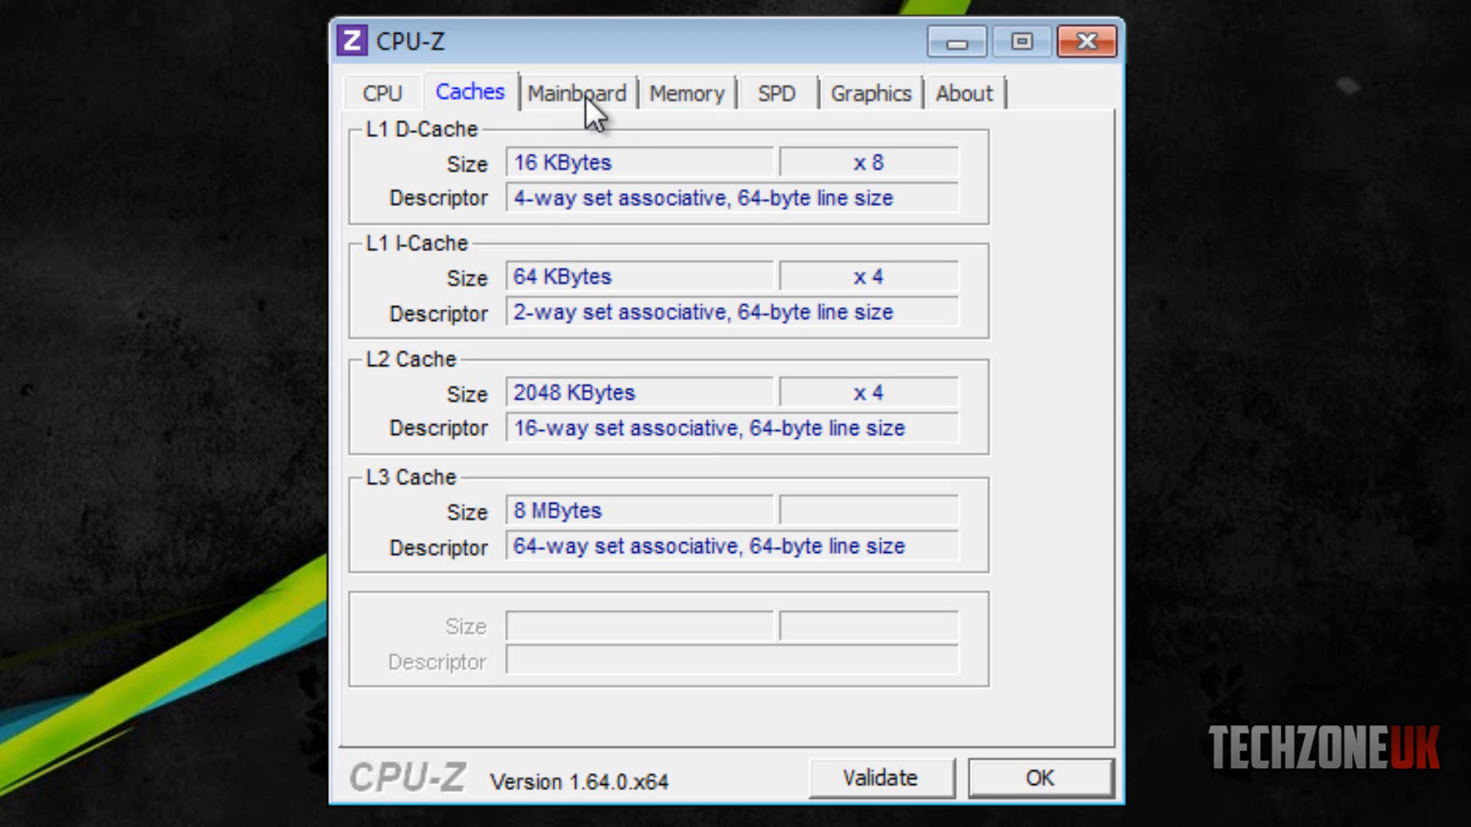
mouse_move(598, 123)
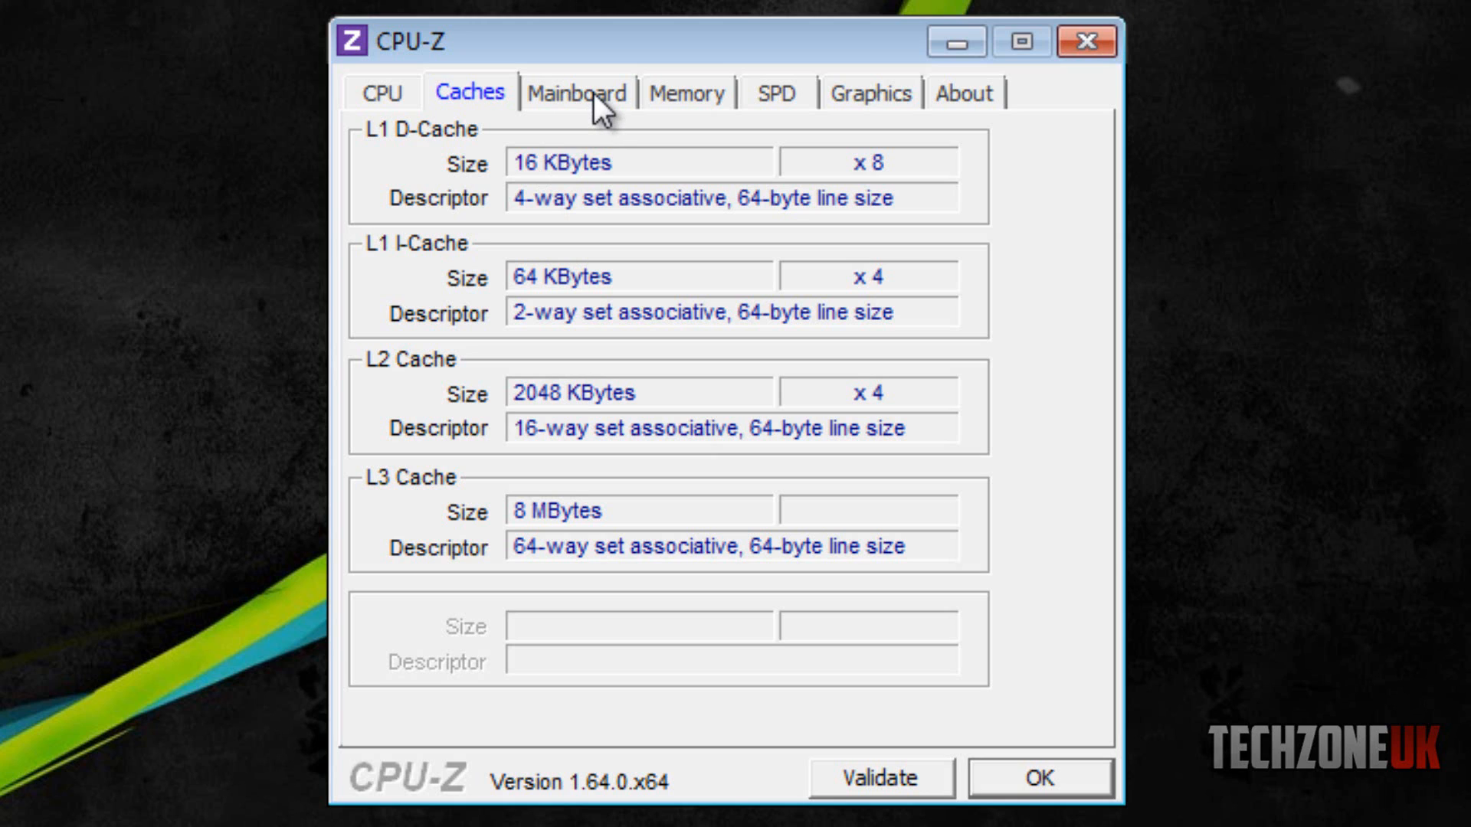
left_click(575, 92)
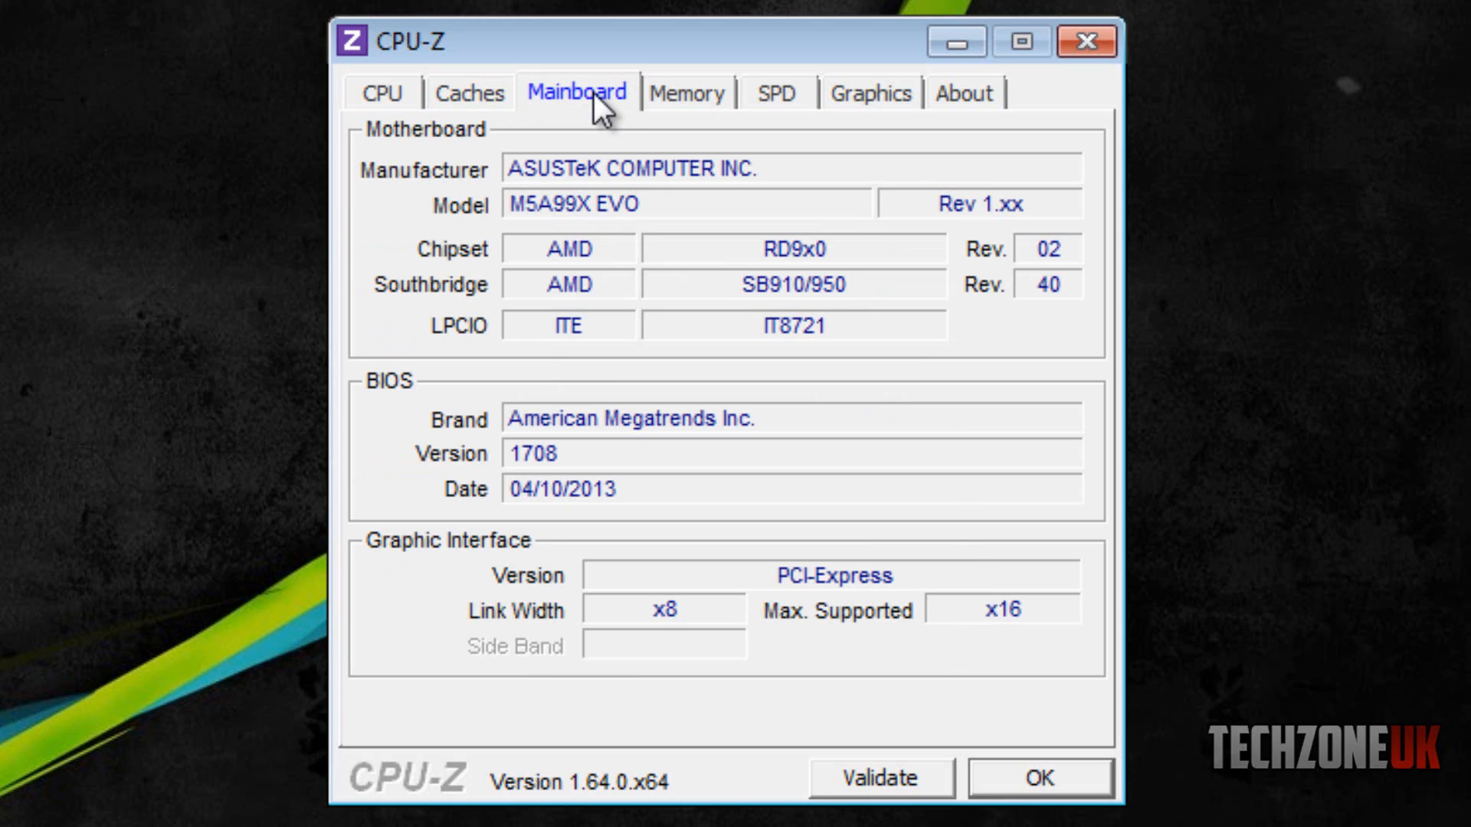
mouse_move(668, 206)
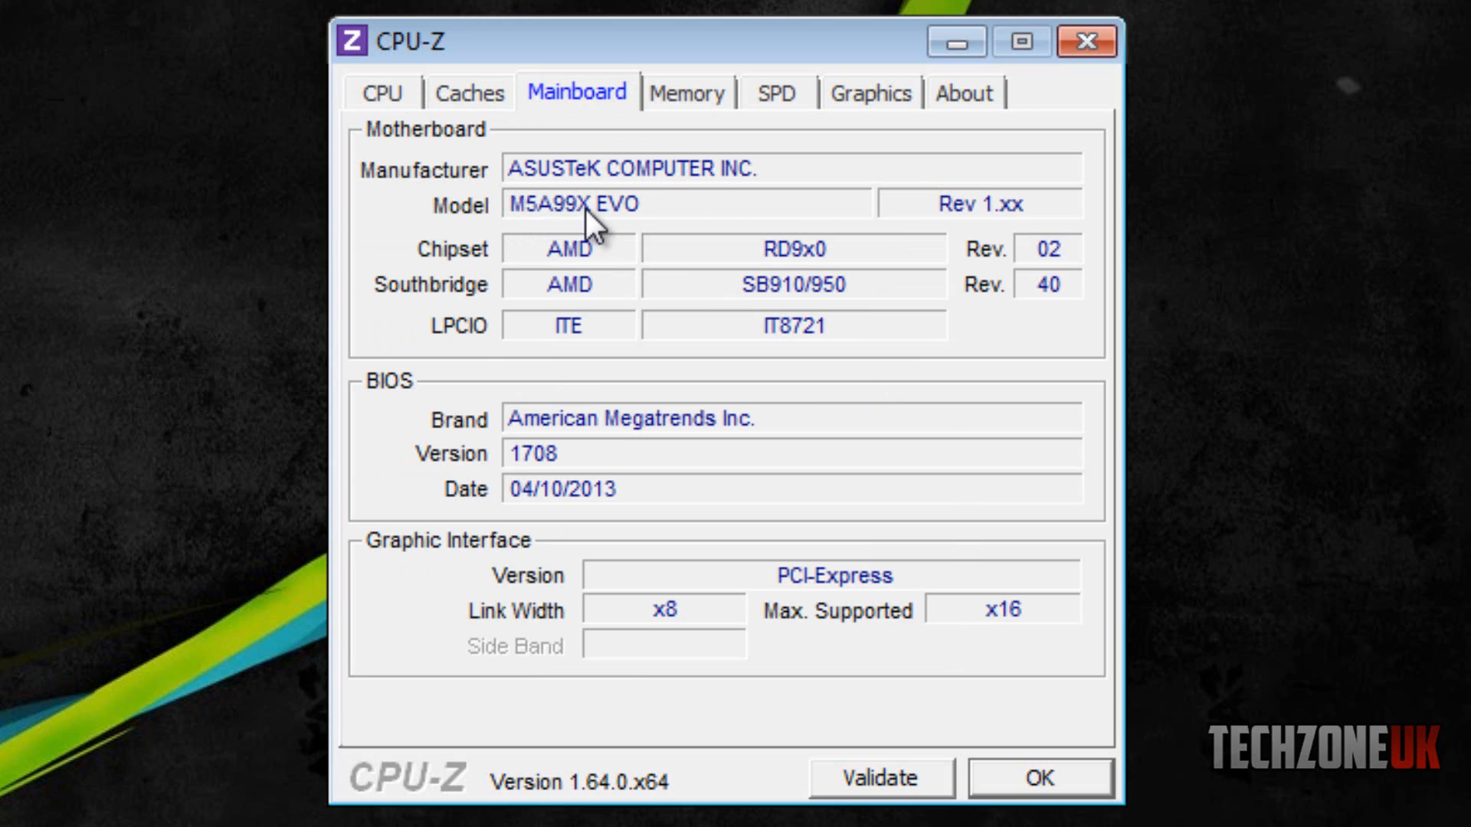
mouse_move(548, 222)
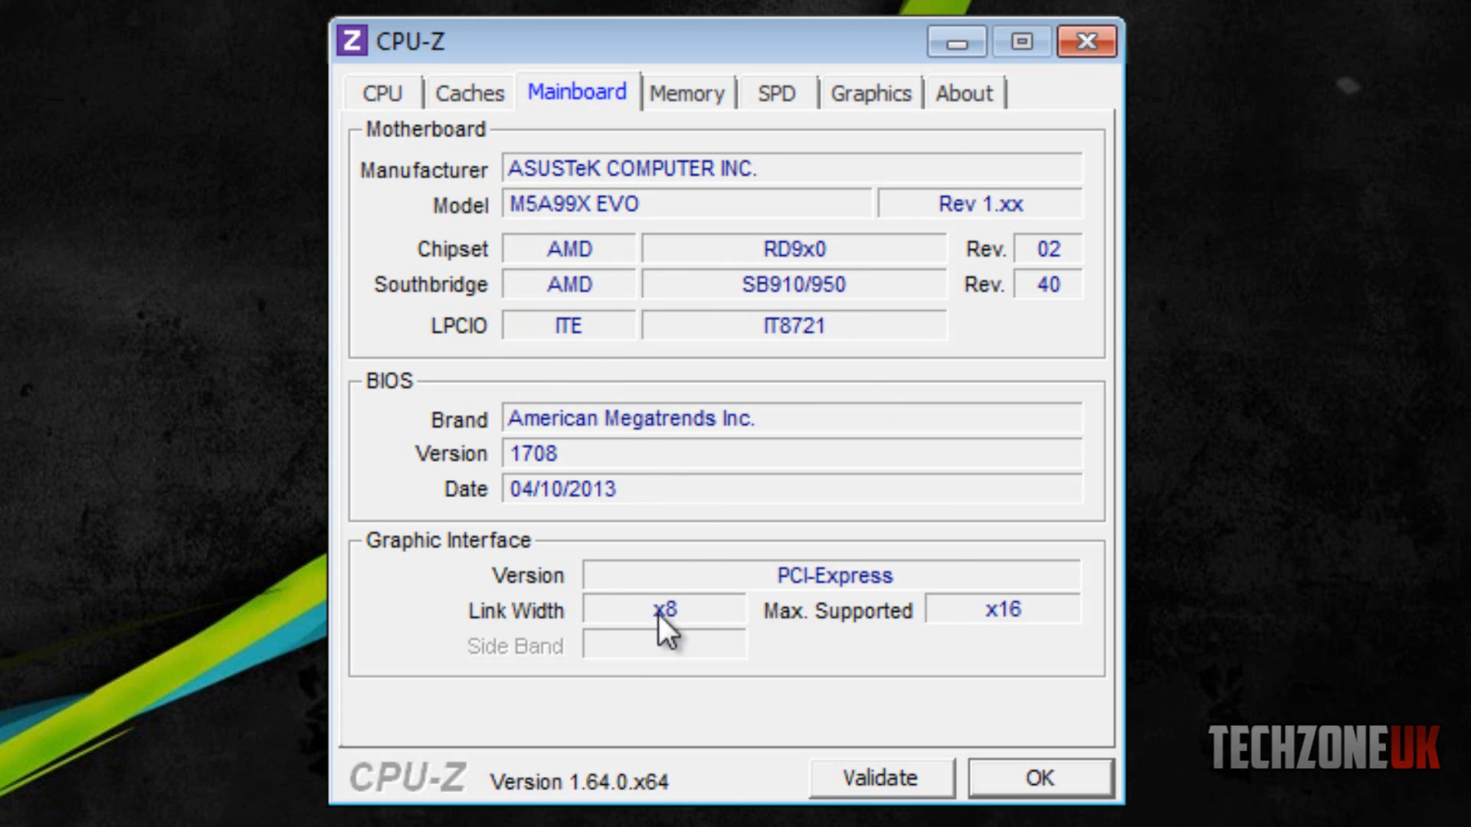
mouse_move(960, 724)
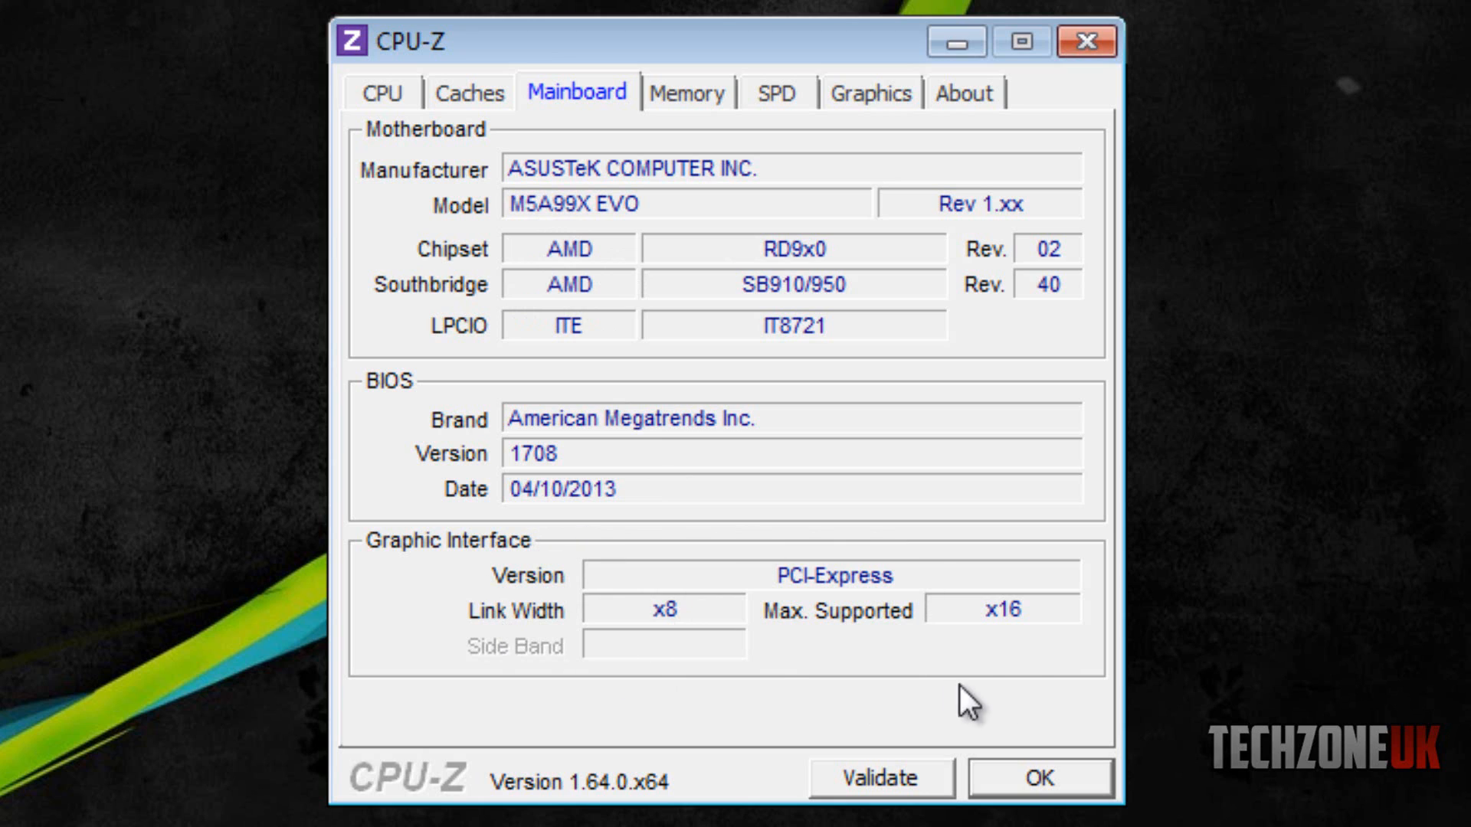
mouse_move(456, 601)
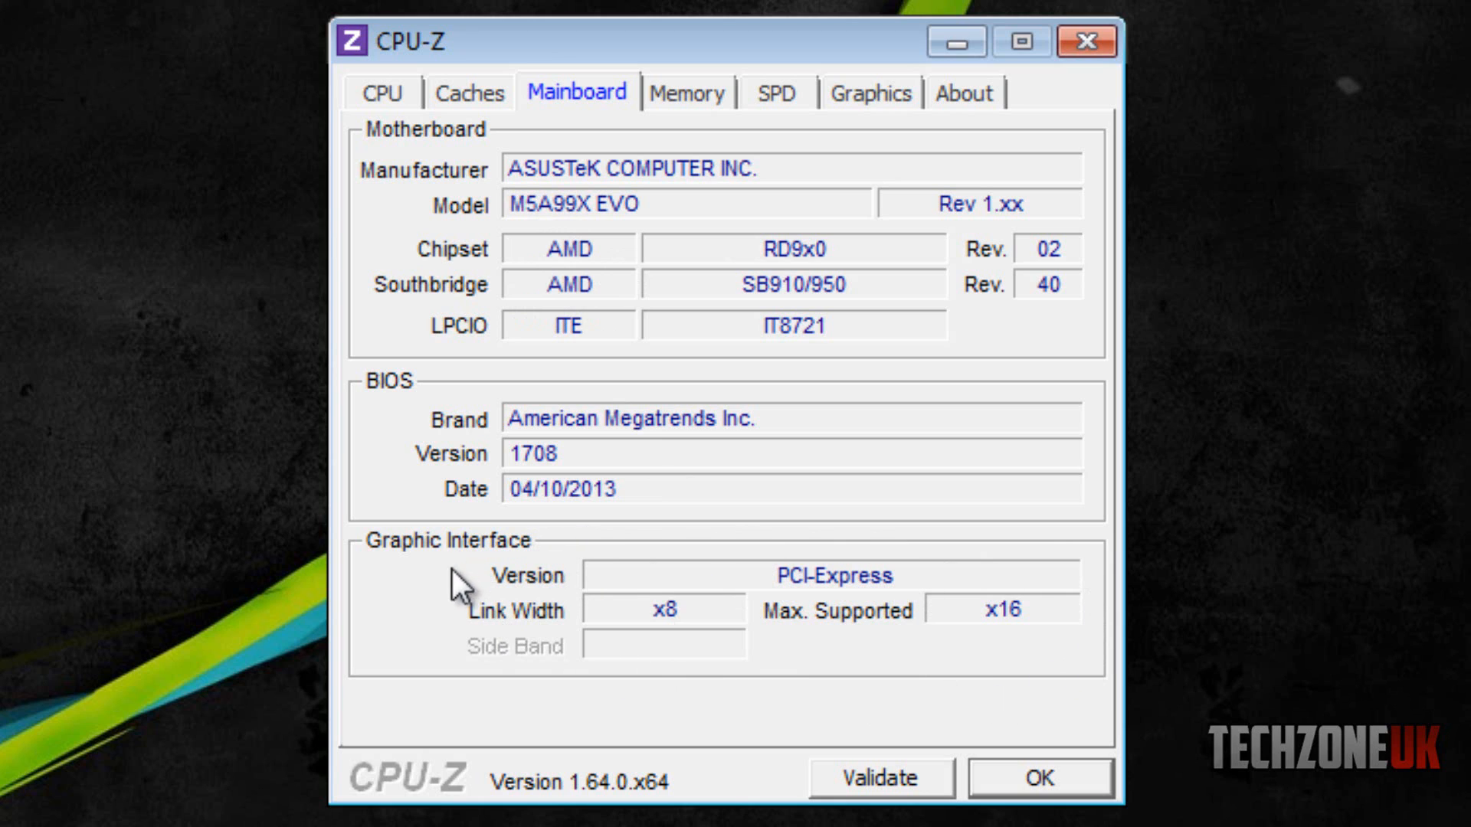
mouse_move(675, 628)
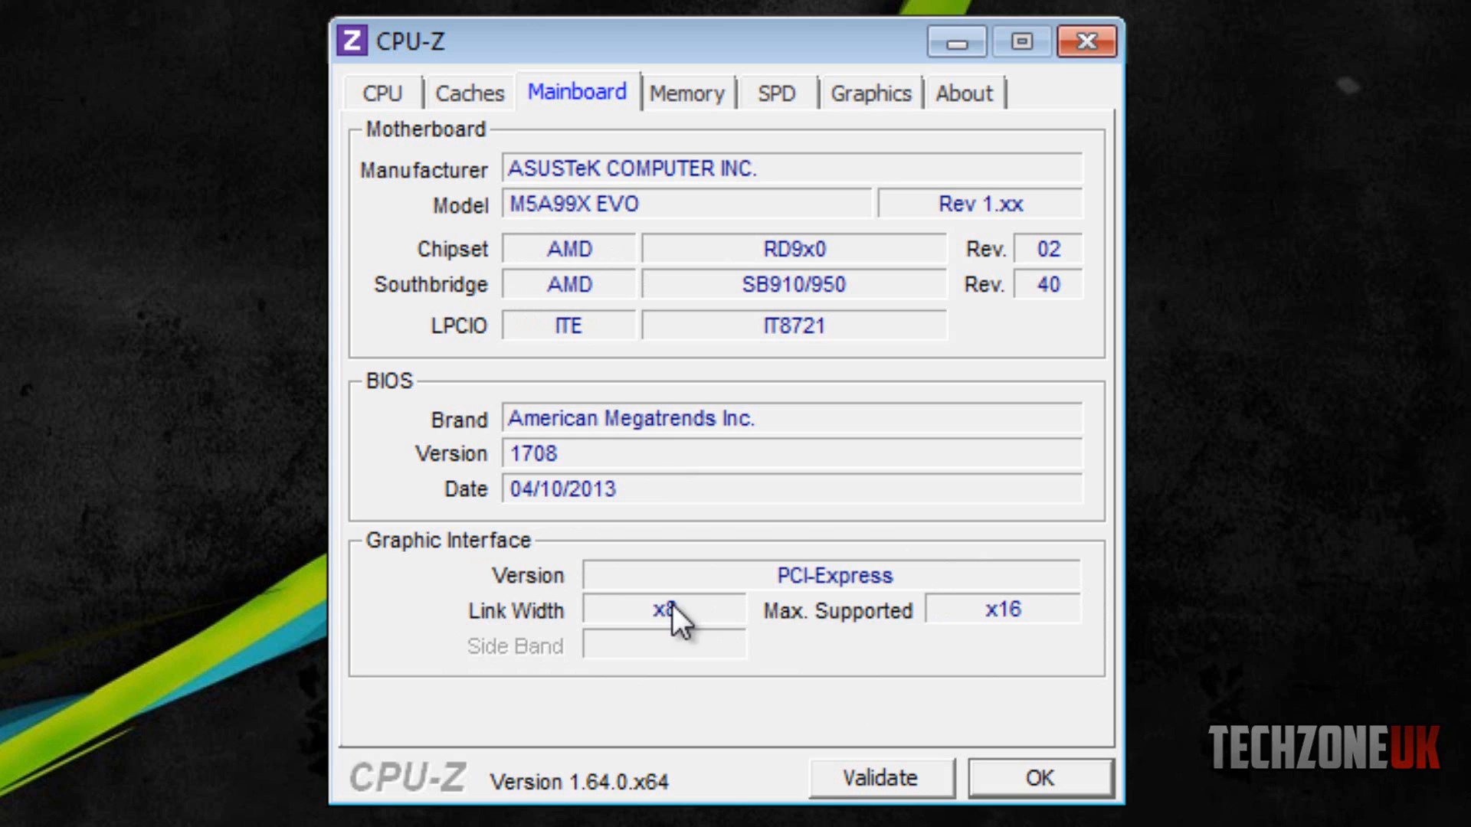
mouse_move(980, 685)
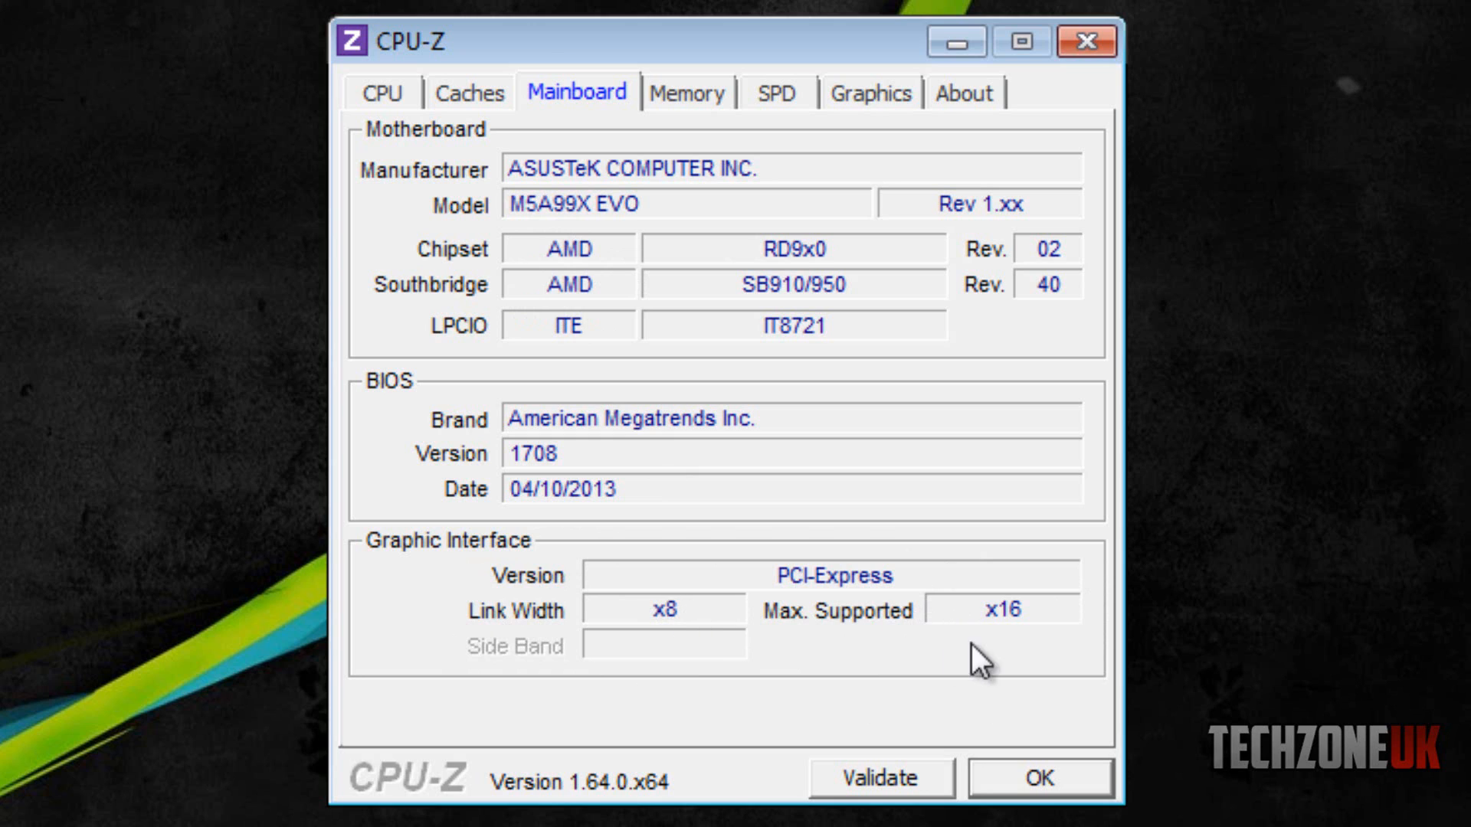
mouse_move(620, 233)
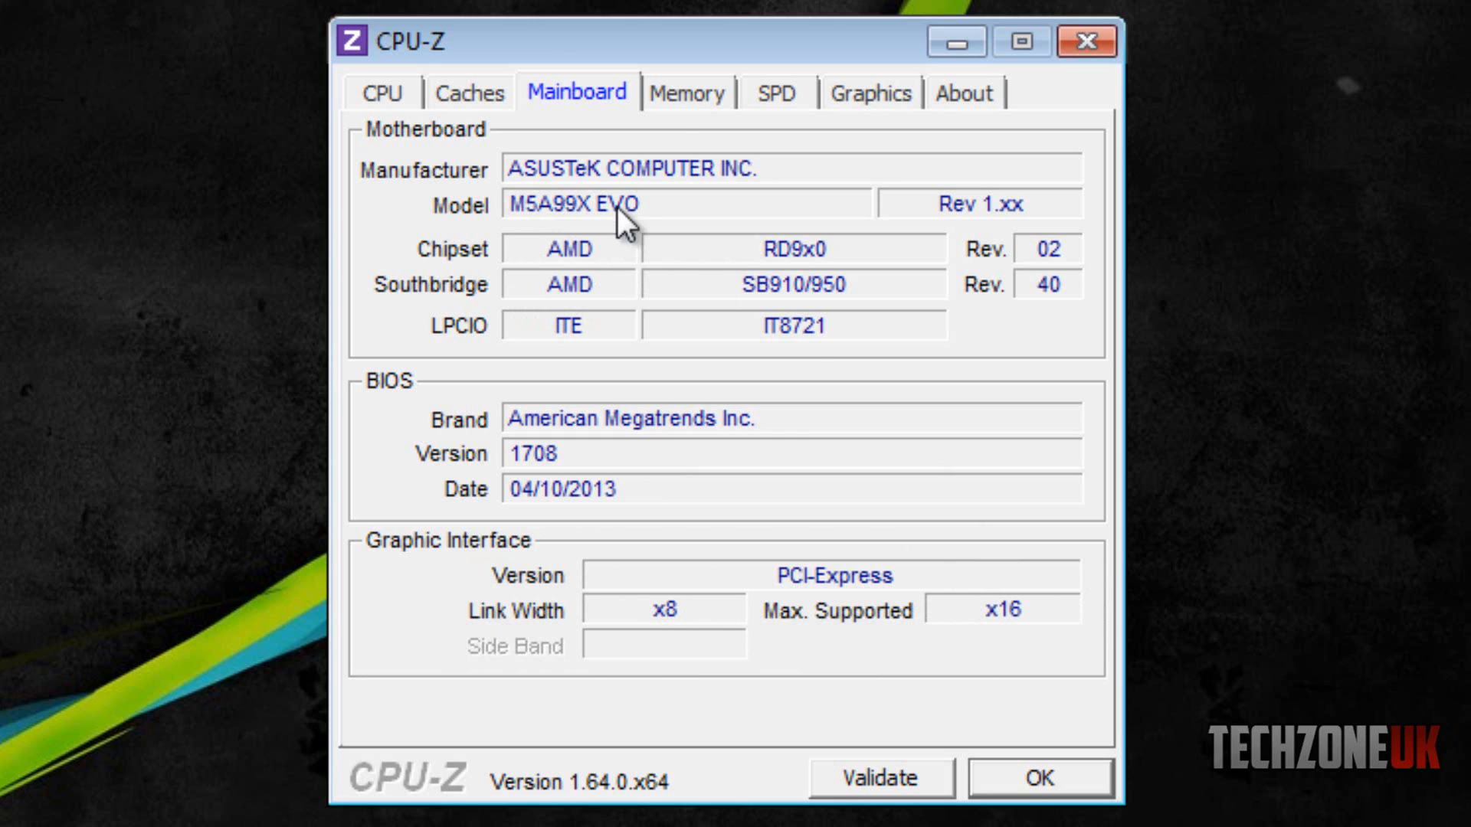
Step: Show the Memory tab: 8192 MB dual-channel DDR3 with 9-9-9-24 timings
left_click(688, 93)
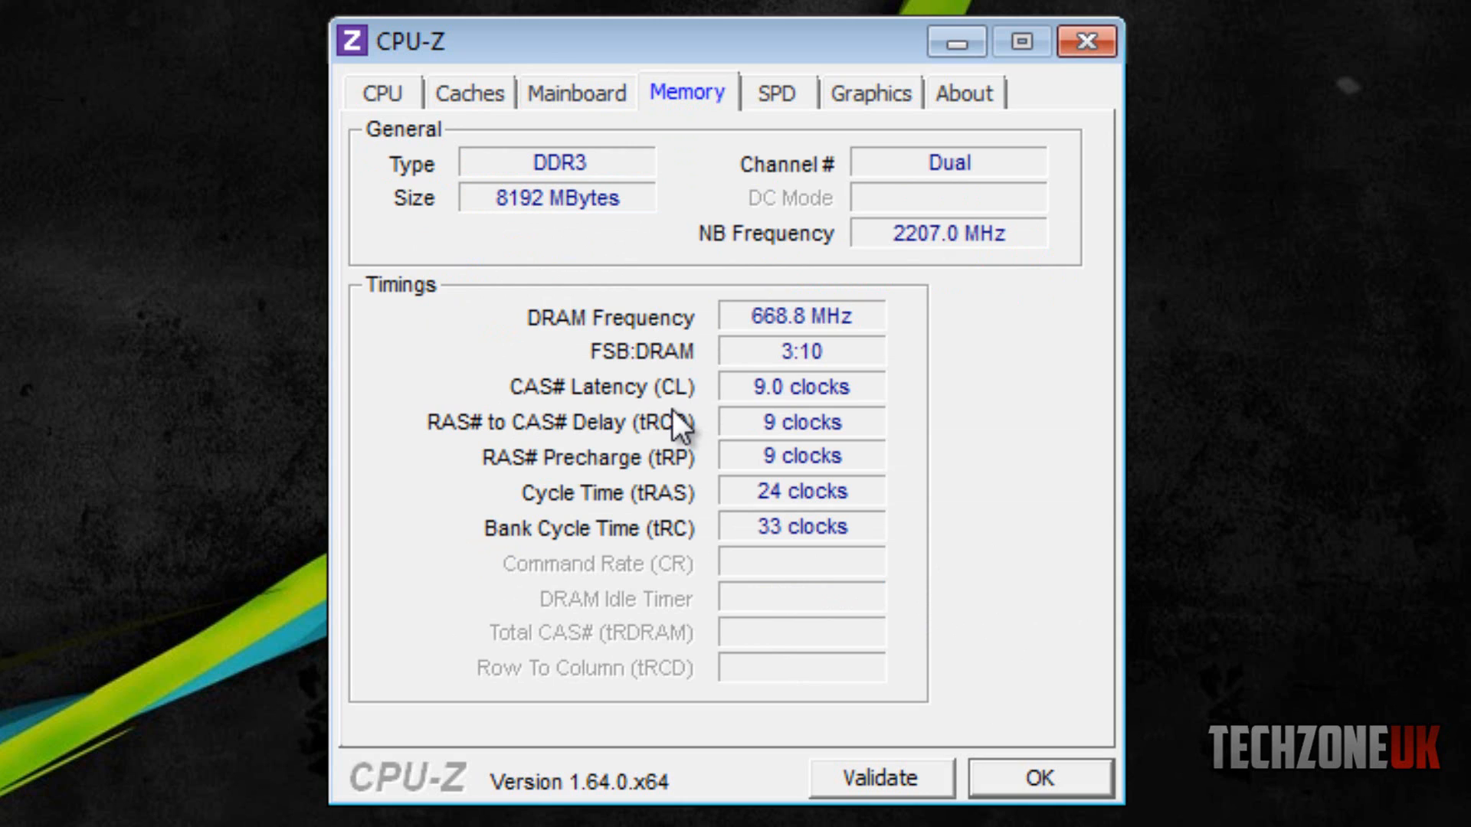
mouse_move(642, 186)
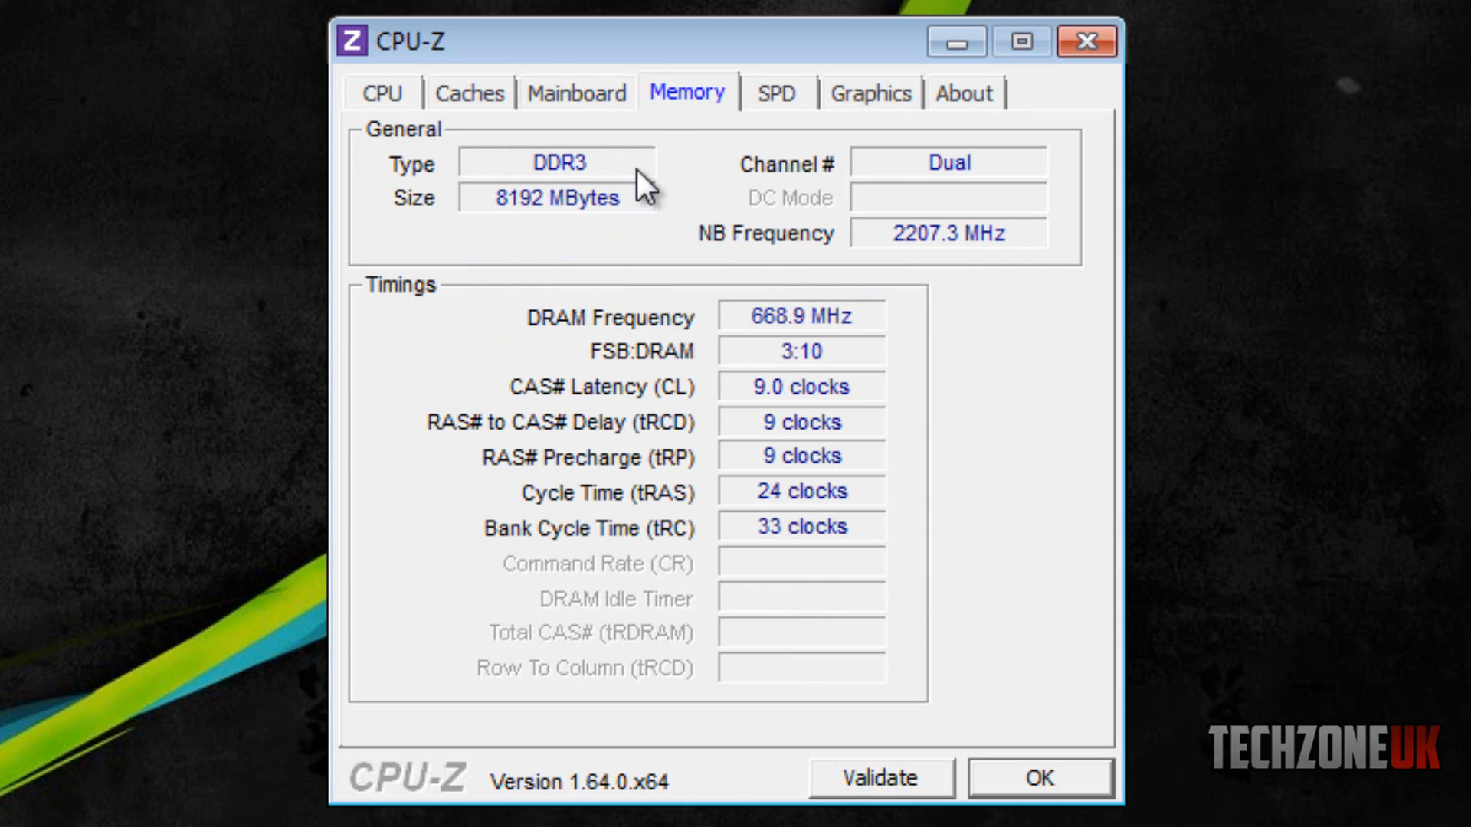
mouse_move(630, 199)
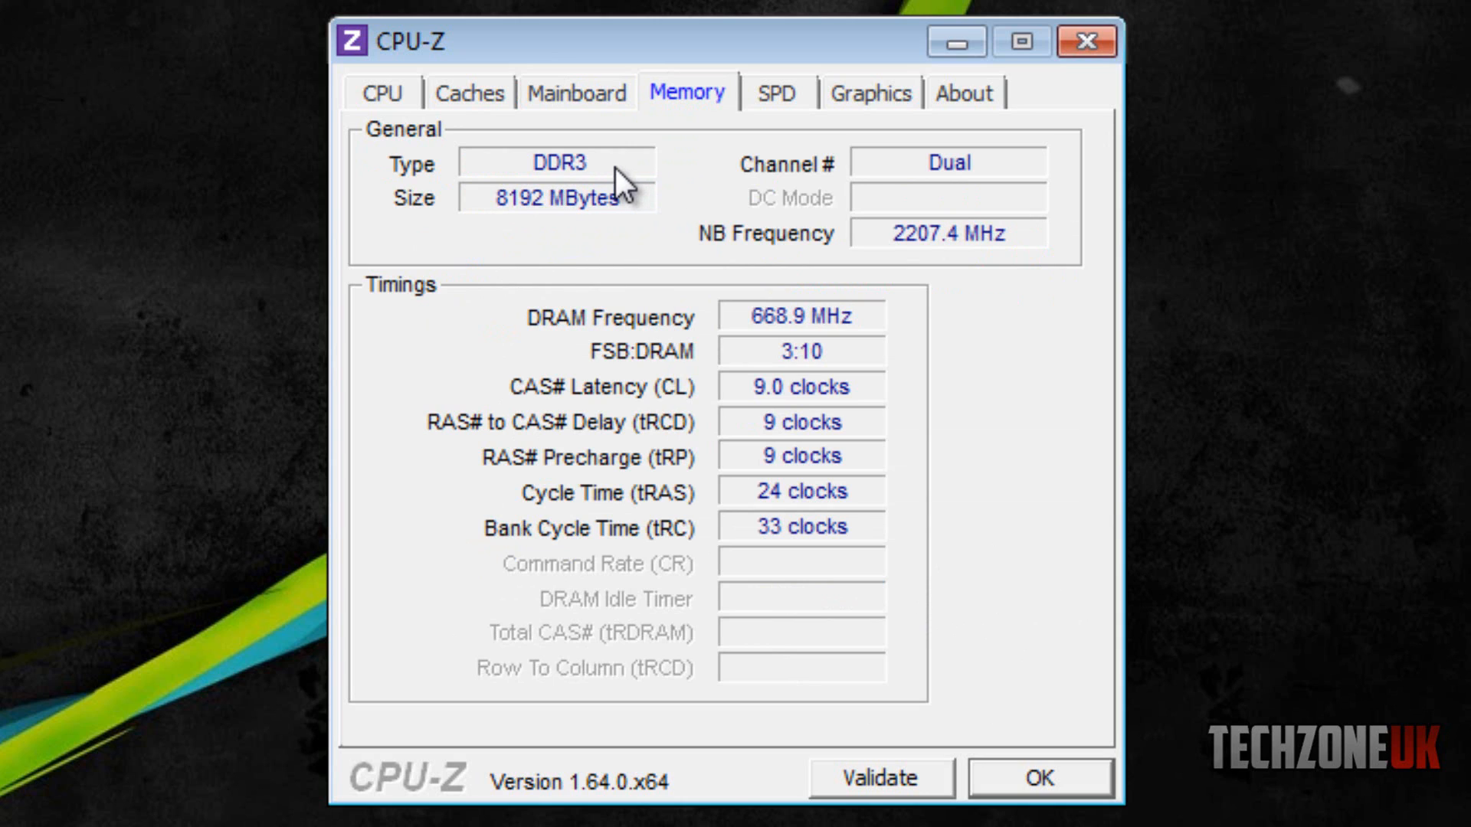
mouse_move(514, 232)
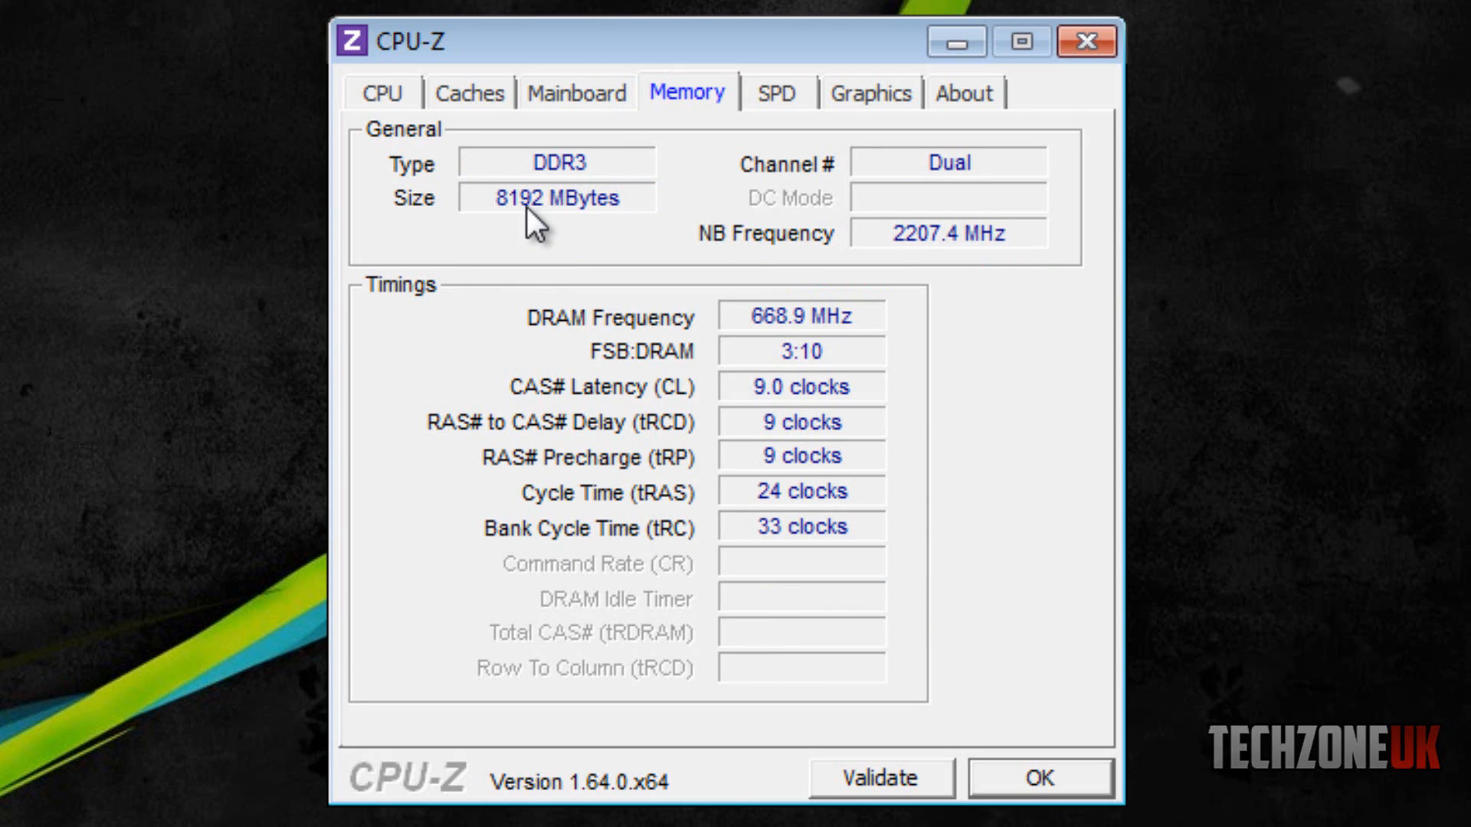
mouse_move(728, 381)
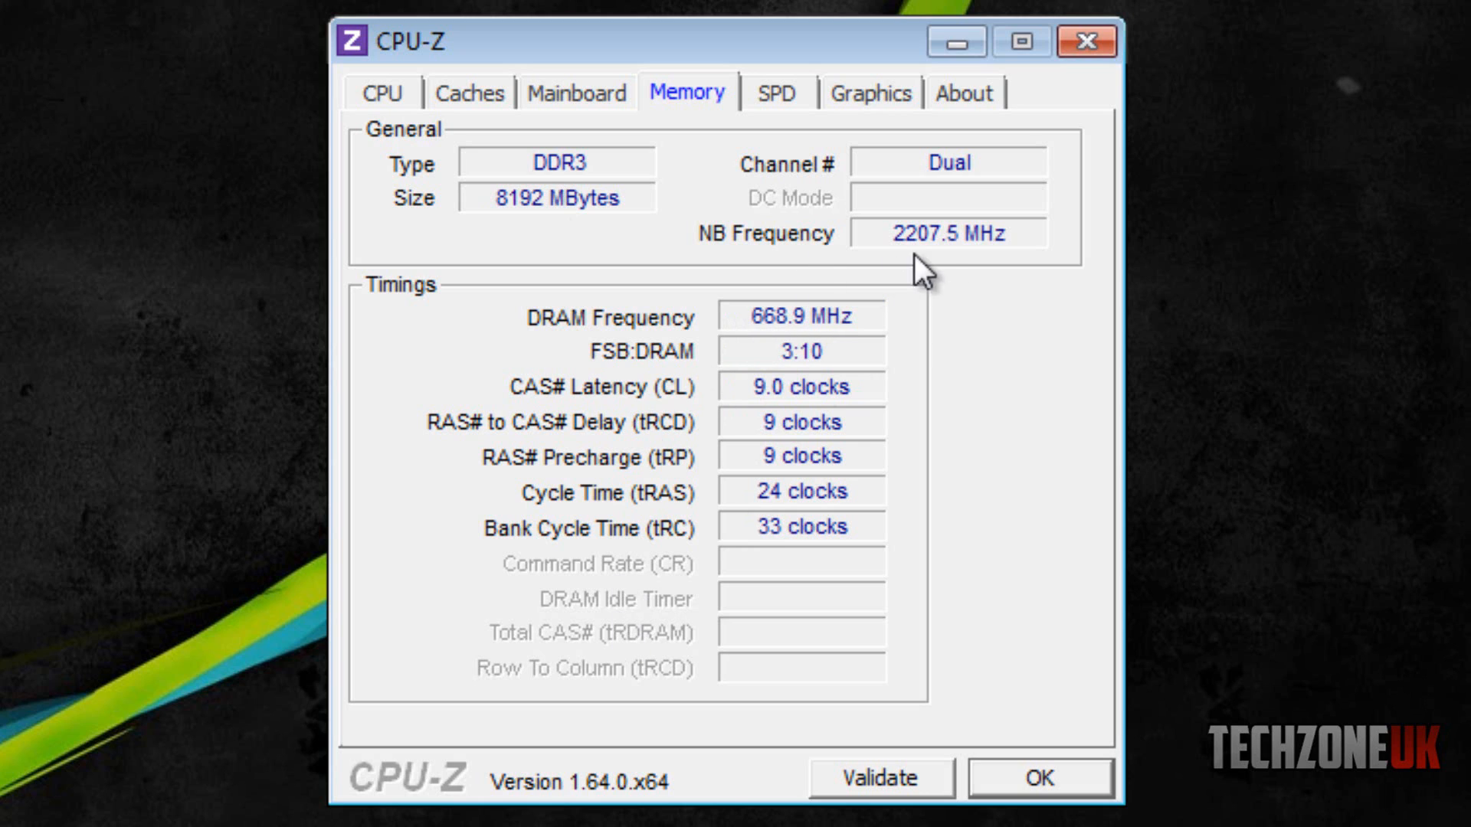
mouse_move(778, 349)
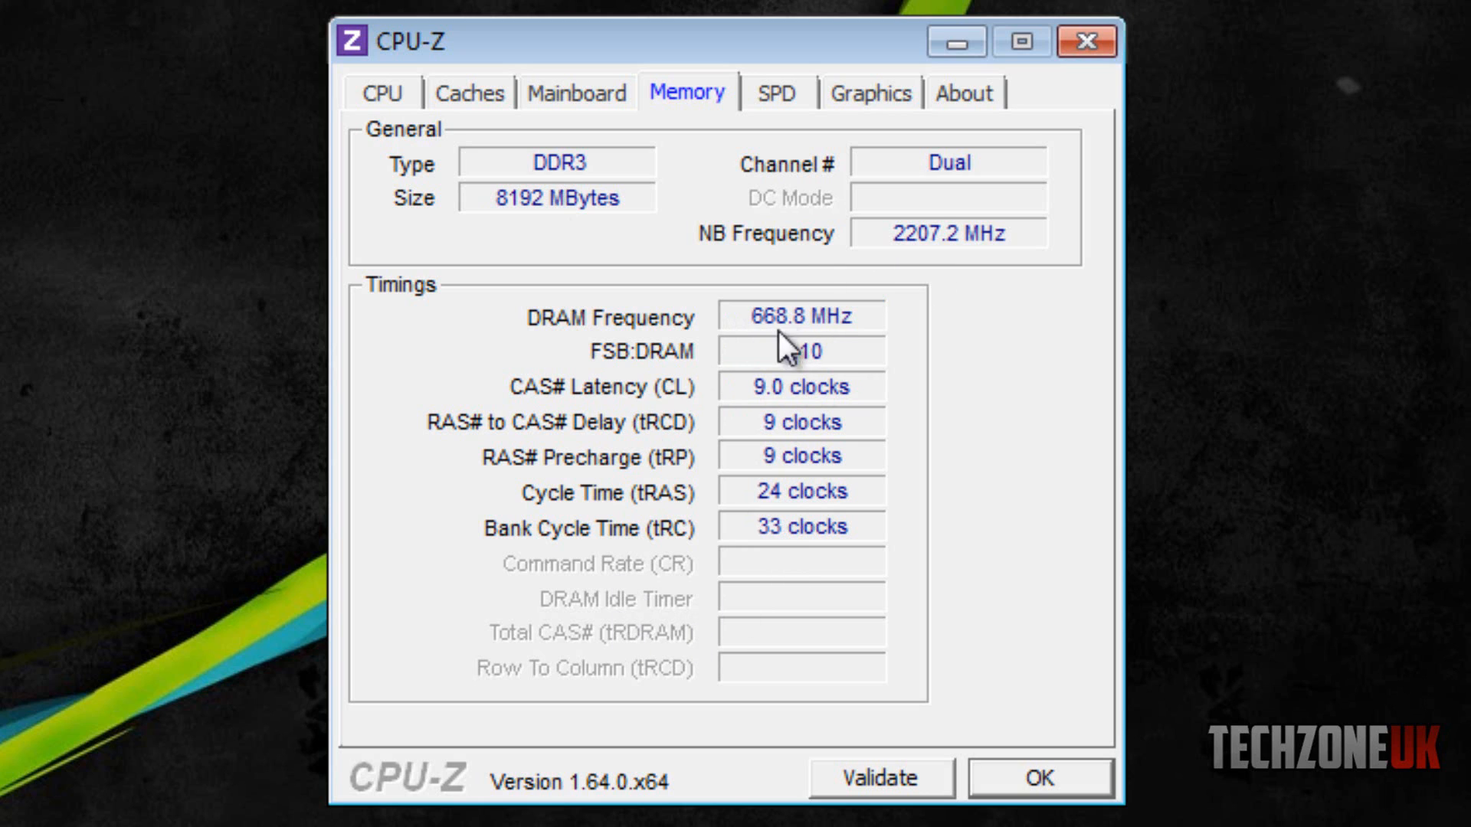
mouse_move(478, 499)
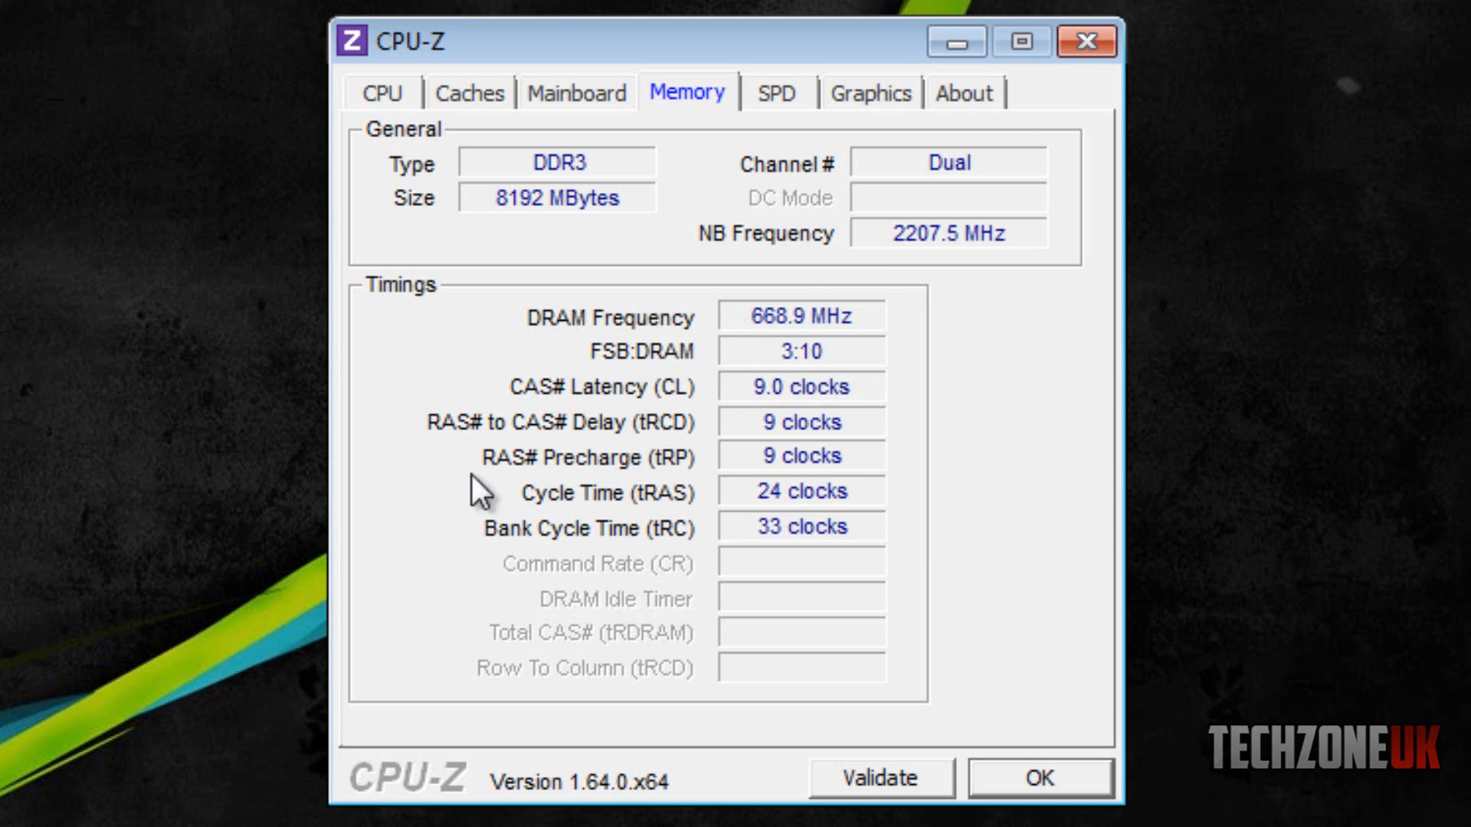
mouse_move(592, 660)
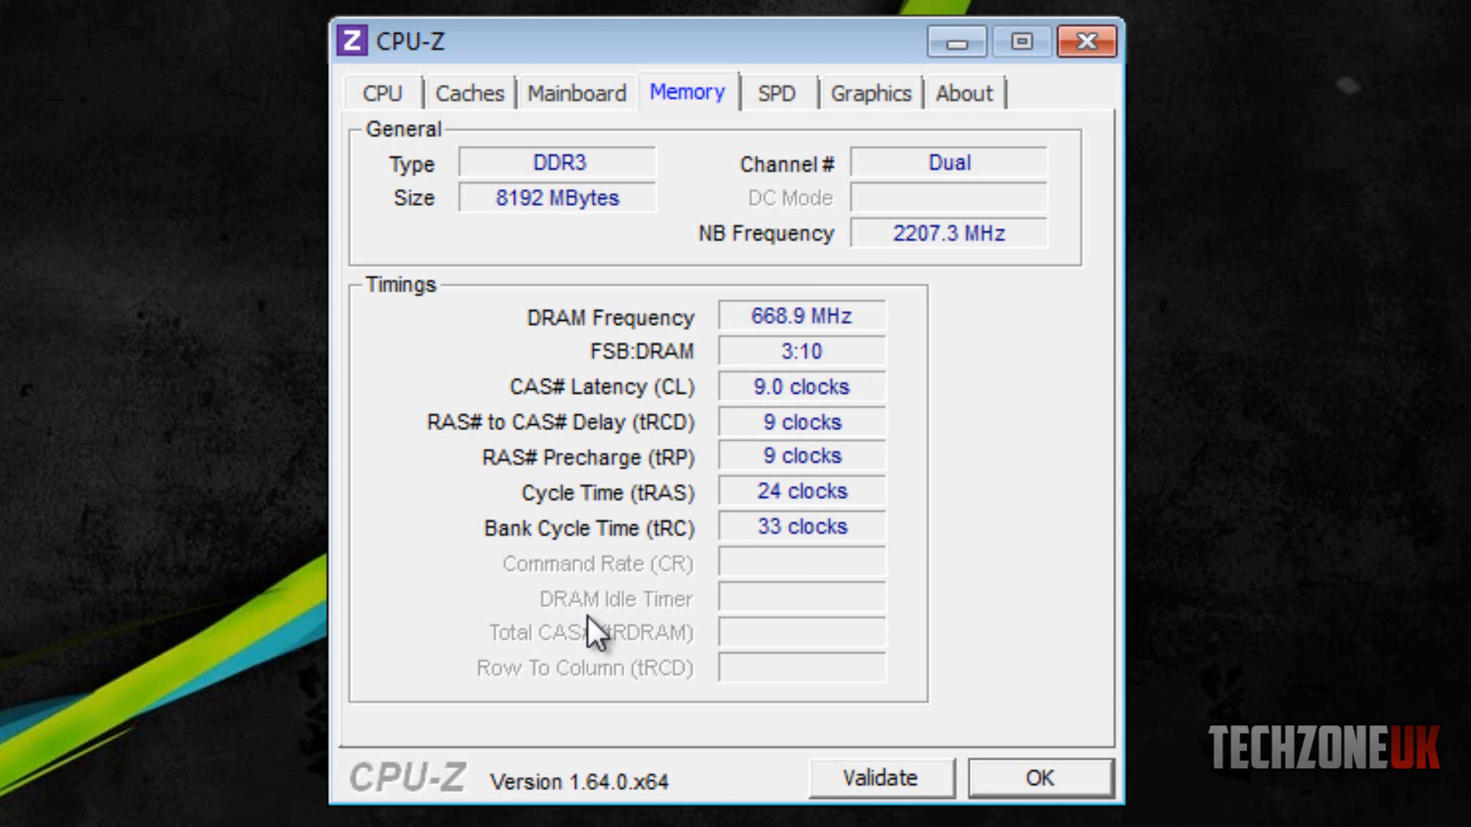
mouse_move(676, 391)
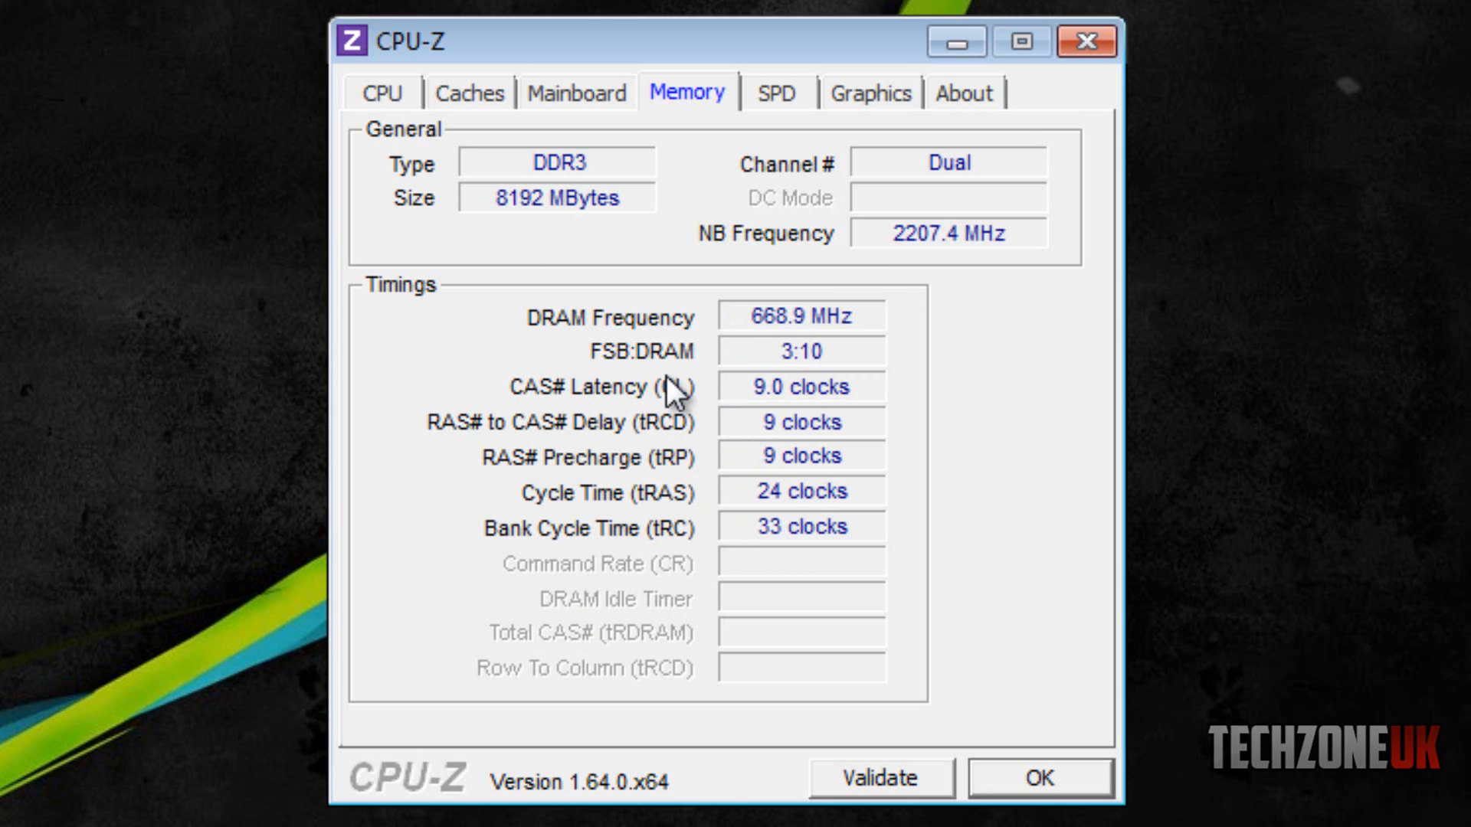
mouse_move(840, 185)
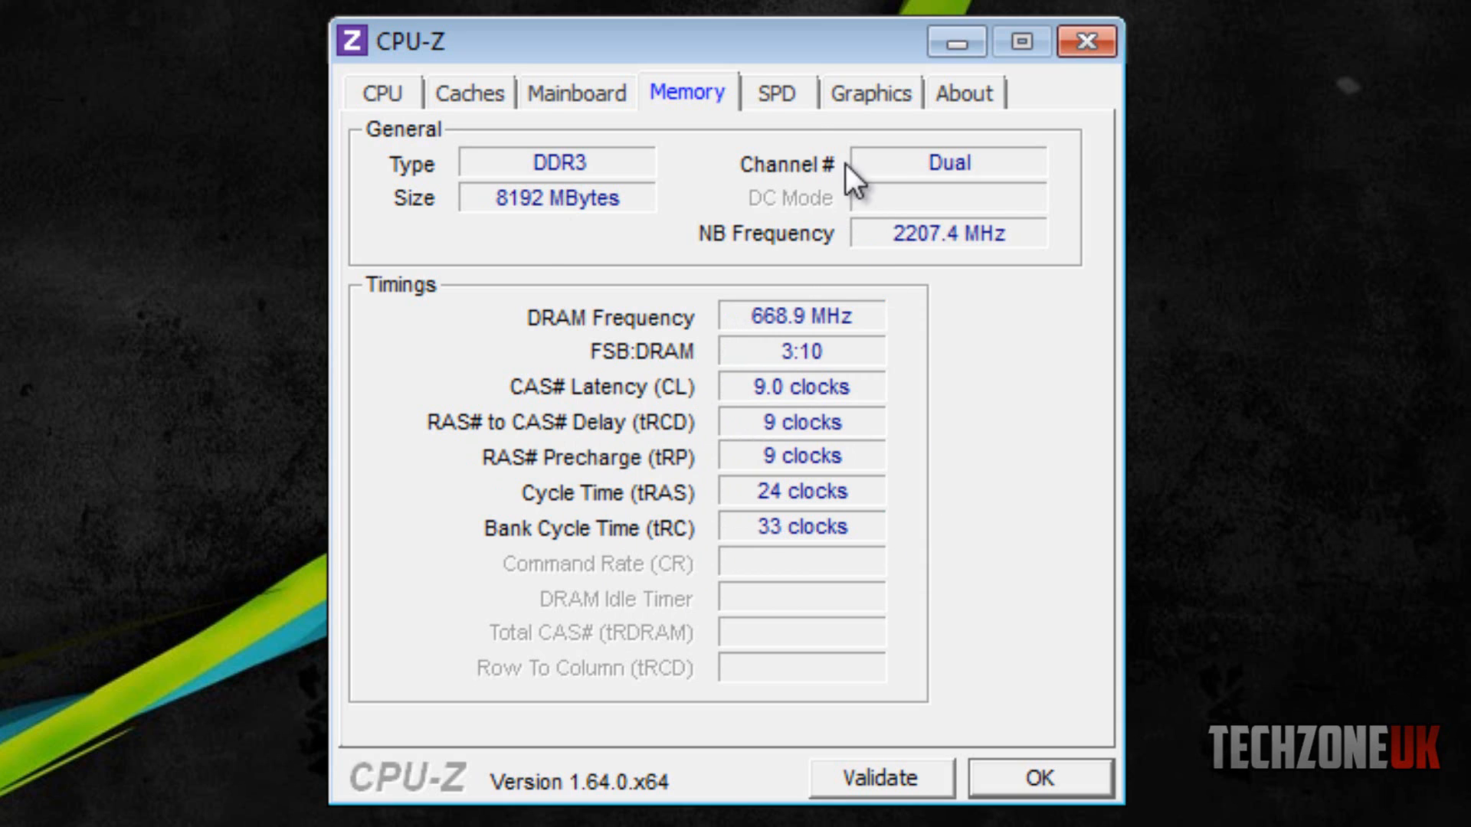
Step: On the SPD tab, select Slot #2 to show its 4096 MB Kingston DDR3 module
left_click(775, 94)
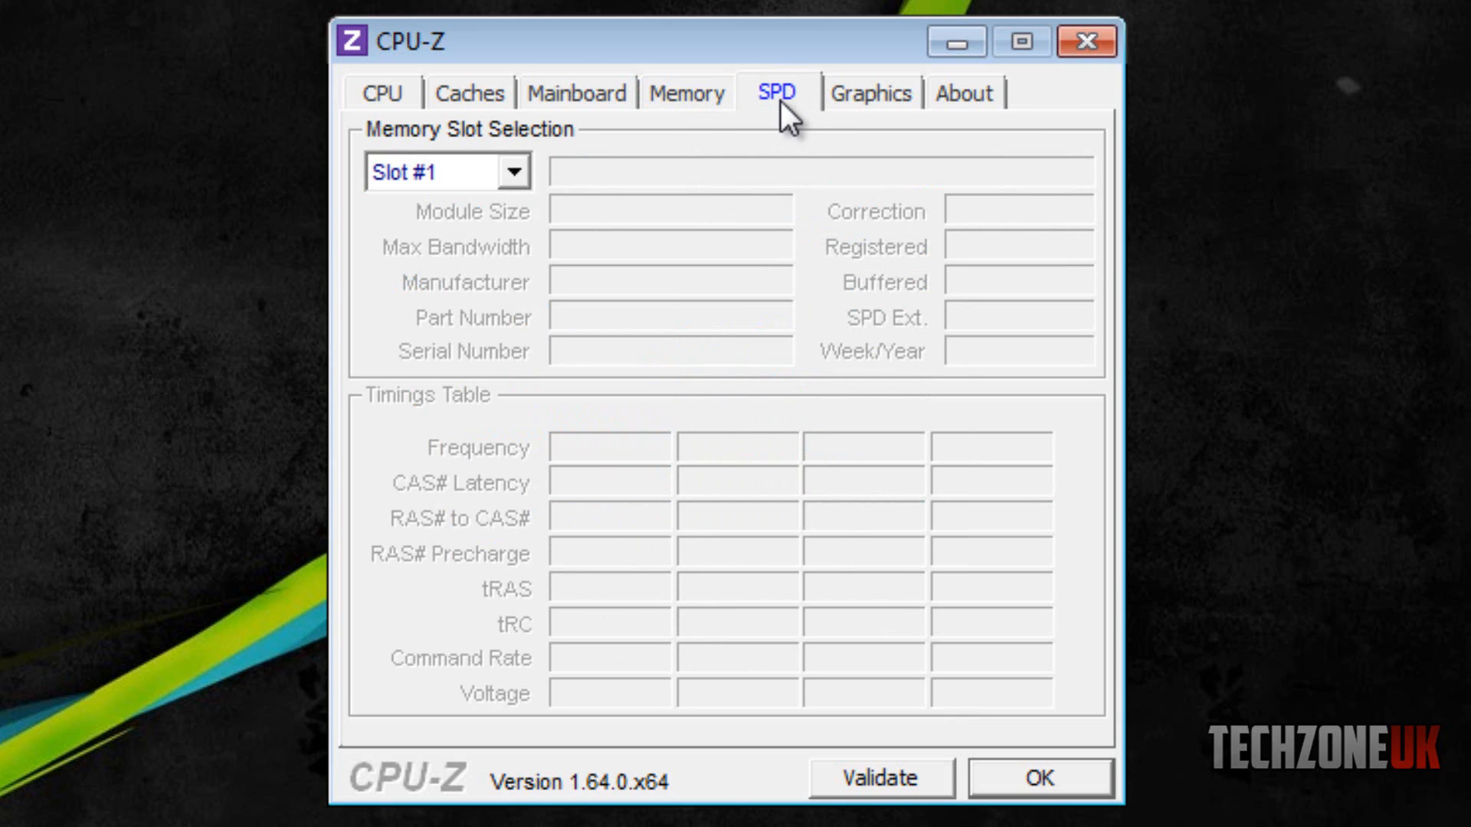
mouse_move(479, 157)
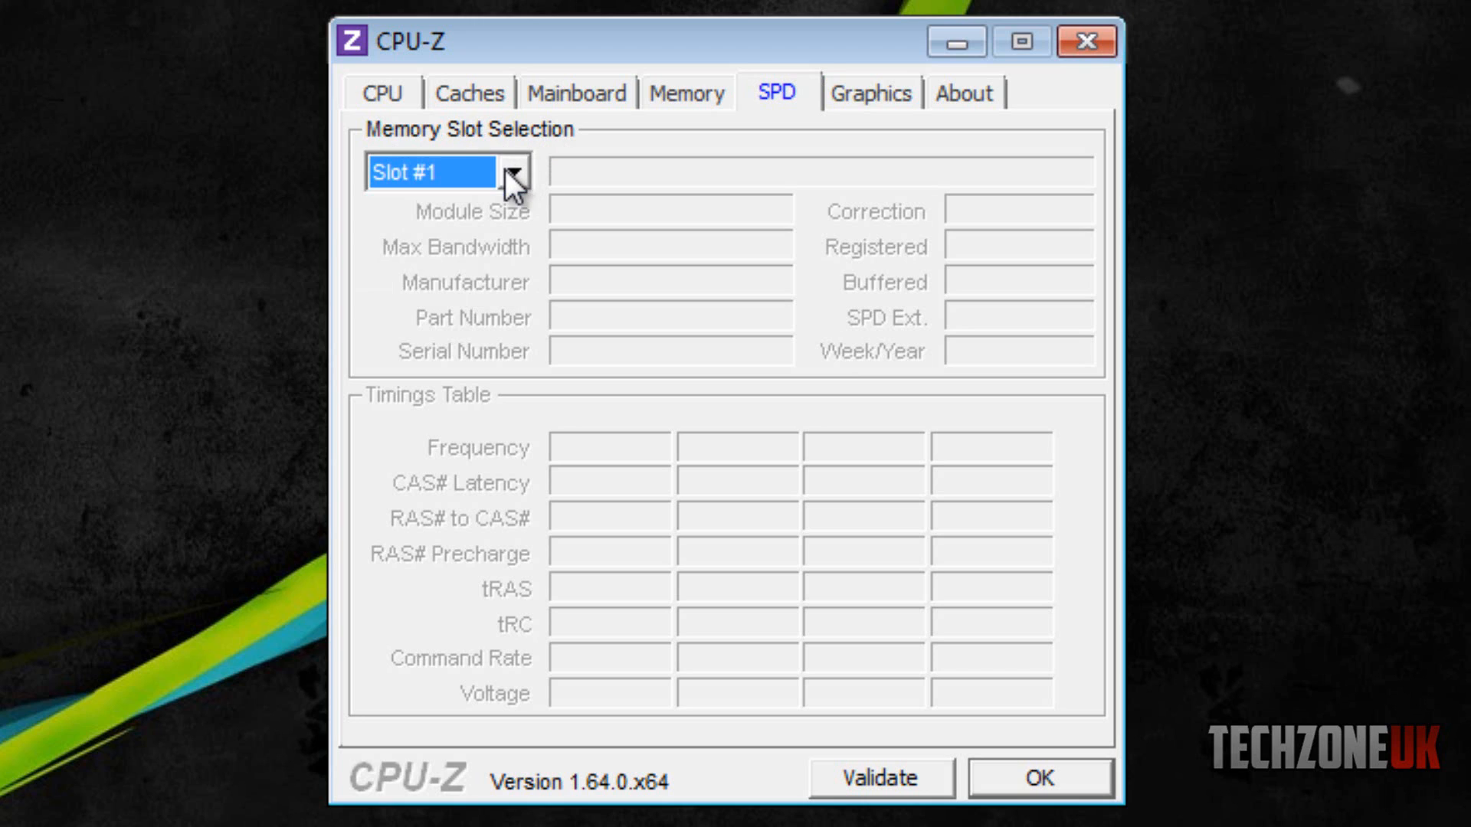
left_click(522, 175)
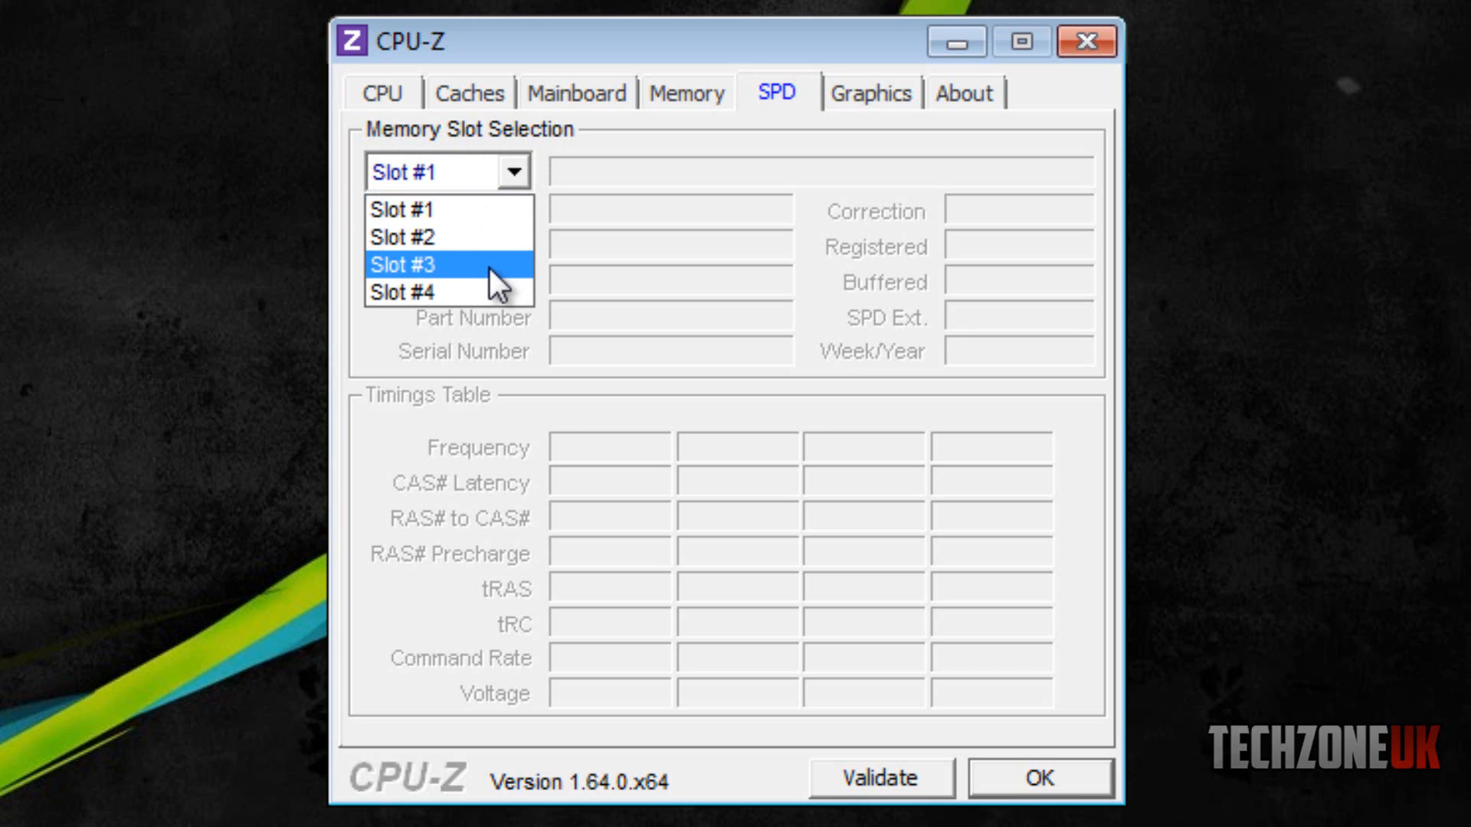
left_click(411, 264)
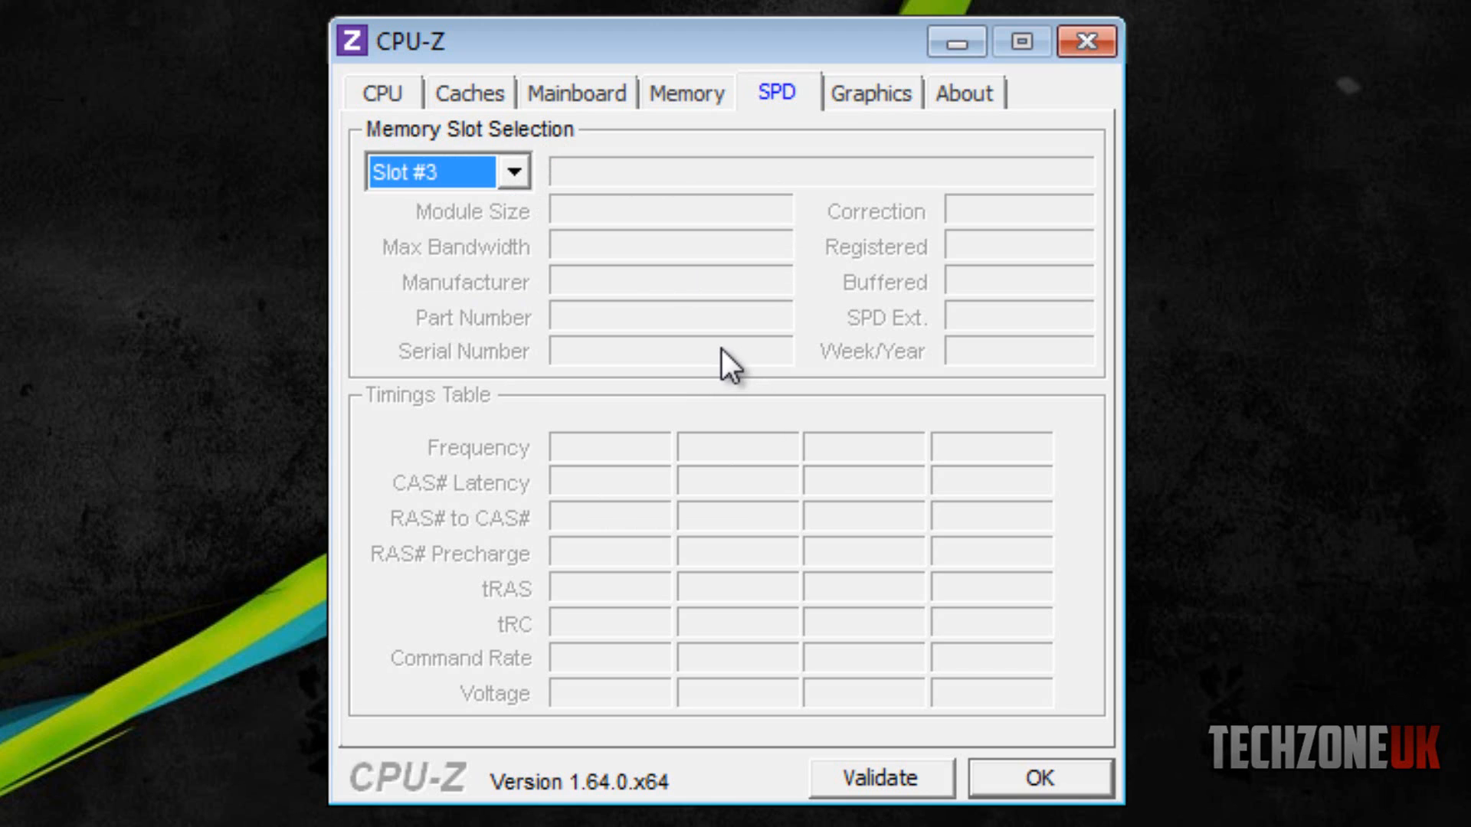
left_click(514, 172)
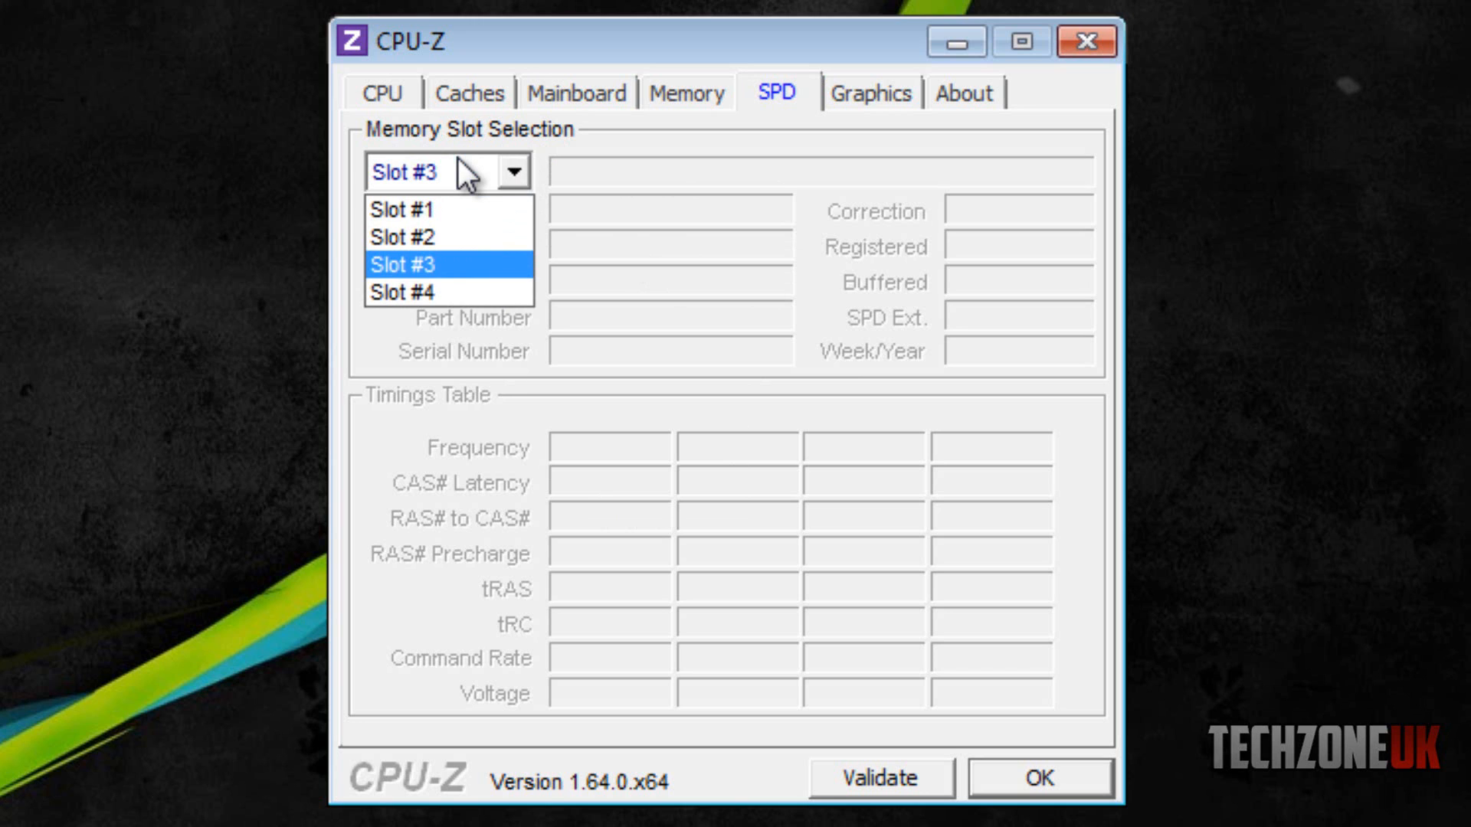
left_click(406, 235)
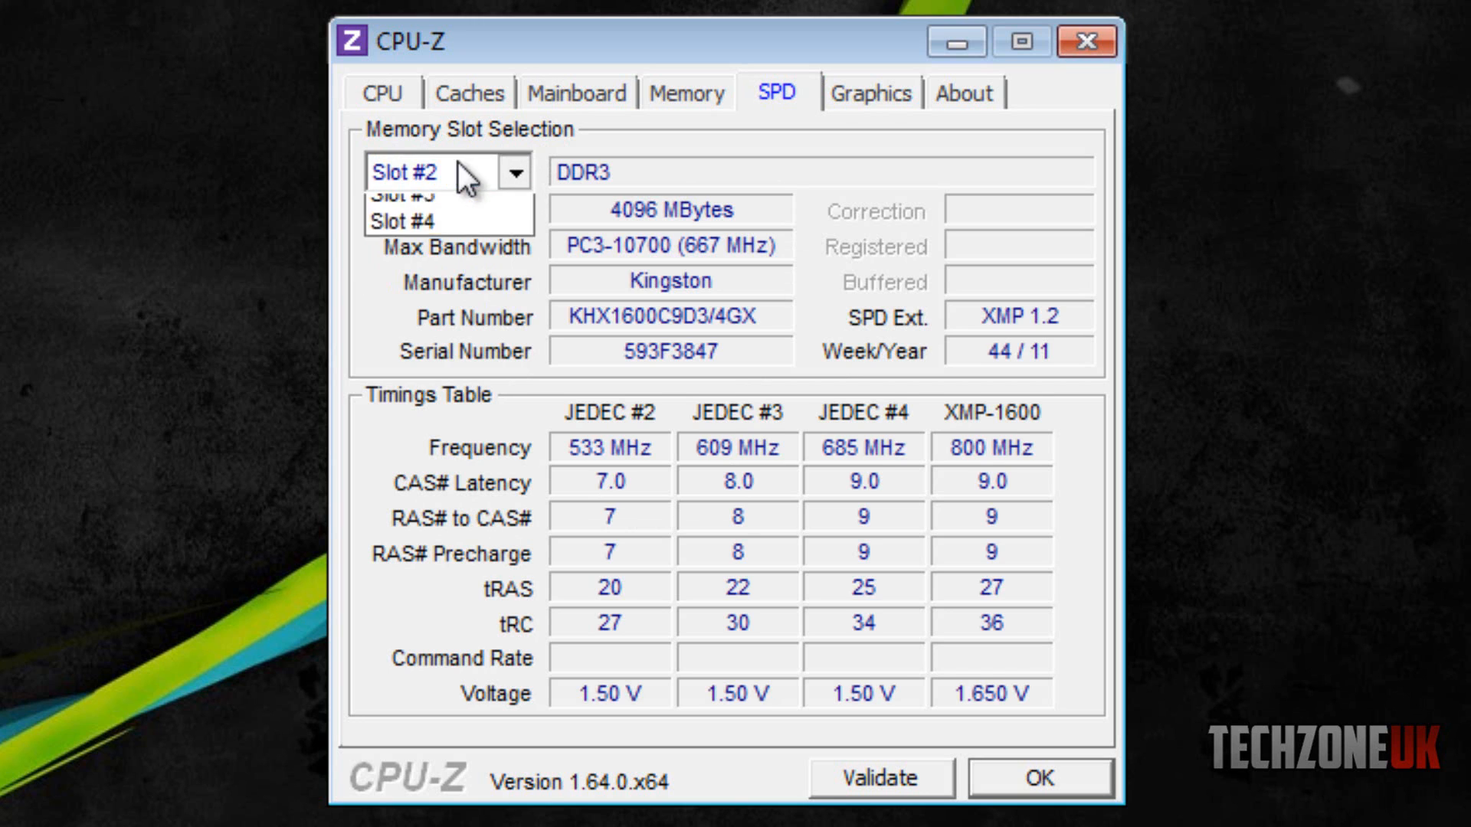
left_click(414, 172)
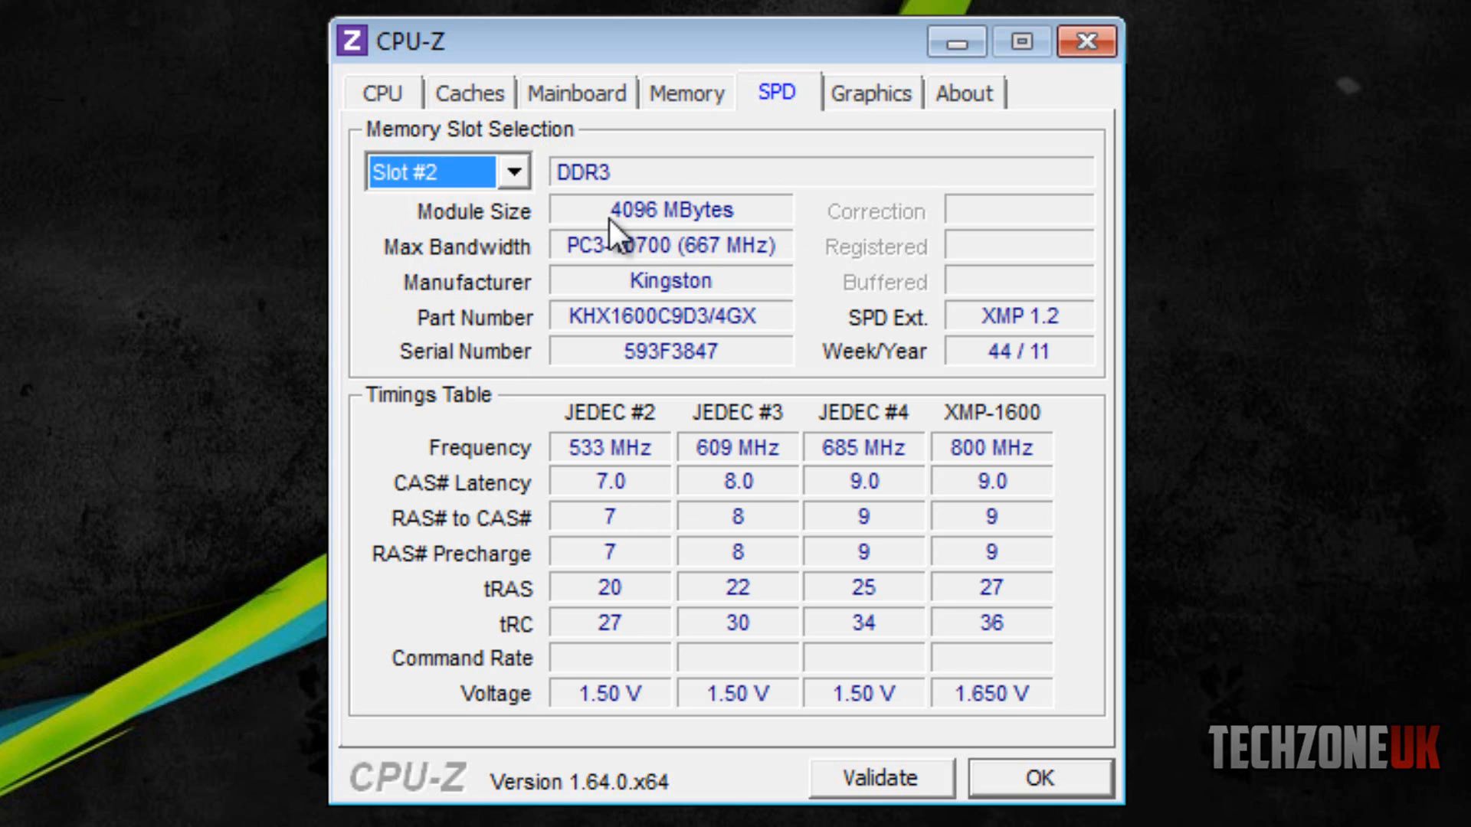
mouse_move(751, 375)
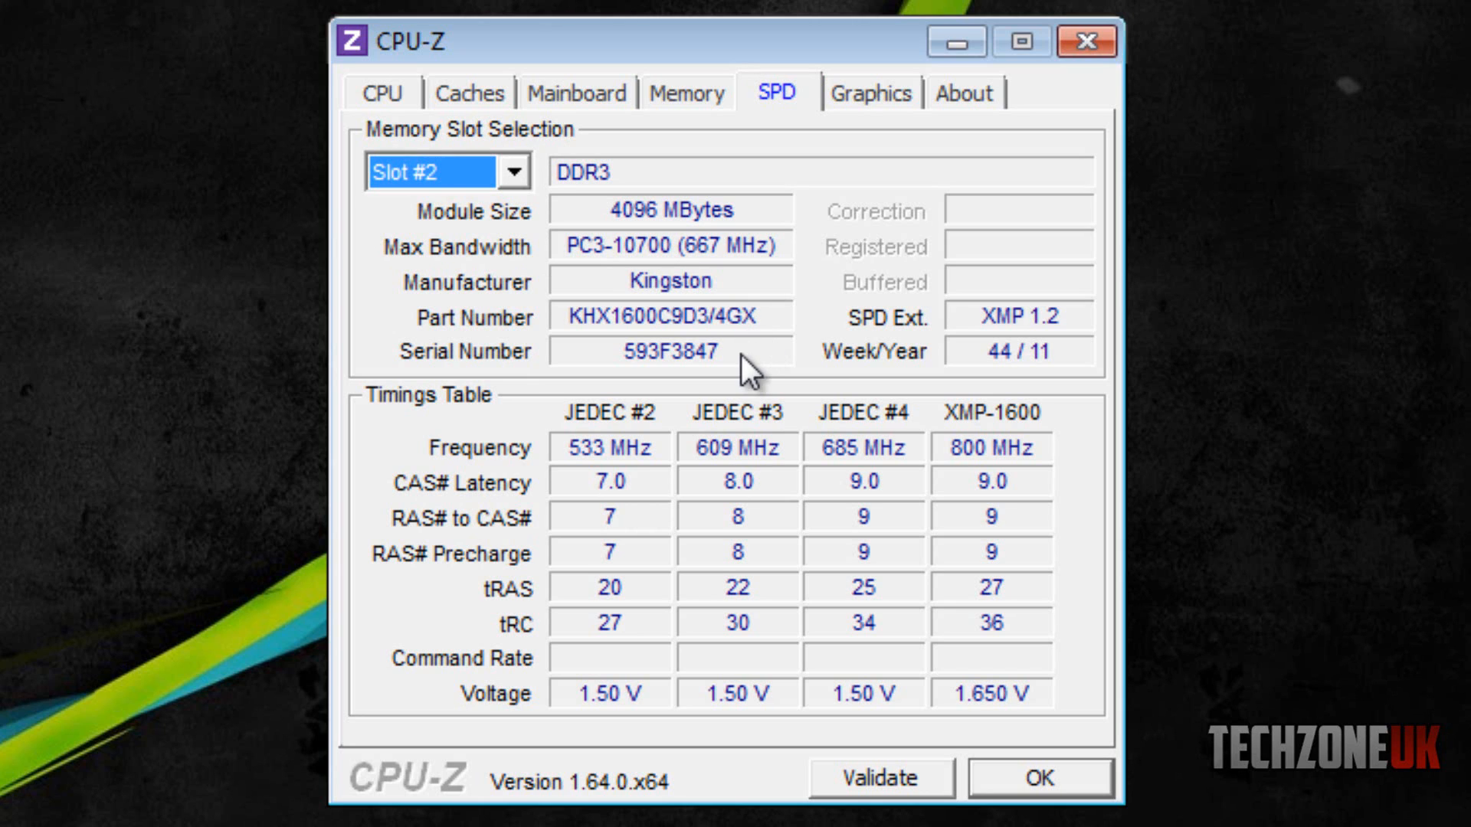
mouse_move(648, 298)
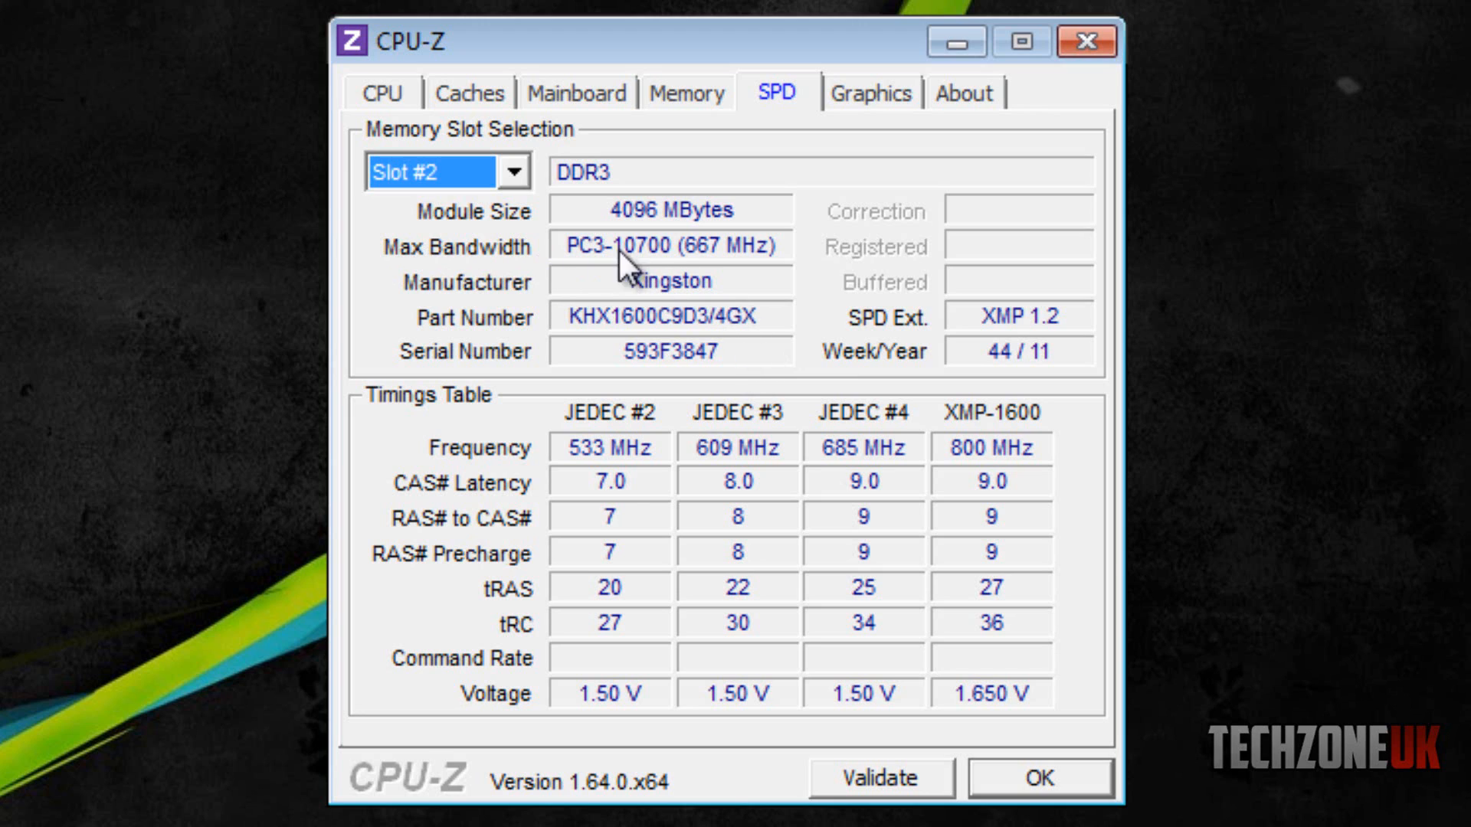
mouse_move(689, 287)
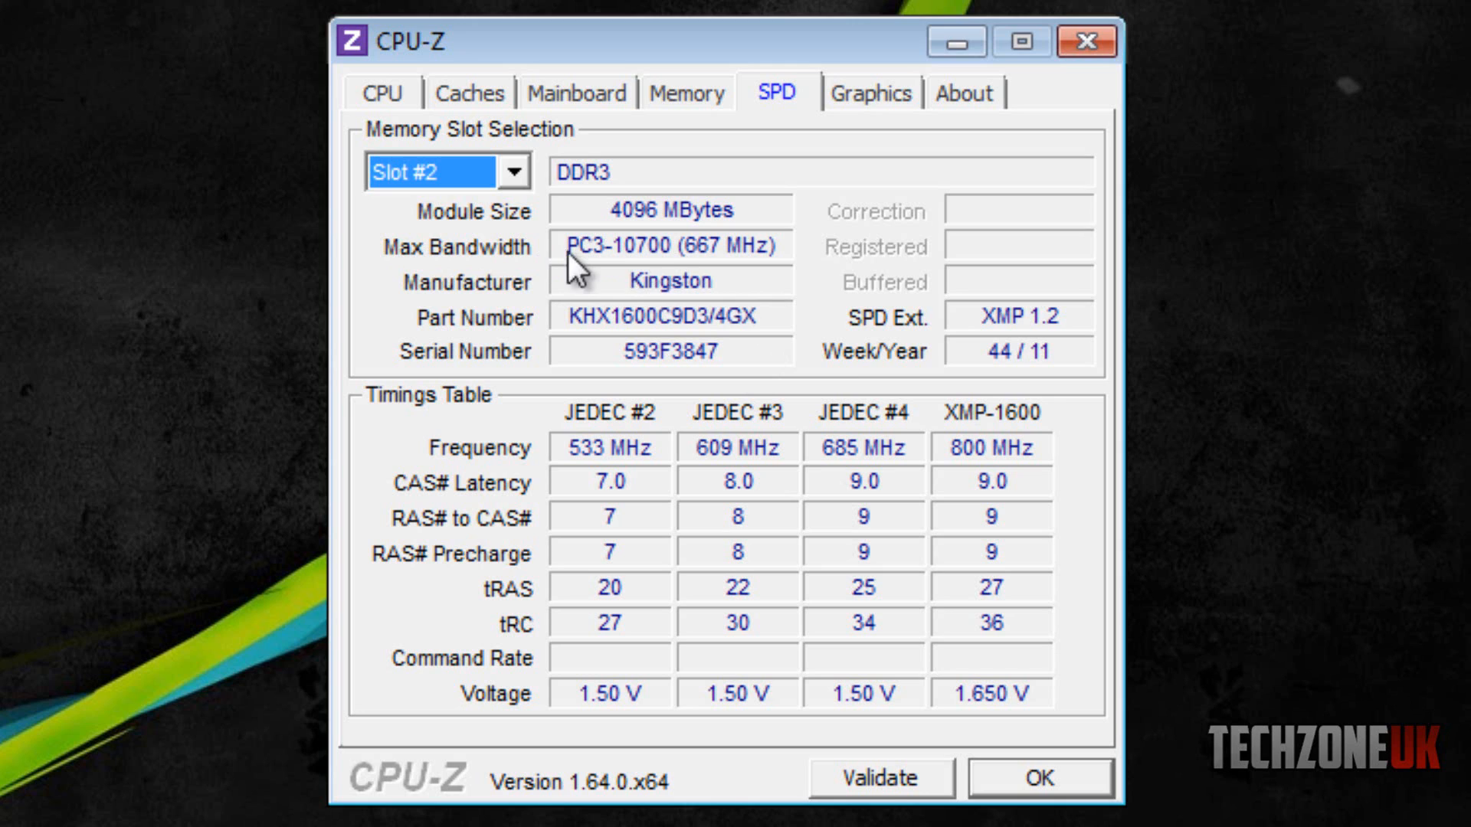
mouse_move(653, 276)
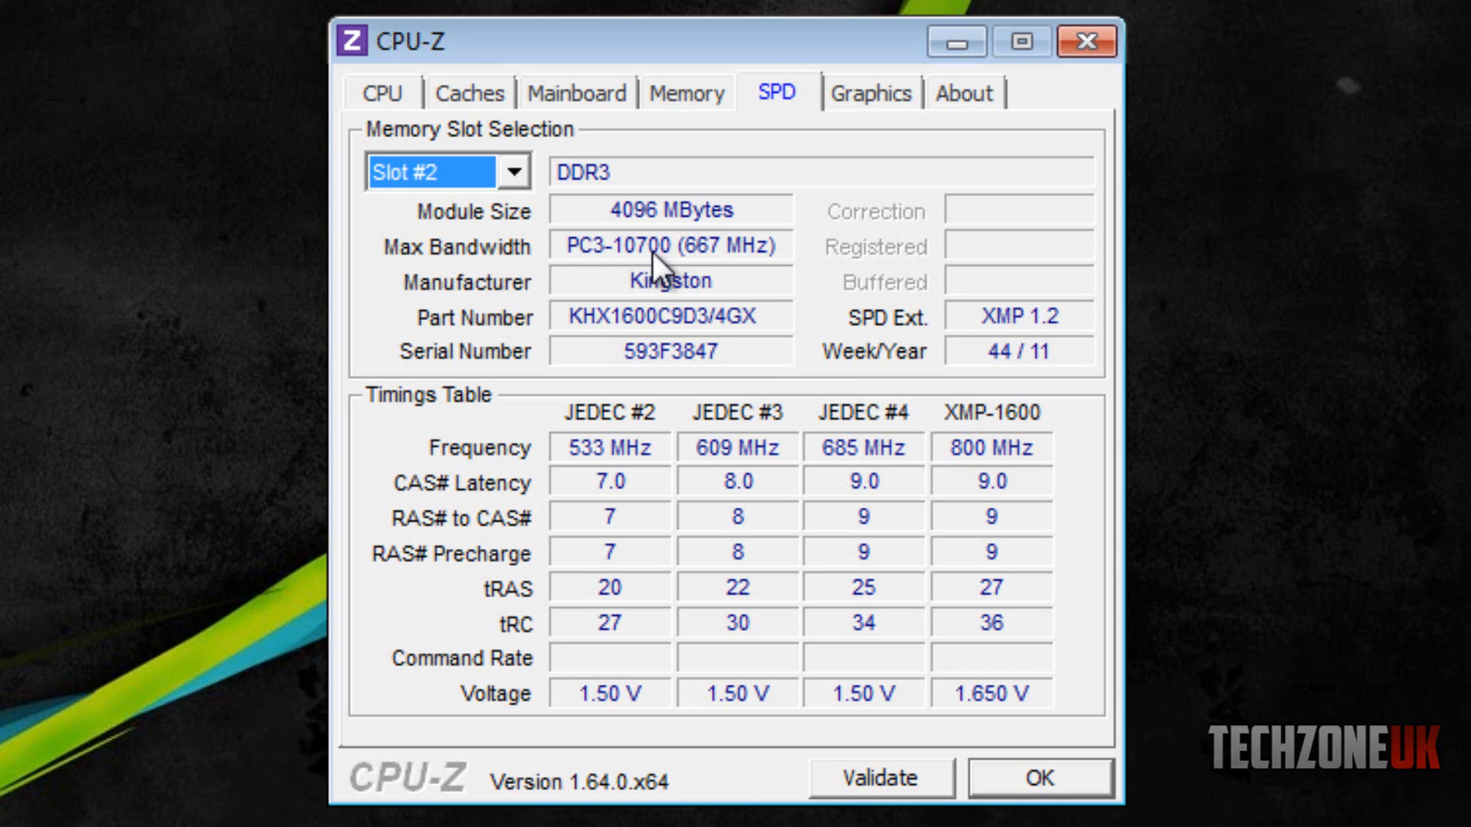
mouse_move(361, 426)
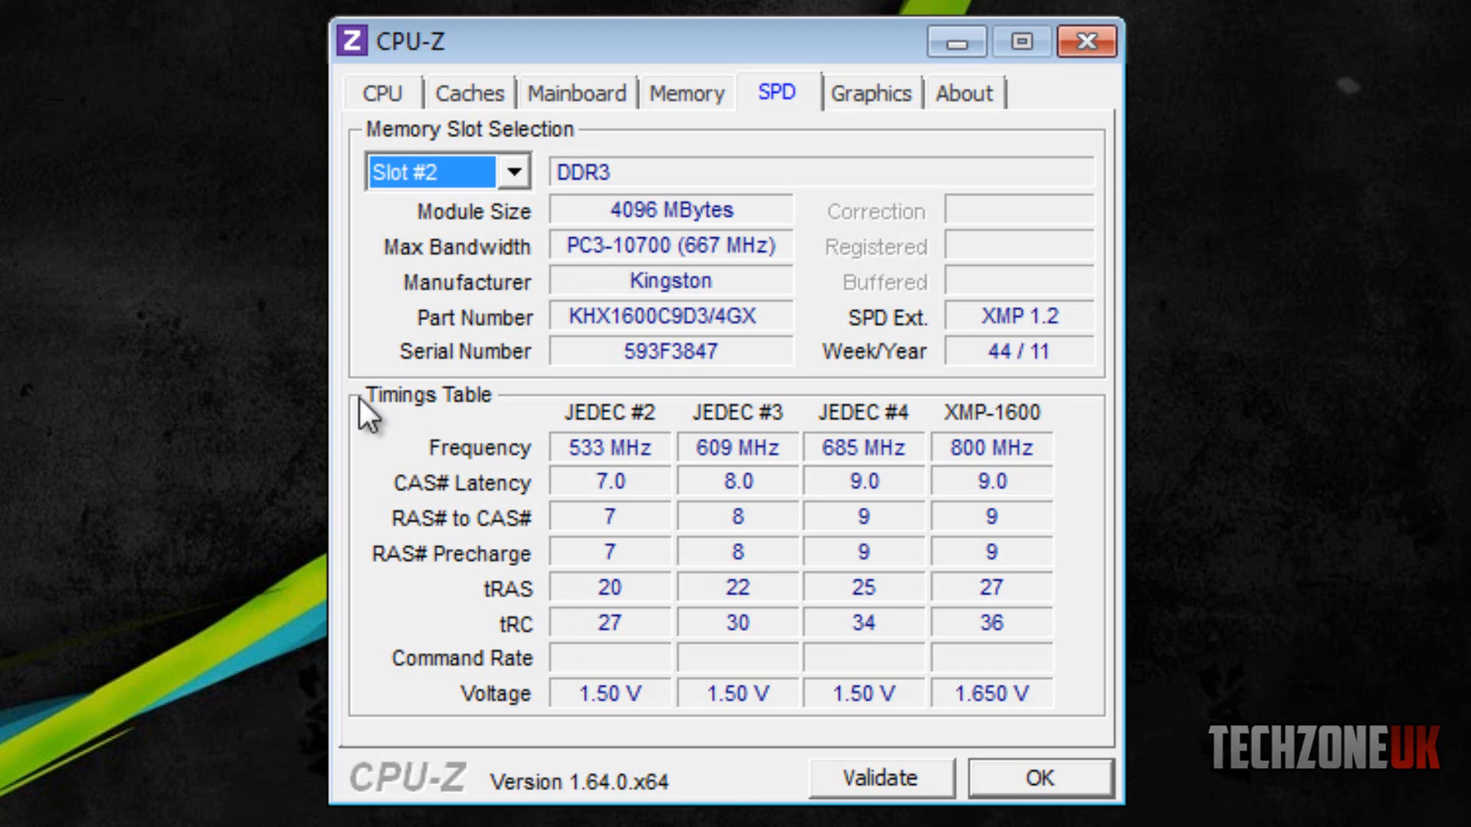
mouse_move(759, 763)
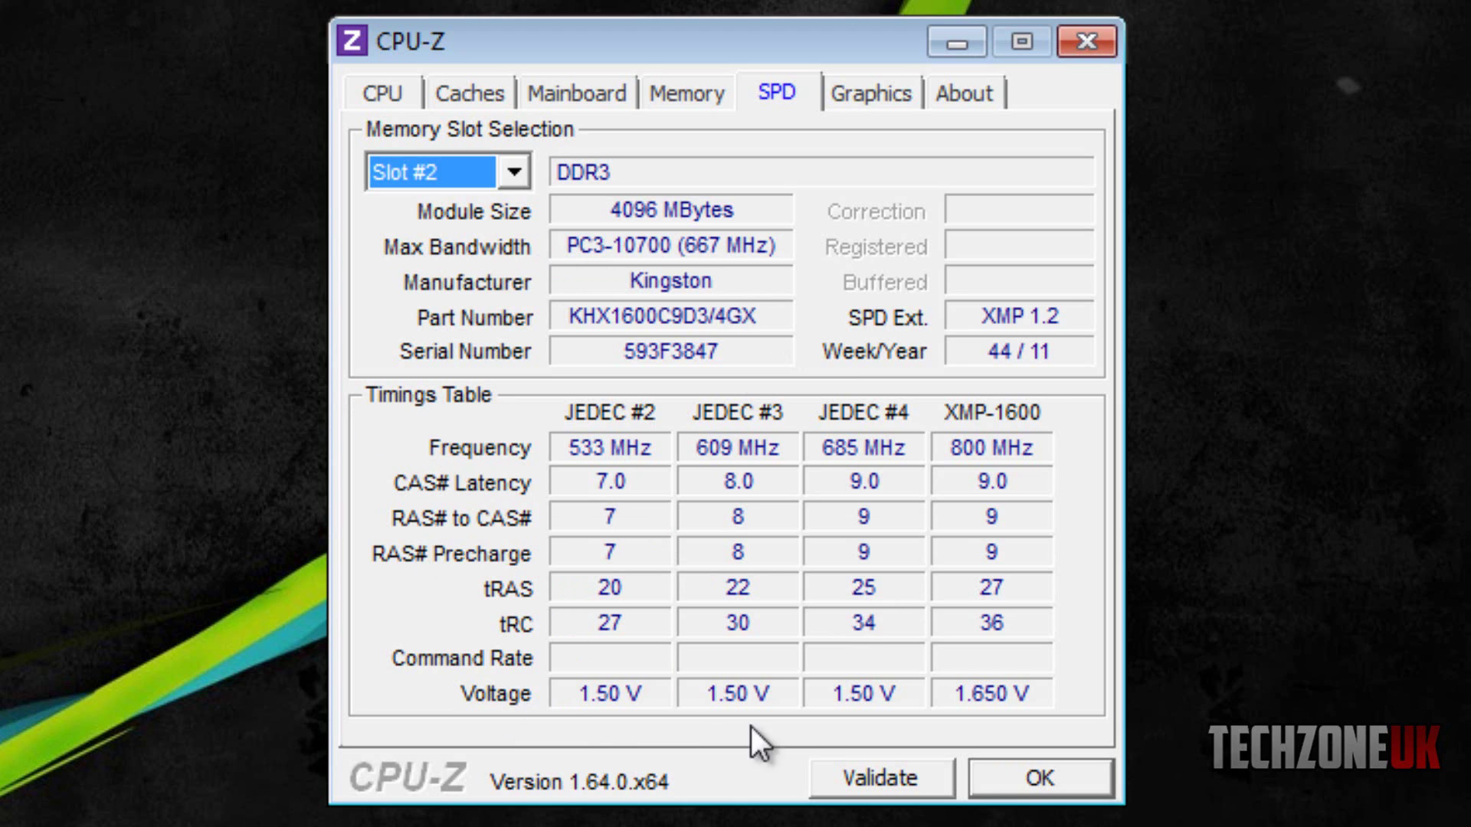
mouse_move(611, 743)
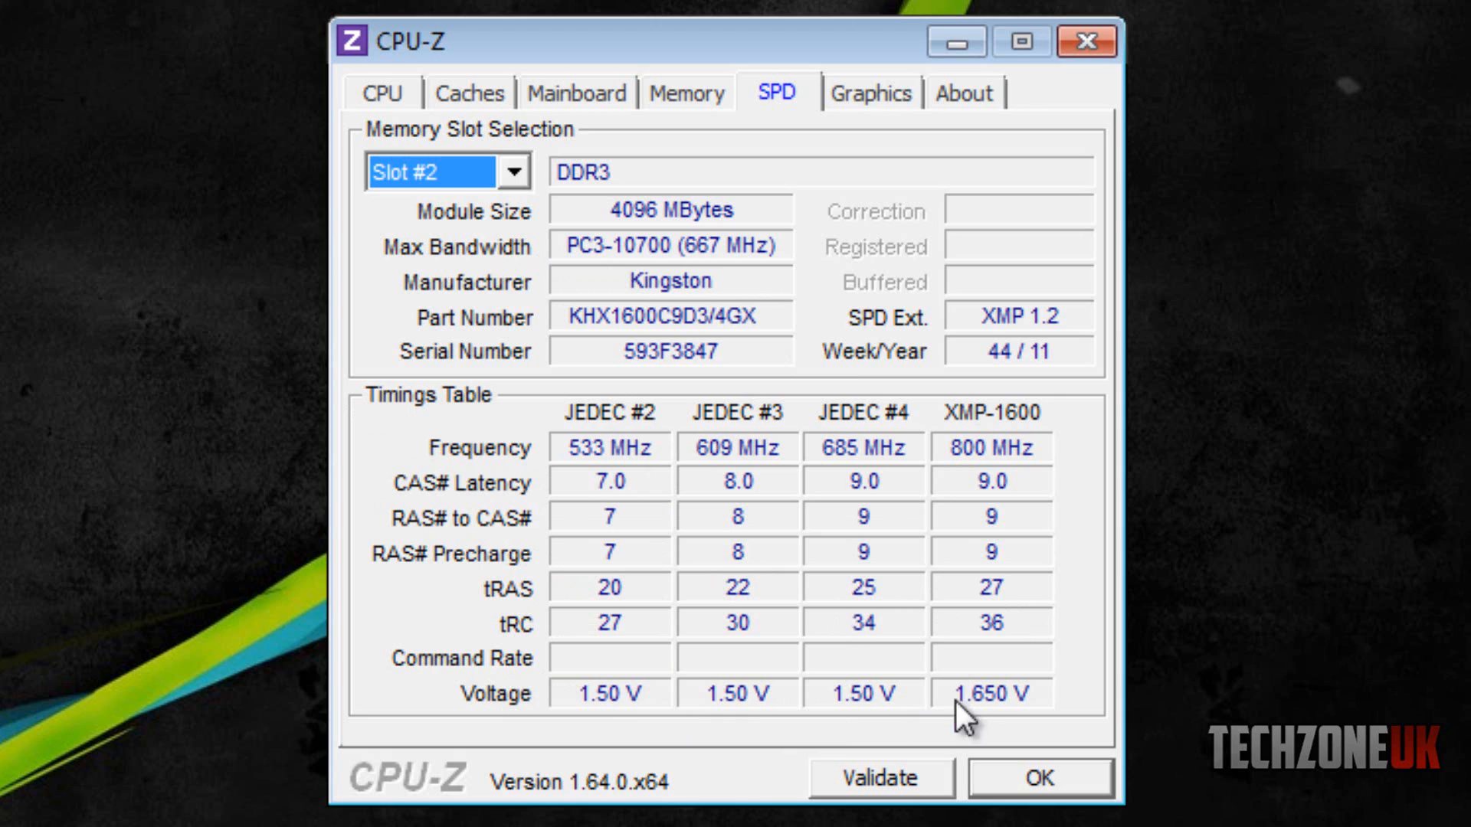
mouse_move(572, 704)
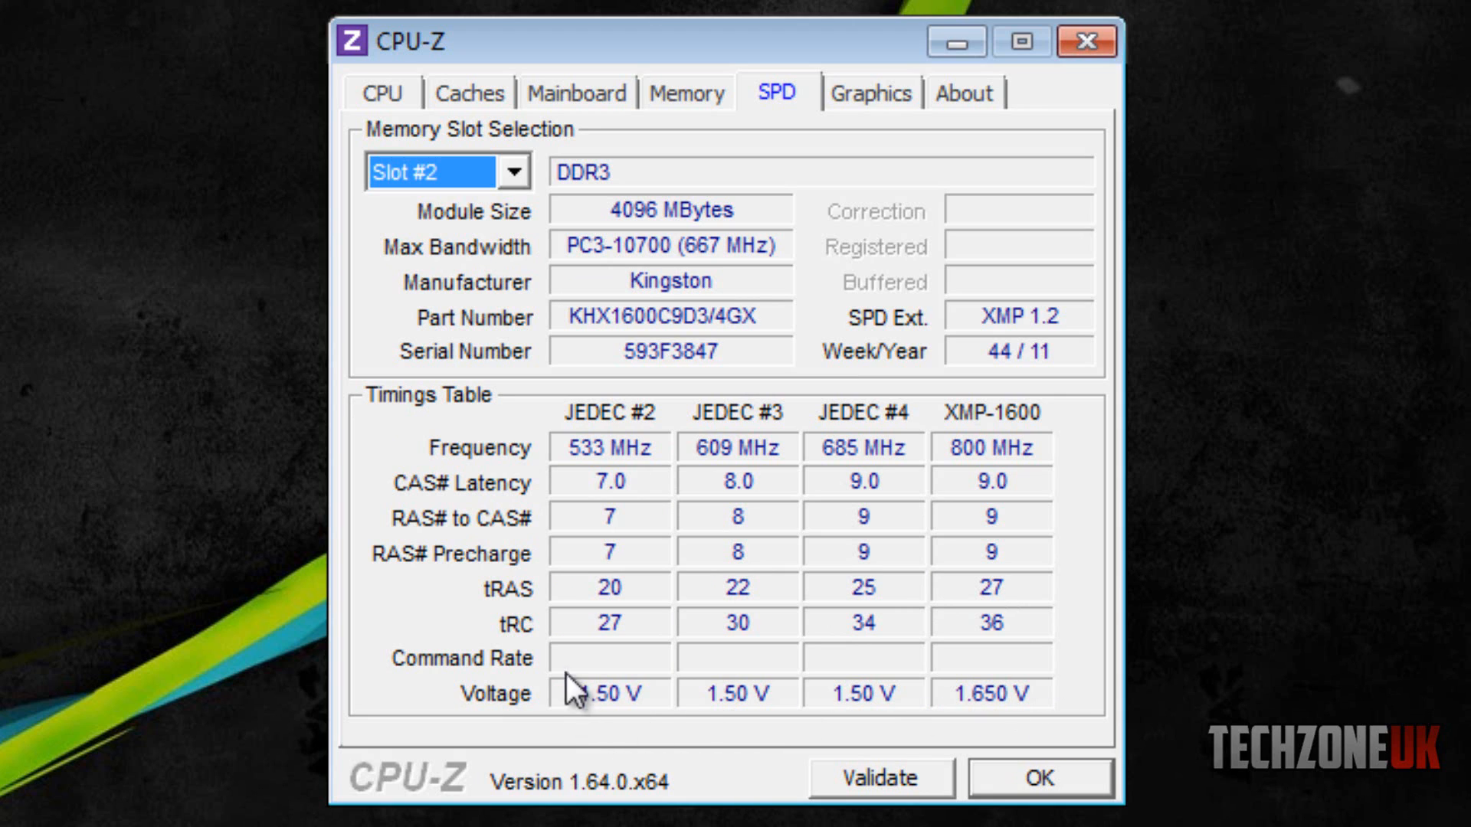
mouse_move(605, 692)
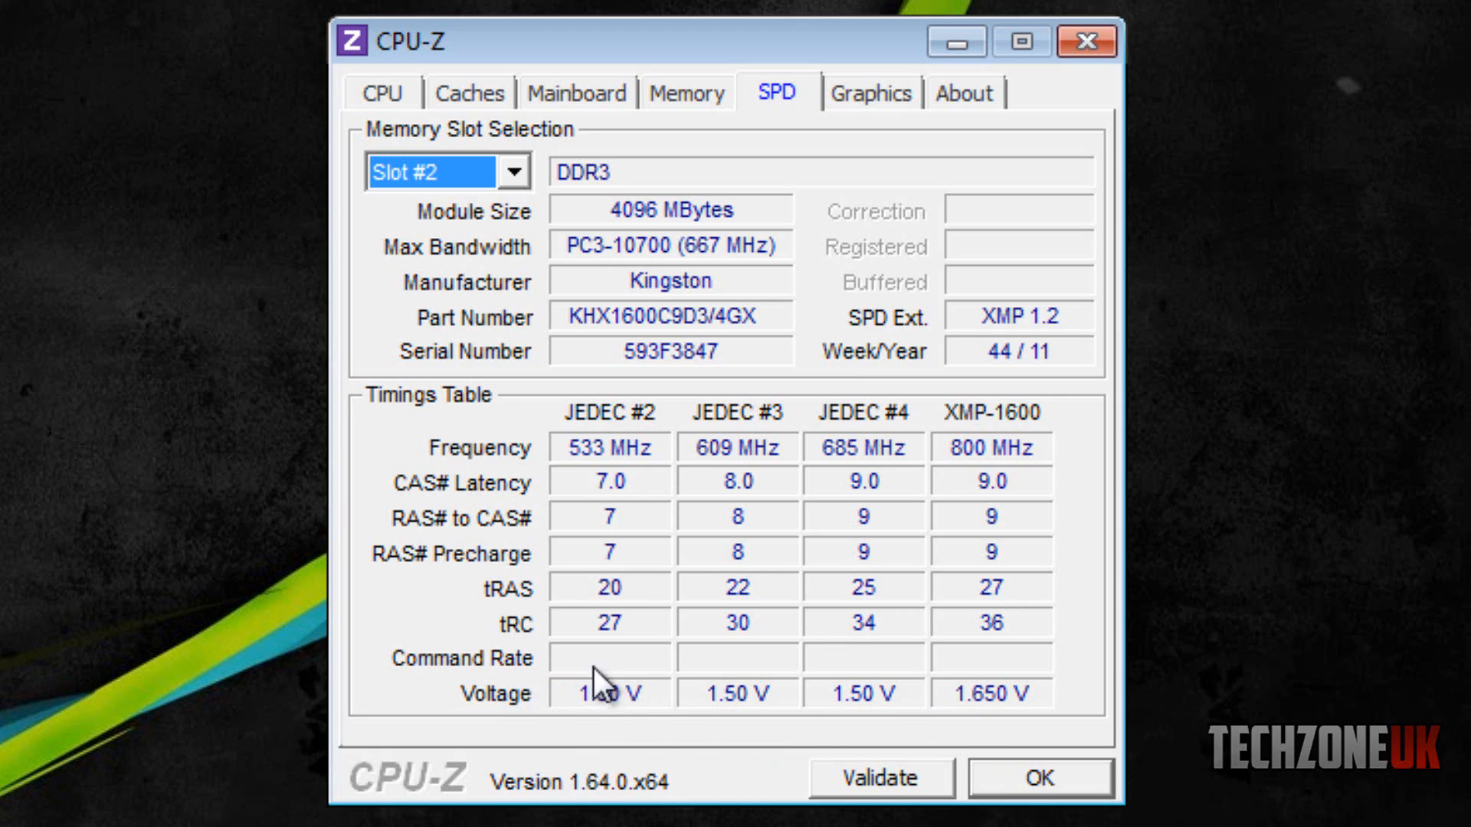
mouse_move(623, 751)
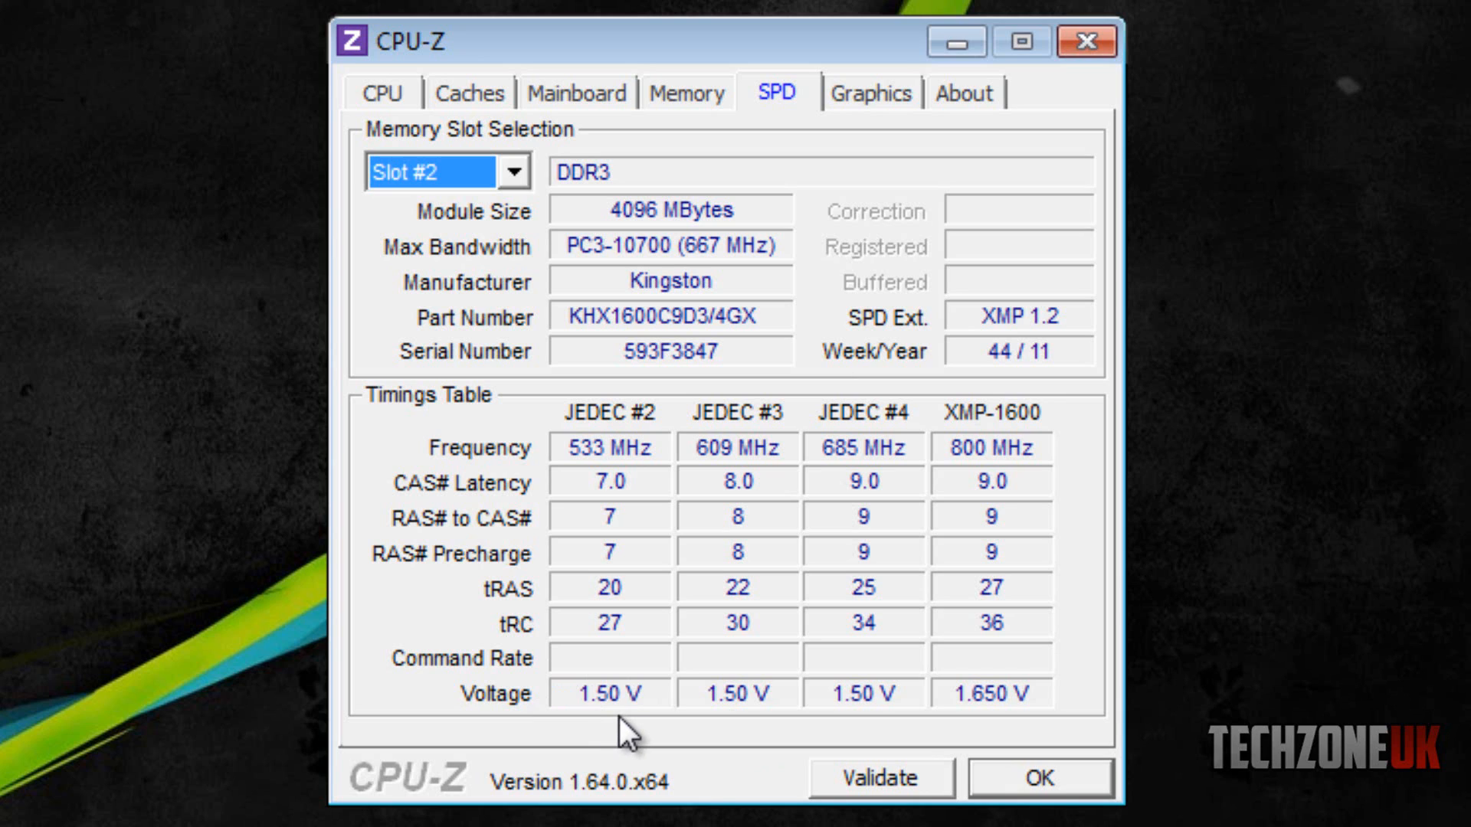
Step: Show the Graphics tab for the AMD Radeon HD 6900 Series with 2048 MB memory
left_click(873, 94)
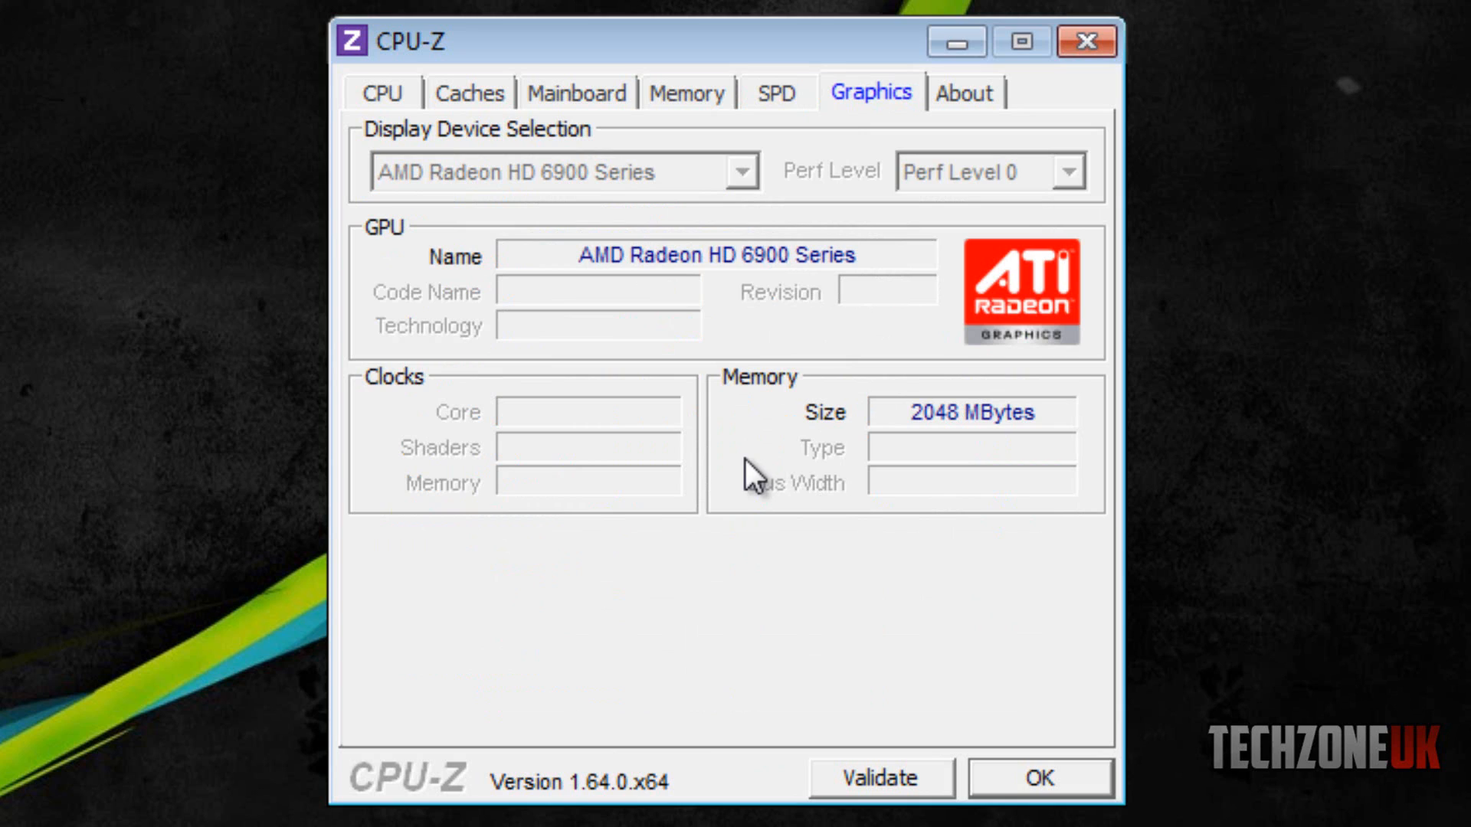
mouse_move(756, 417)
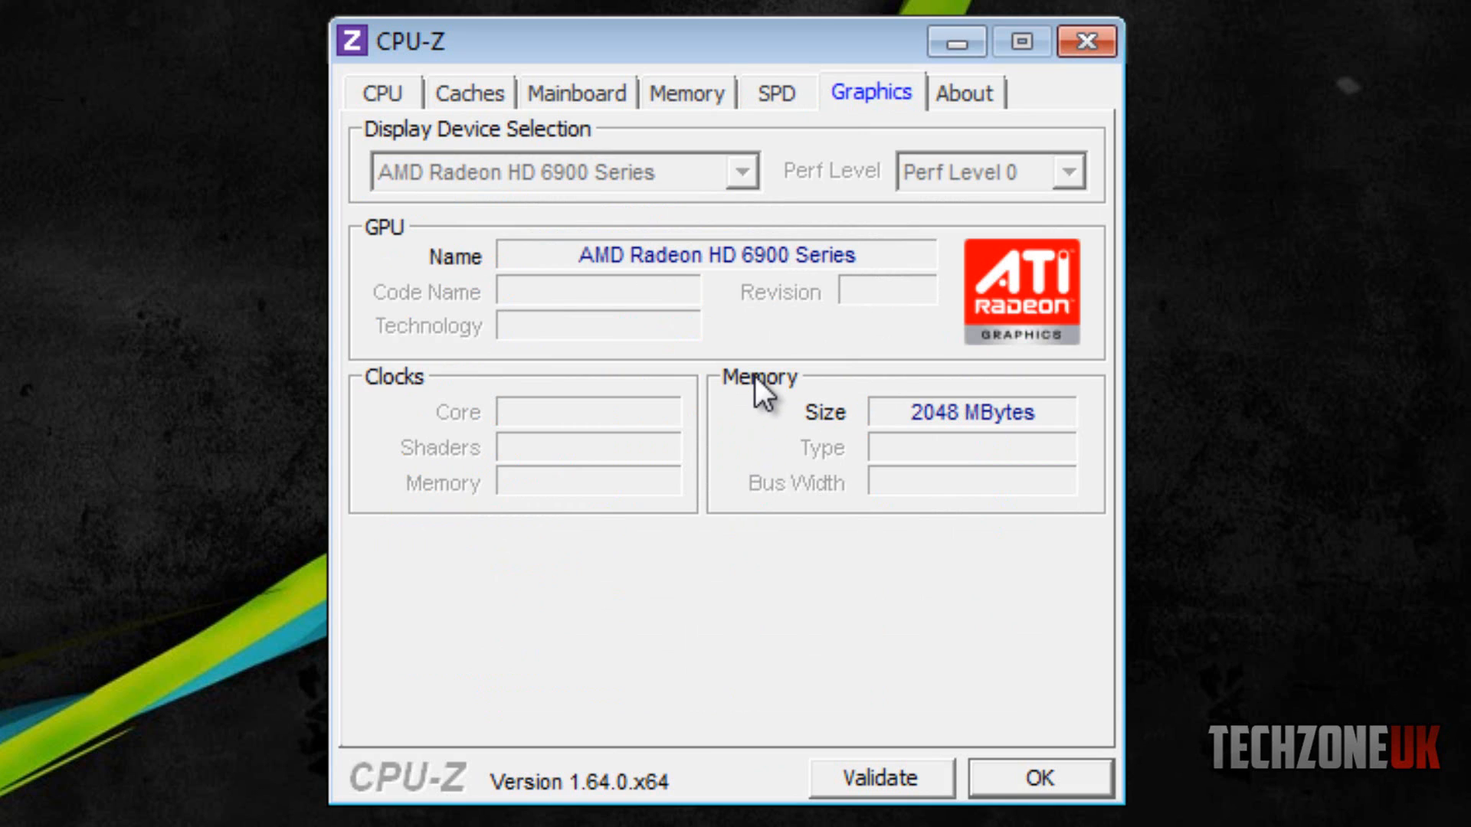
mouse_move(748, 428)
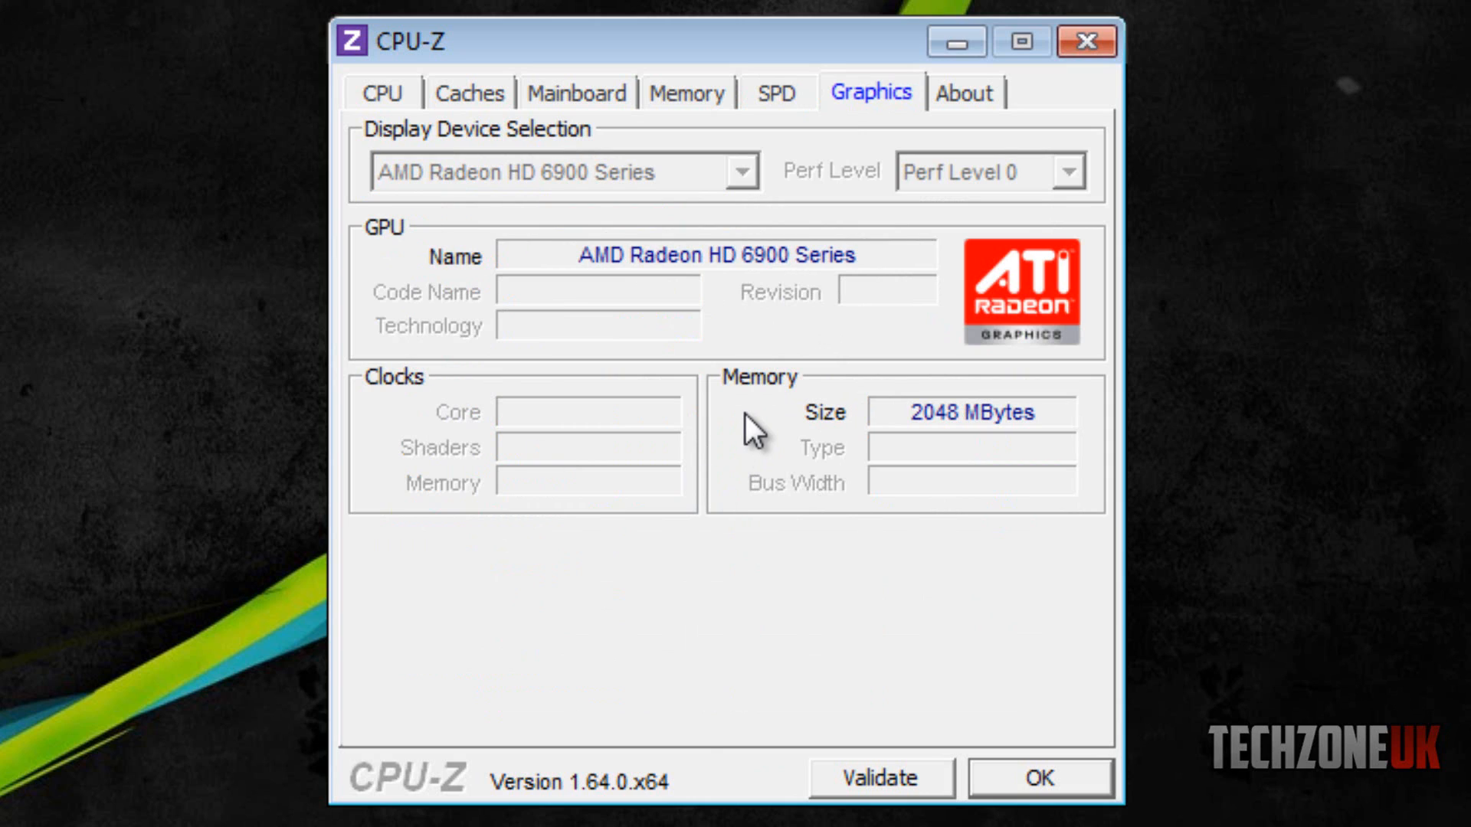
mouse_move(472, 217)
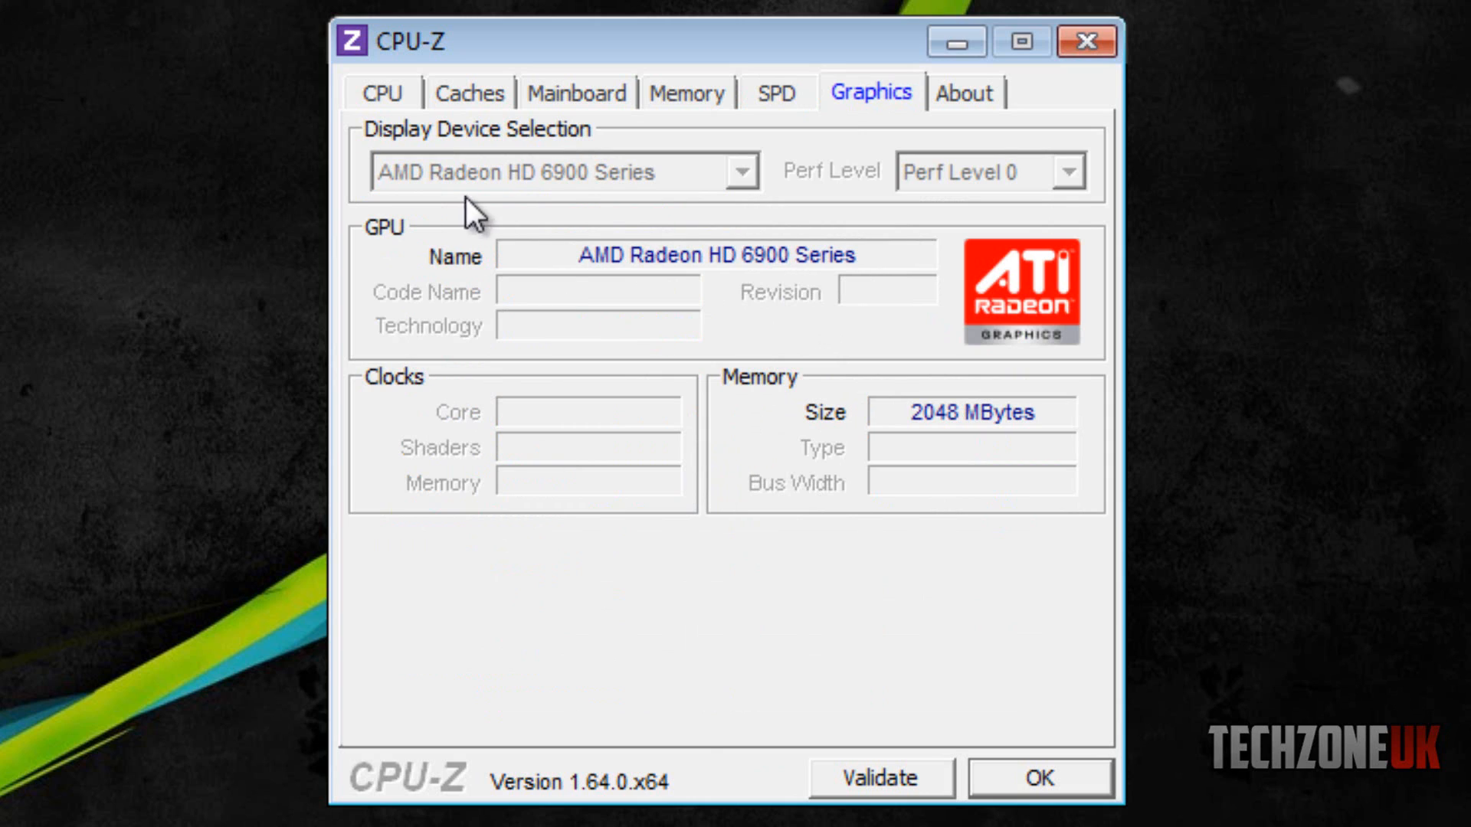
mouse_move(627, 215)
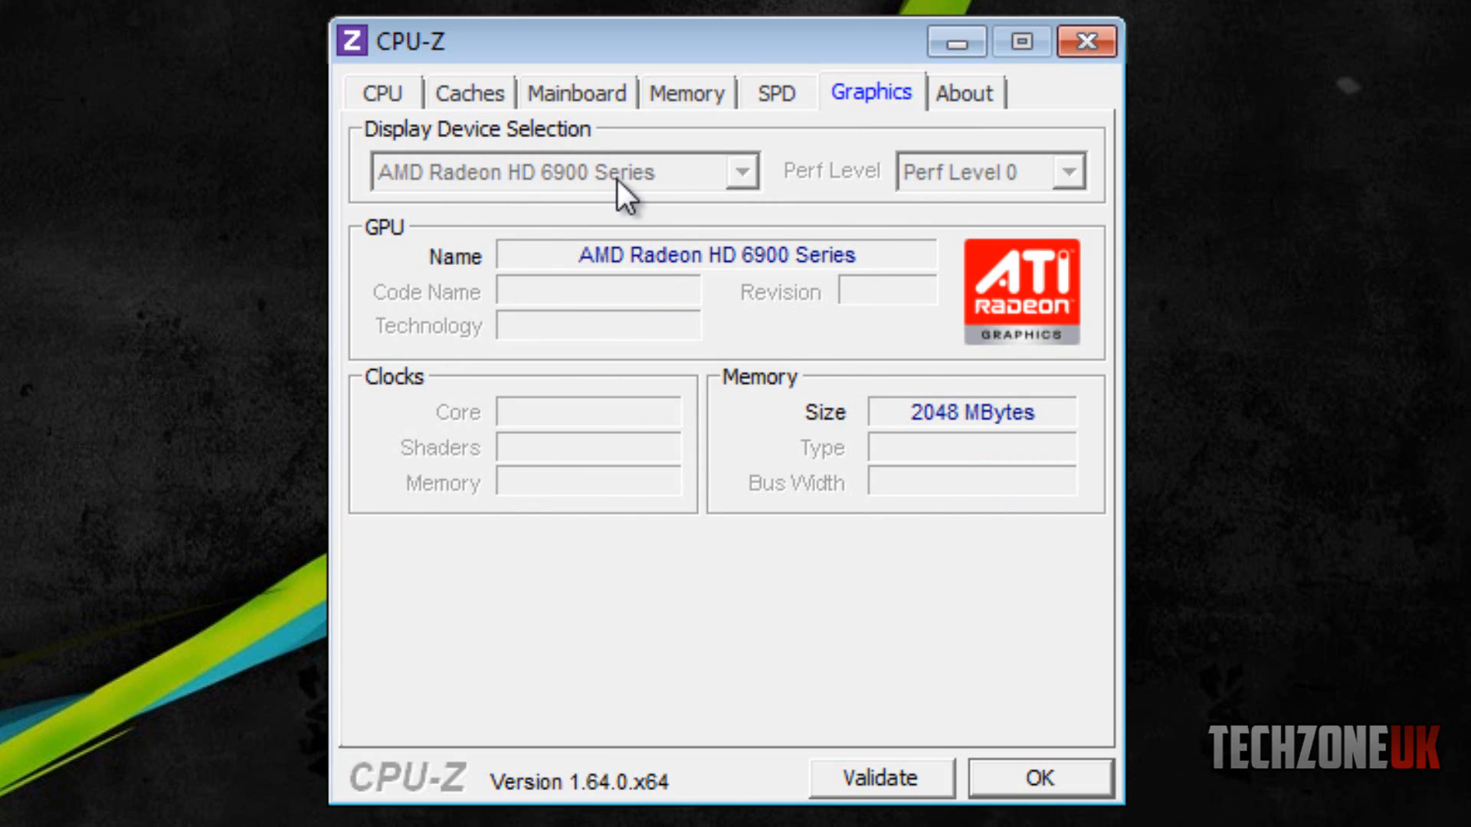
mouse_move(634, 542)
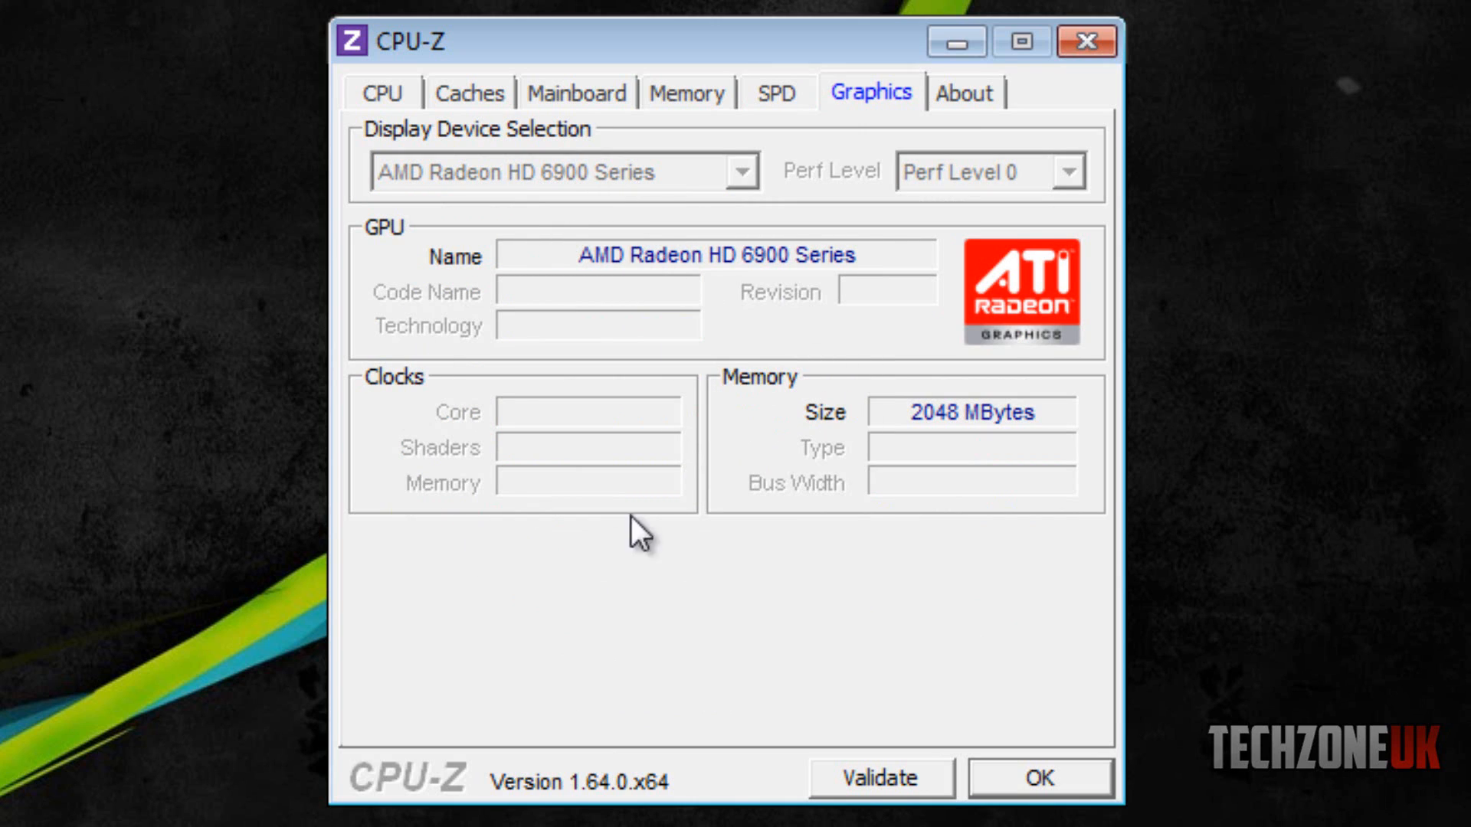
mouse_move(988, 274)
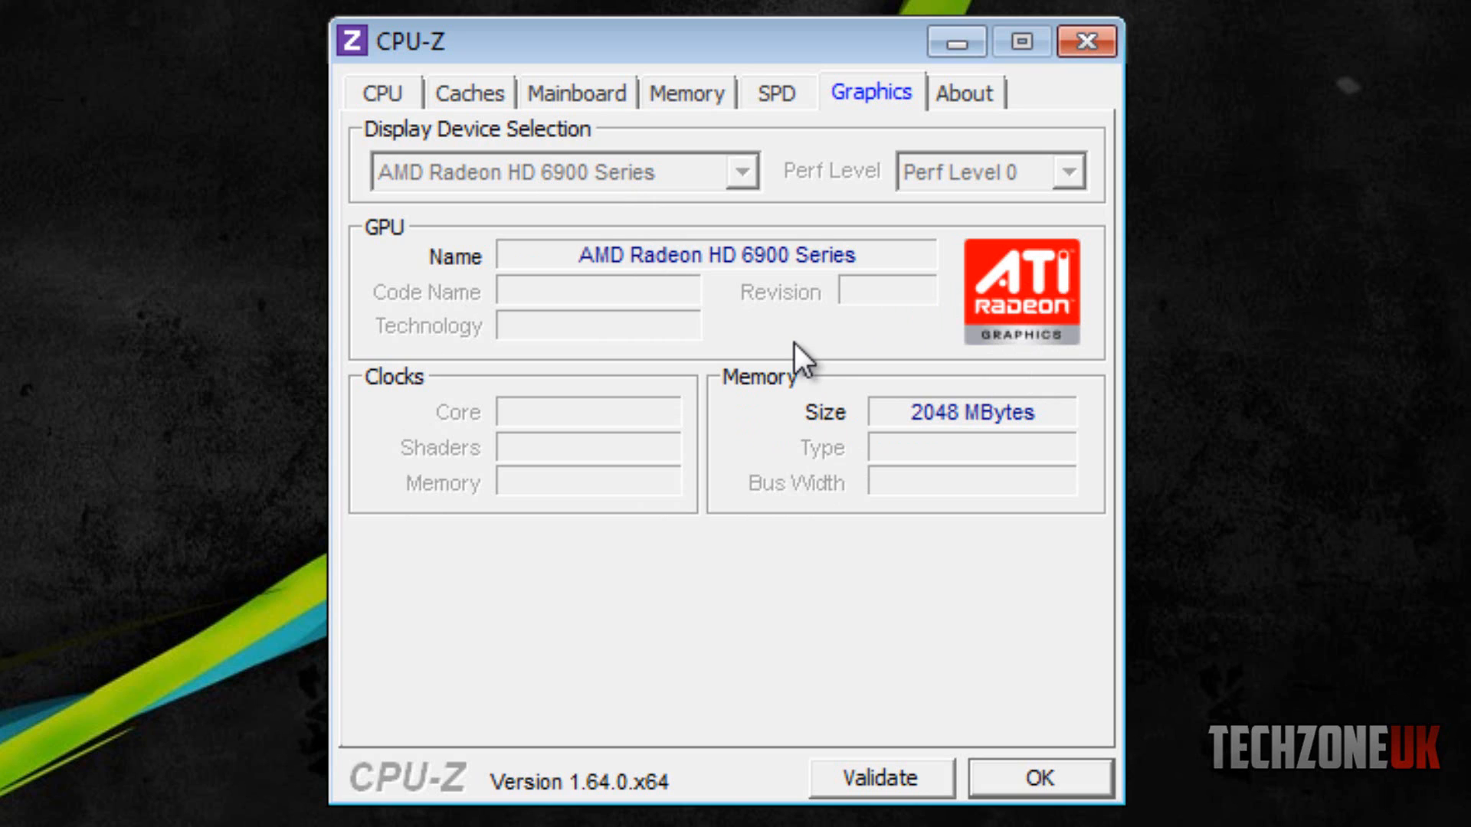
mouse_move(626, 470)
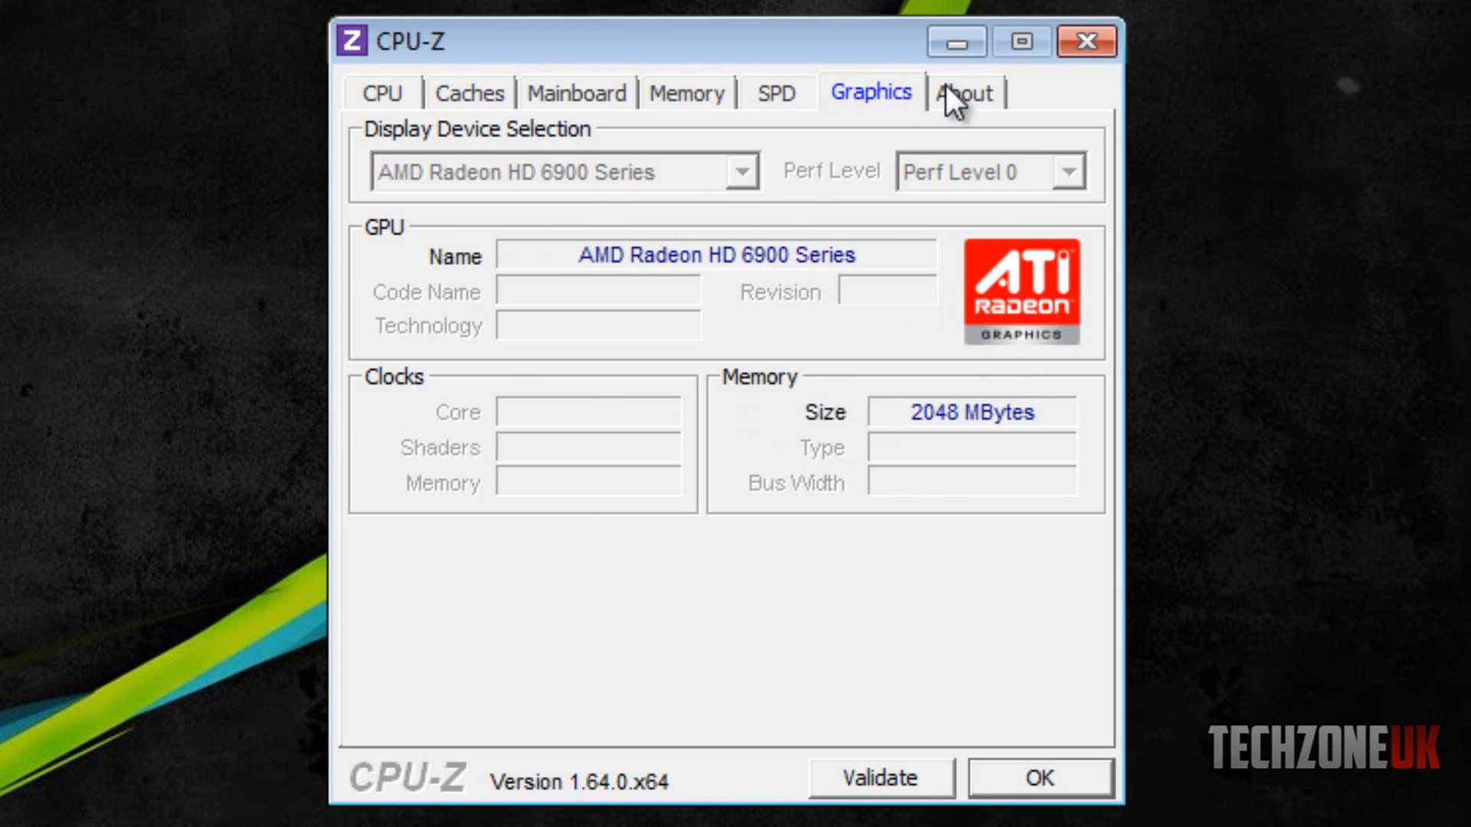
Step: View the About tab showing CPU-Z 1.64.0 on Windows 7 Home Premium 64-bit SP1
left_click(962, 94)
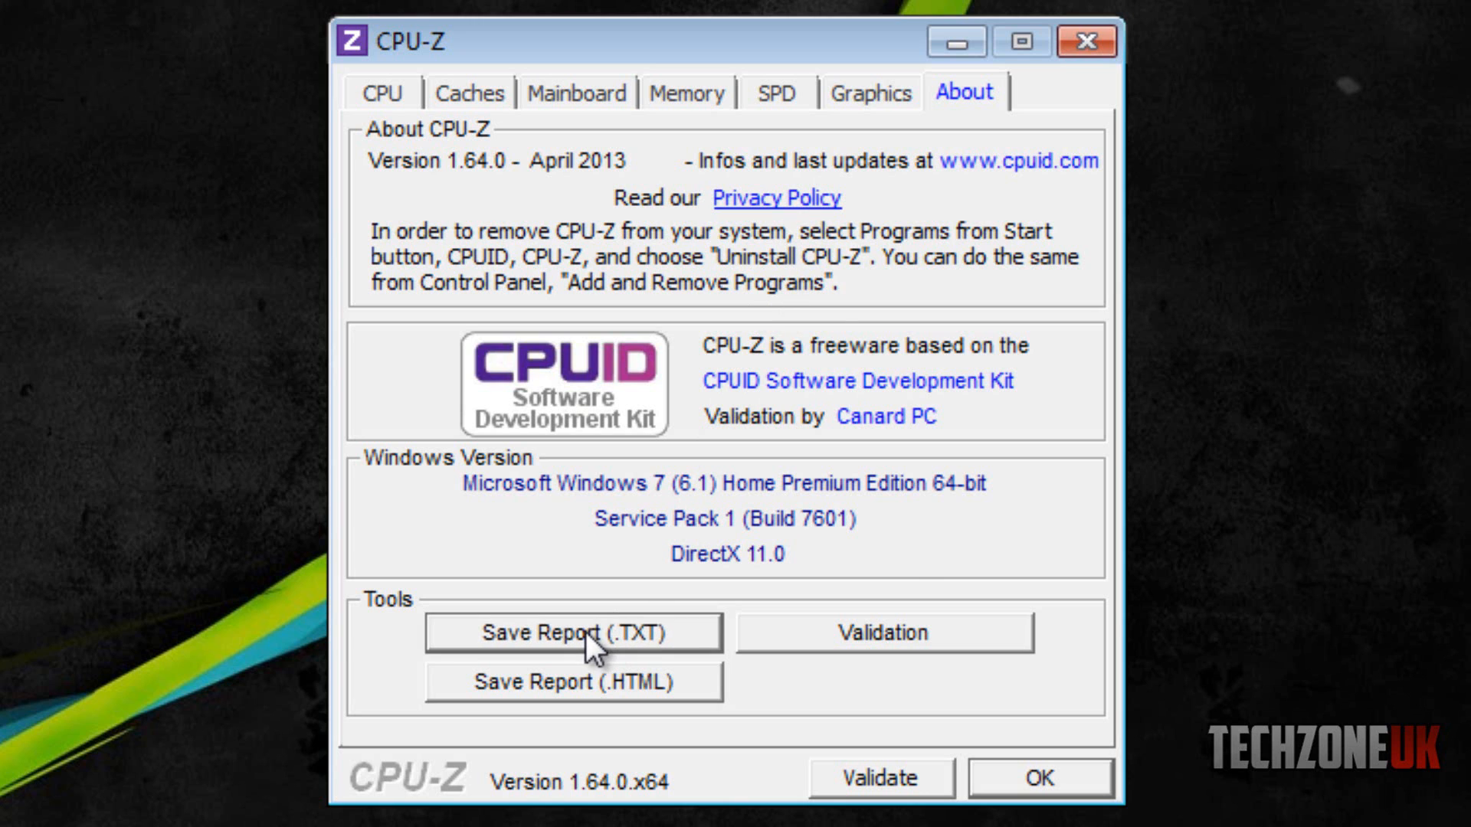
left_click(570, 632)
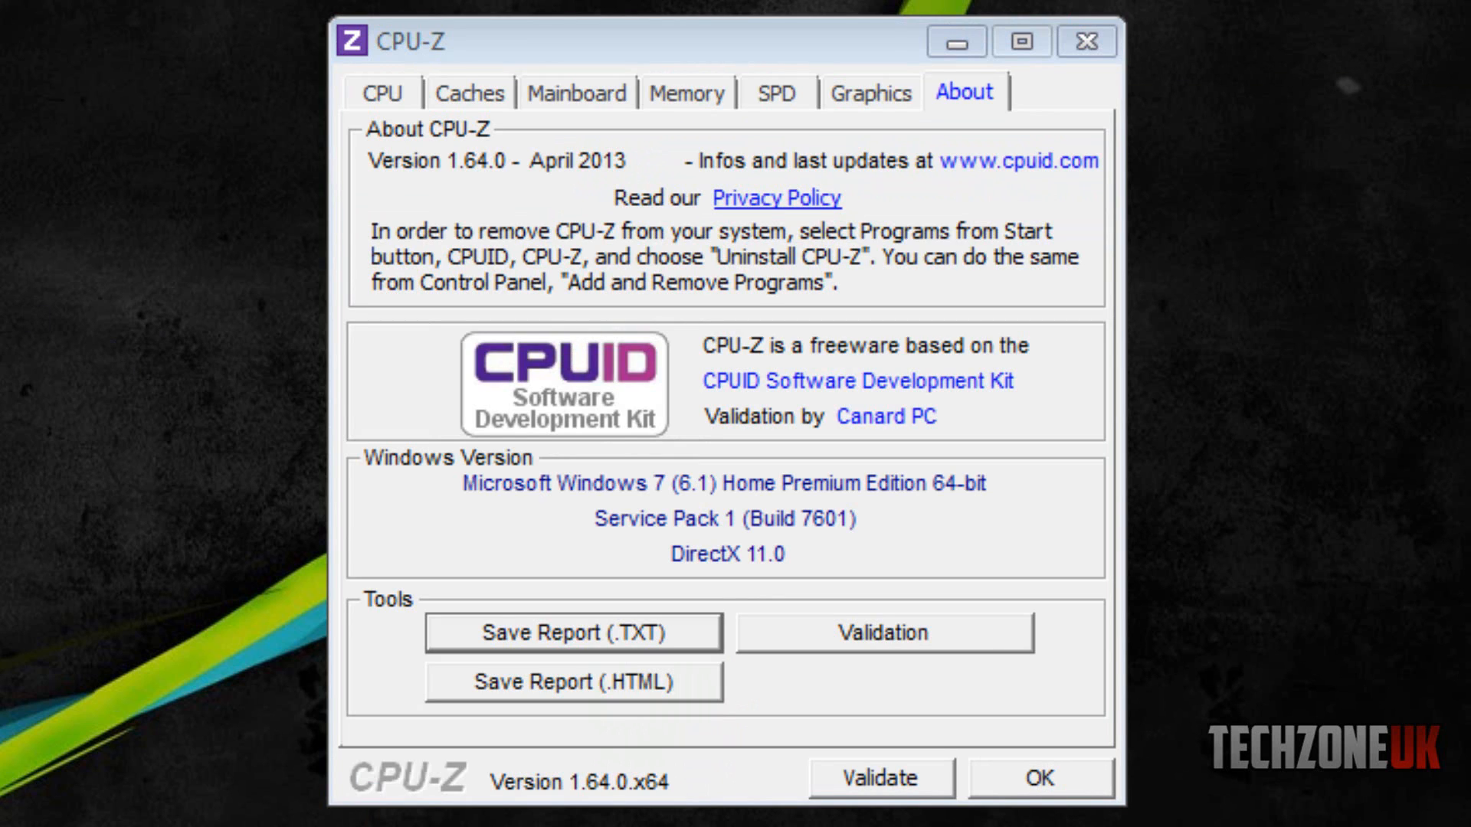
left_click(572, 634)
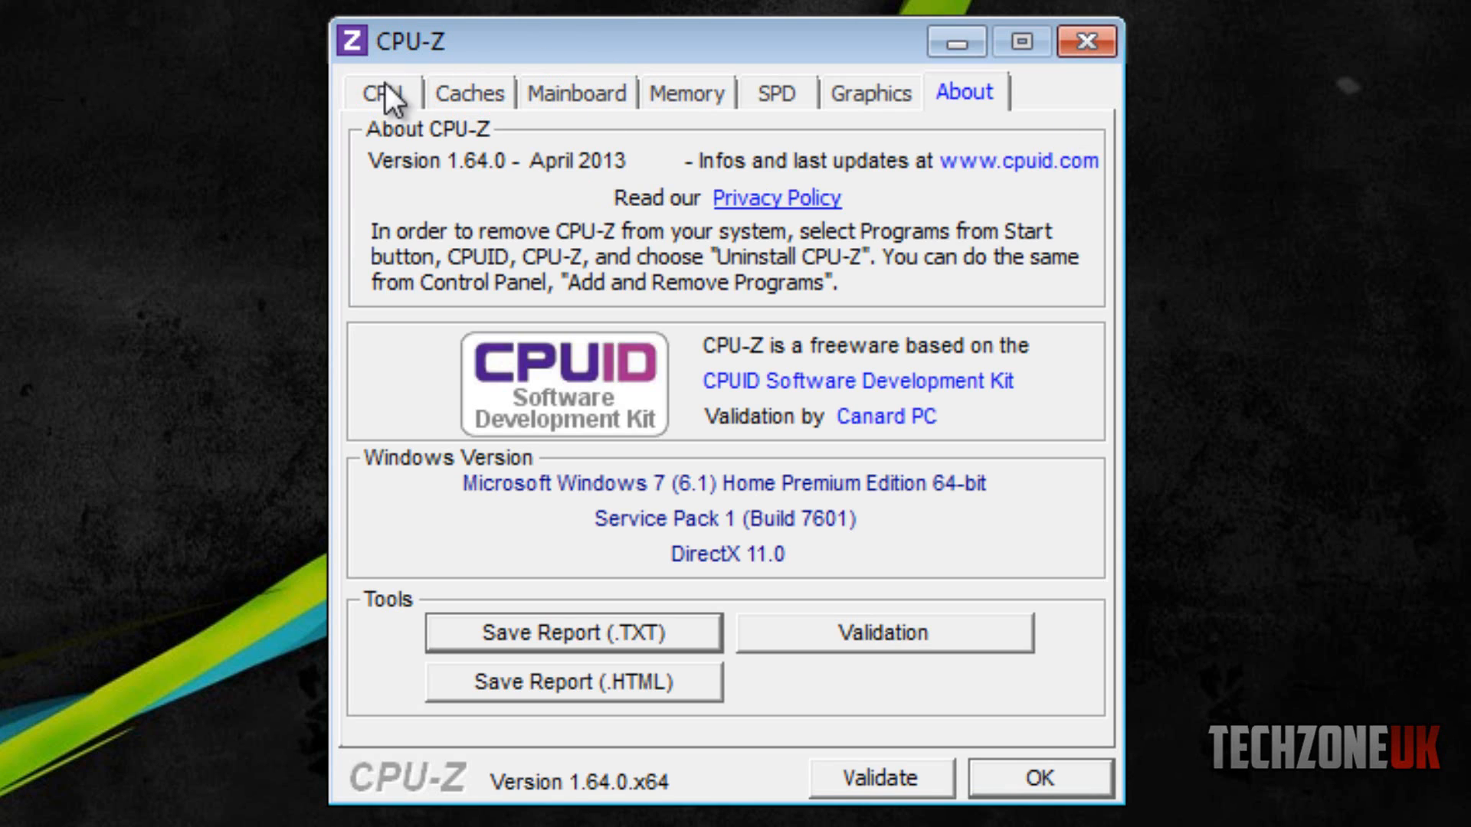
mouse_move(634, 658)
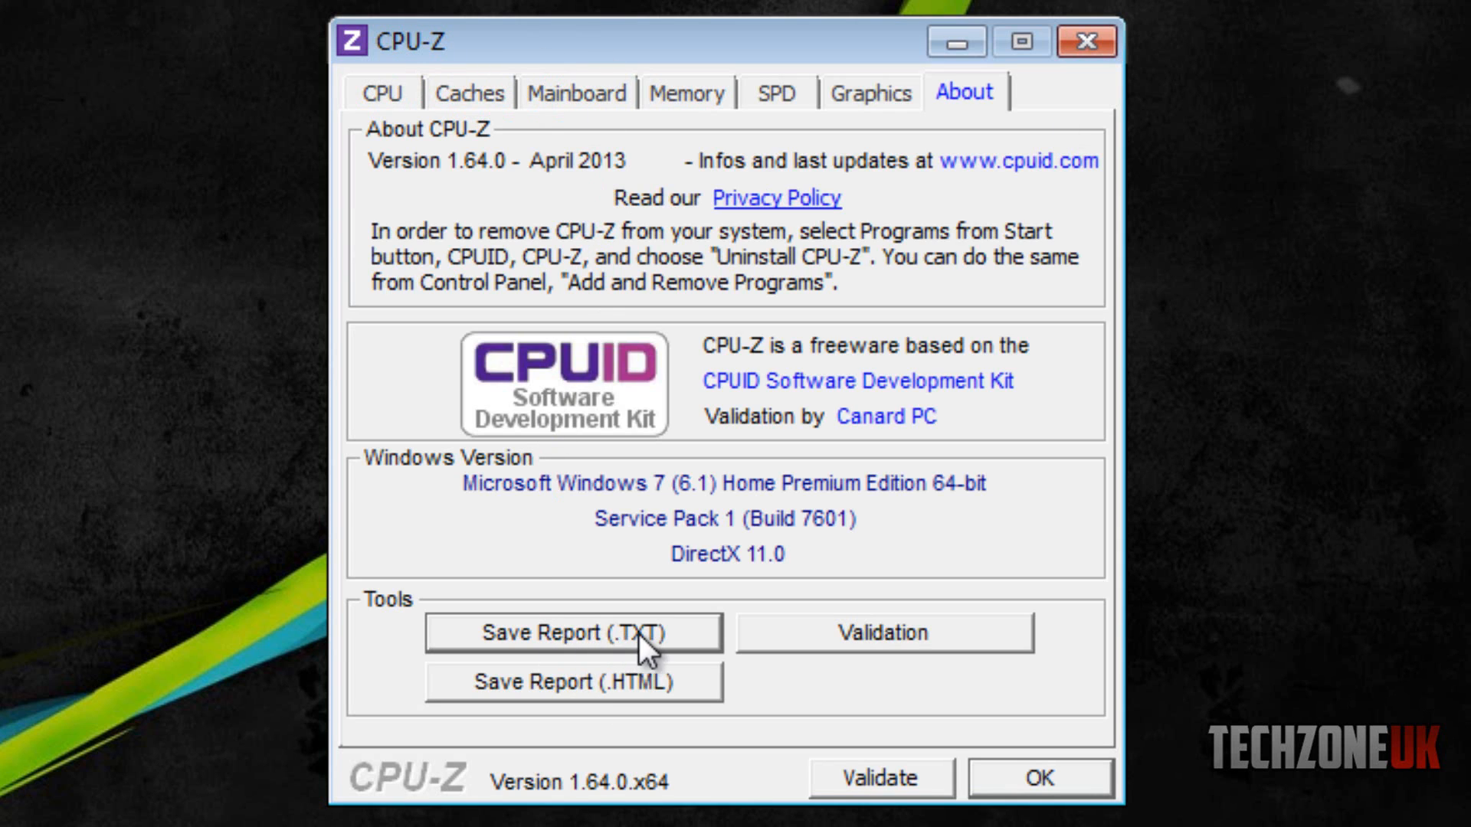
mouse_move(950, 699)
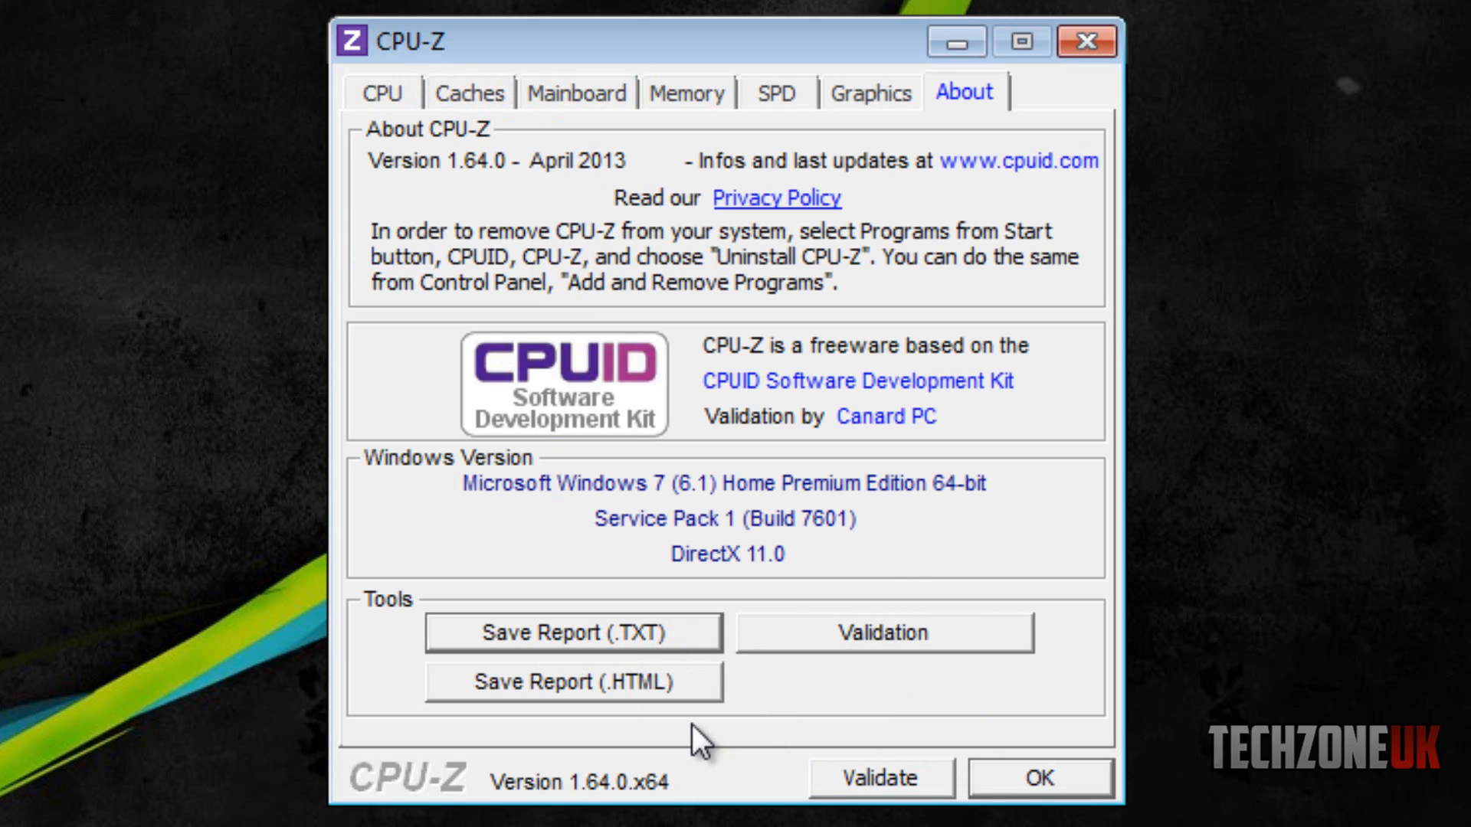
mouse_move(1092, 274)
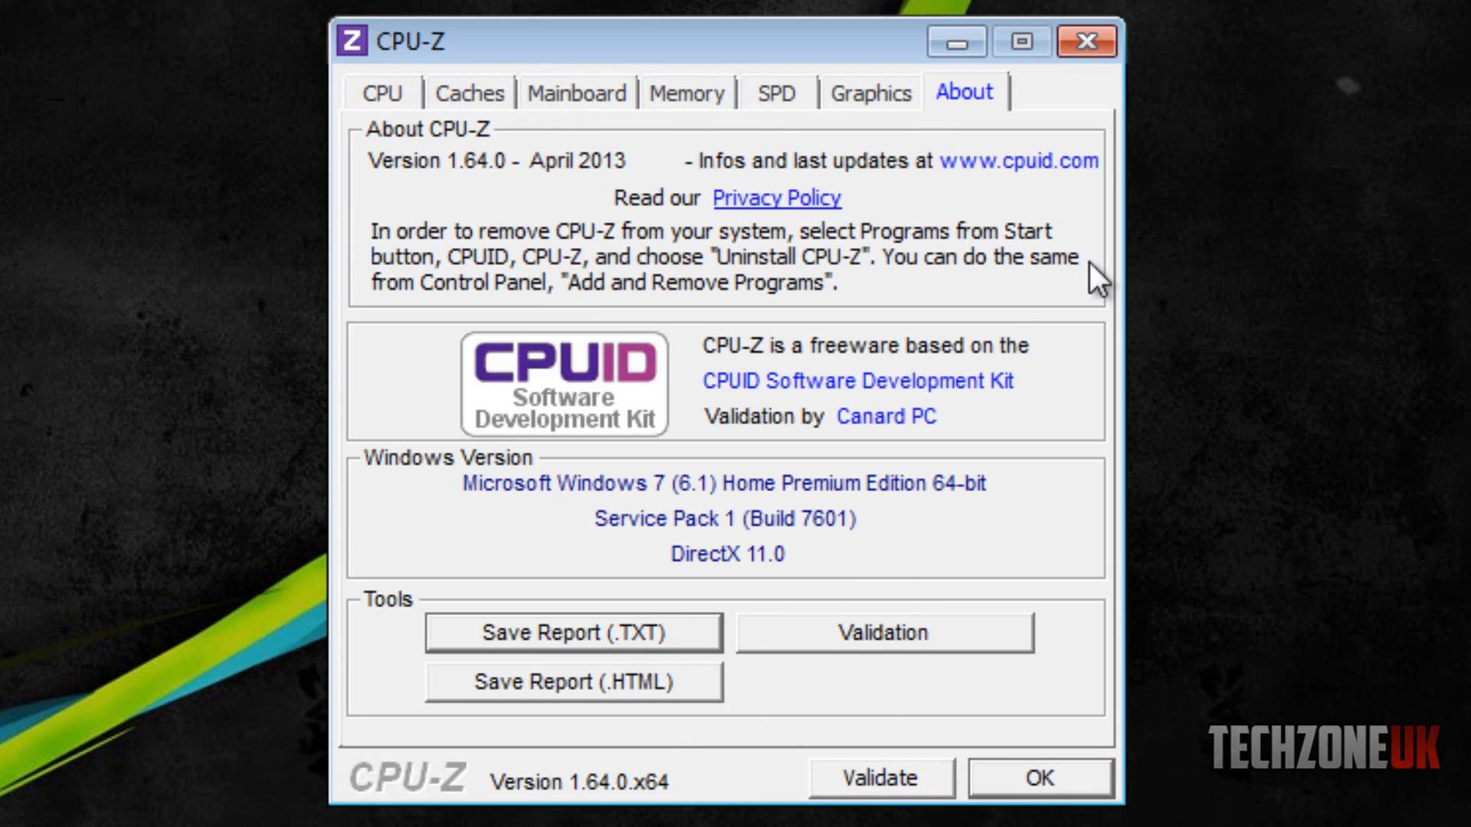
mouse_move(1036, 340)
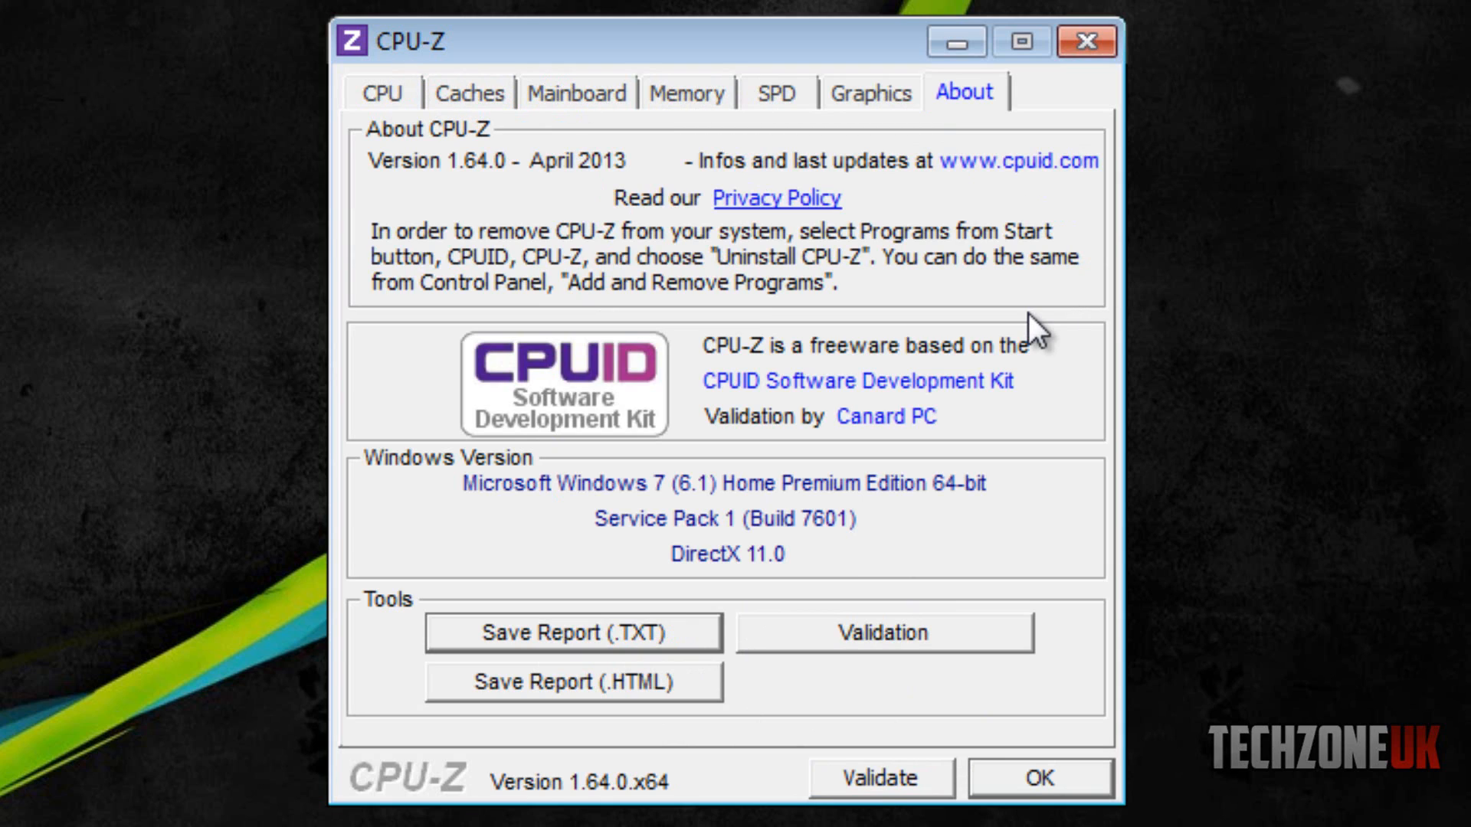